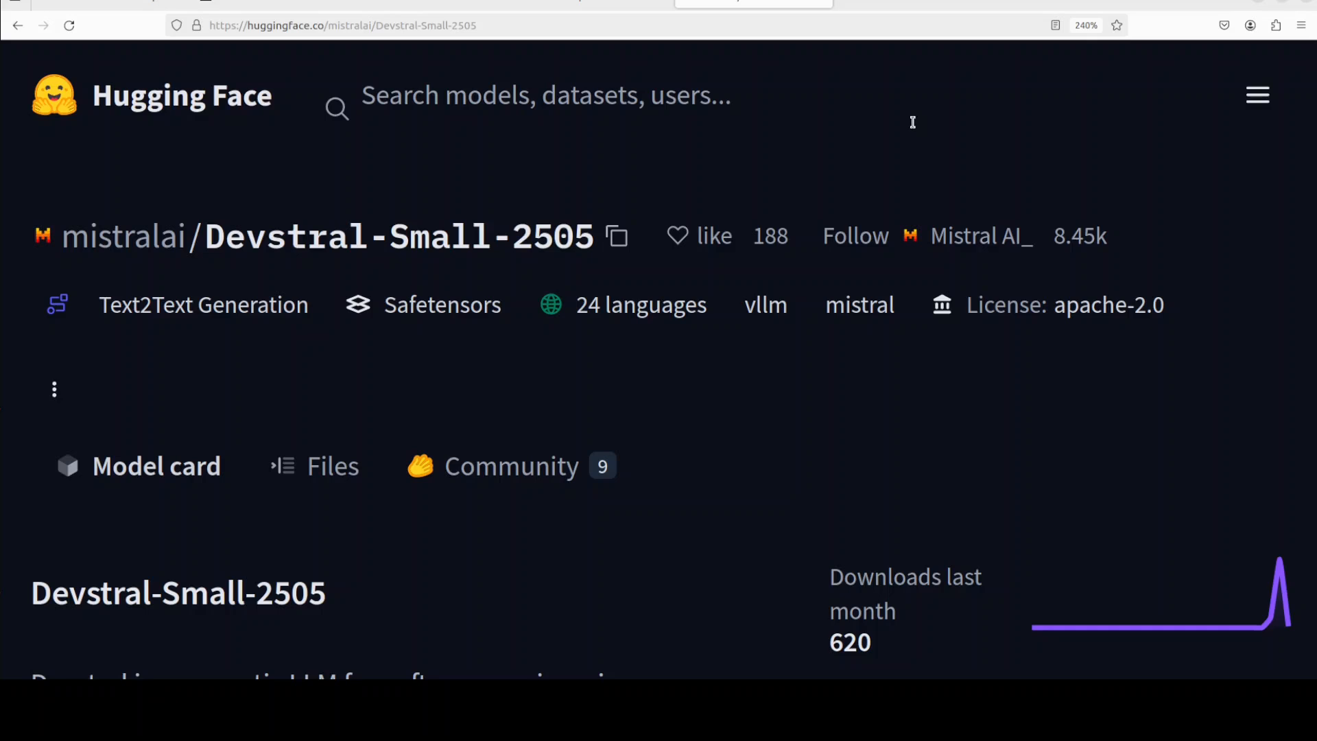
pyautogui.moveTo(911, 132)
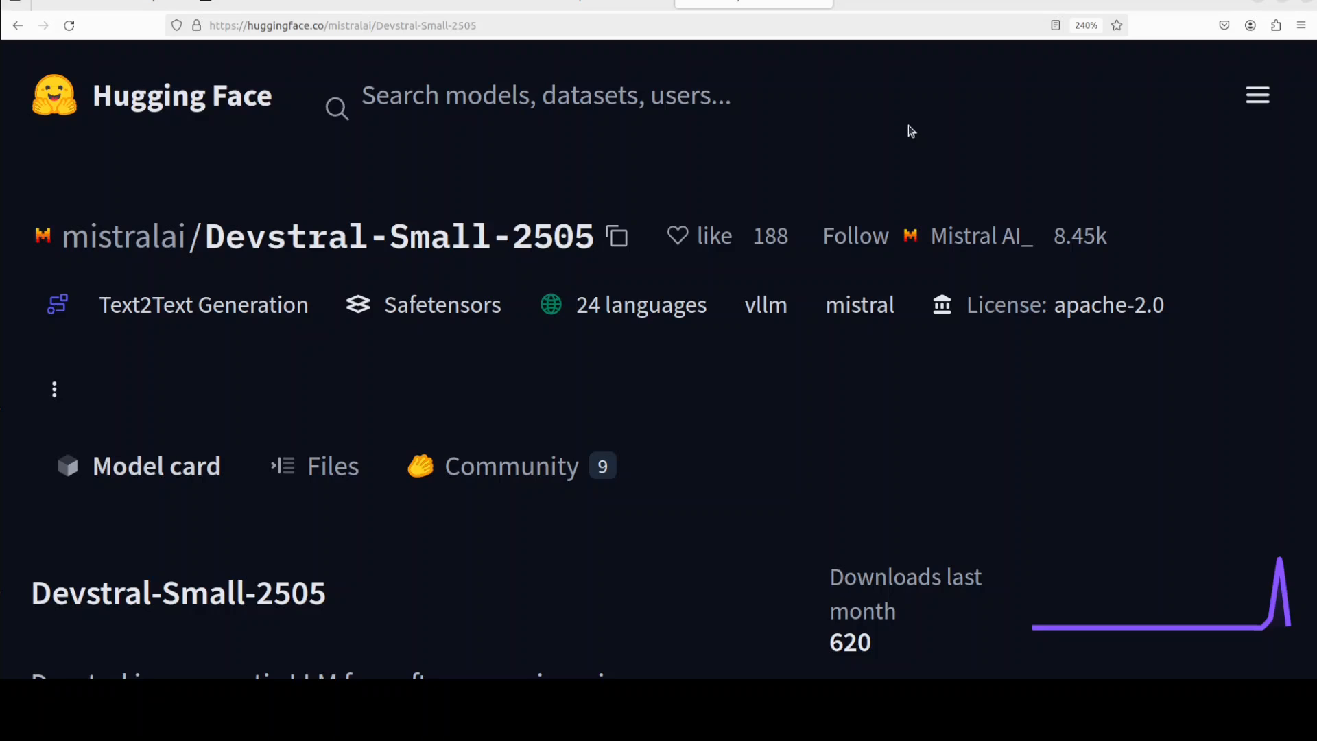
pyautogui.moveTo(736, 175)
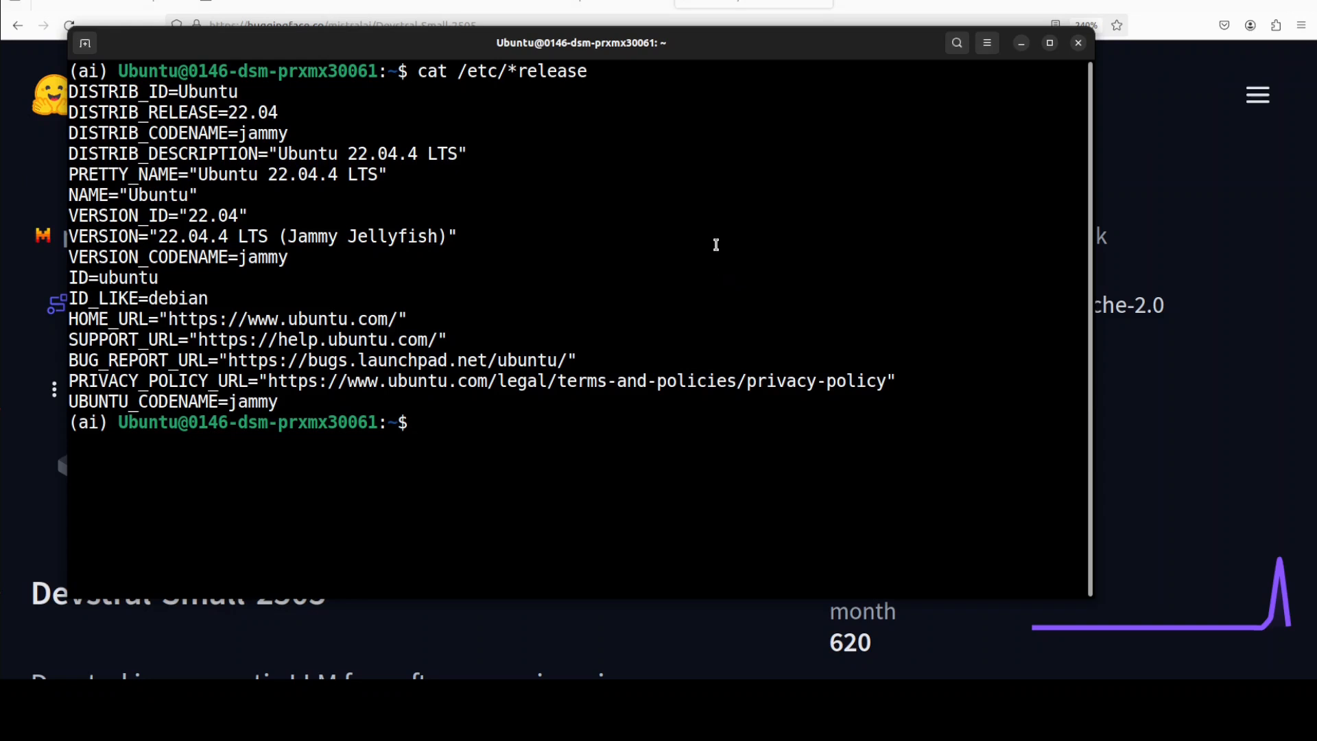
# Run nvidia-smi to show the NVIDIA H100 with ~80 GB memory, driver 550.54.14, CUDA 12.4
pyautogui.write('nvidia-smi')
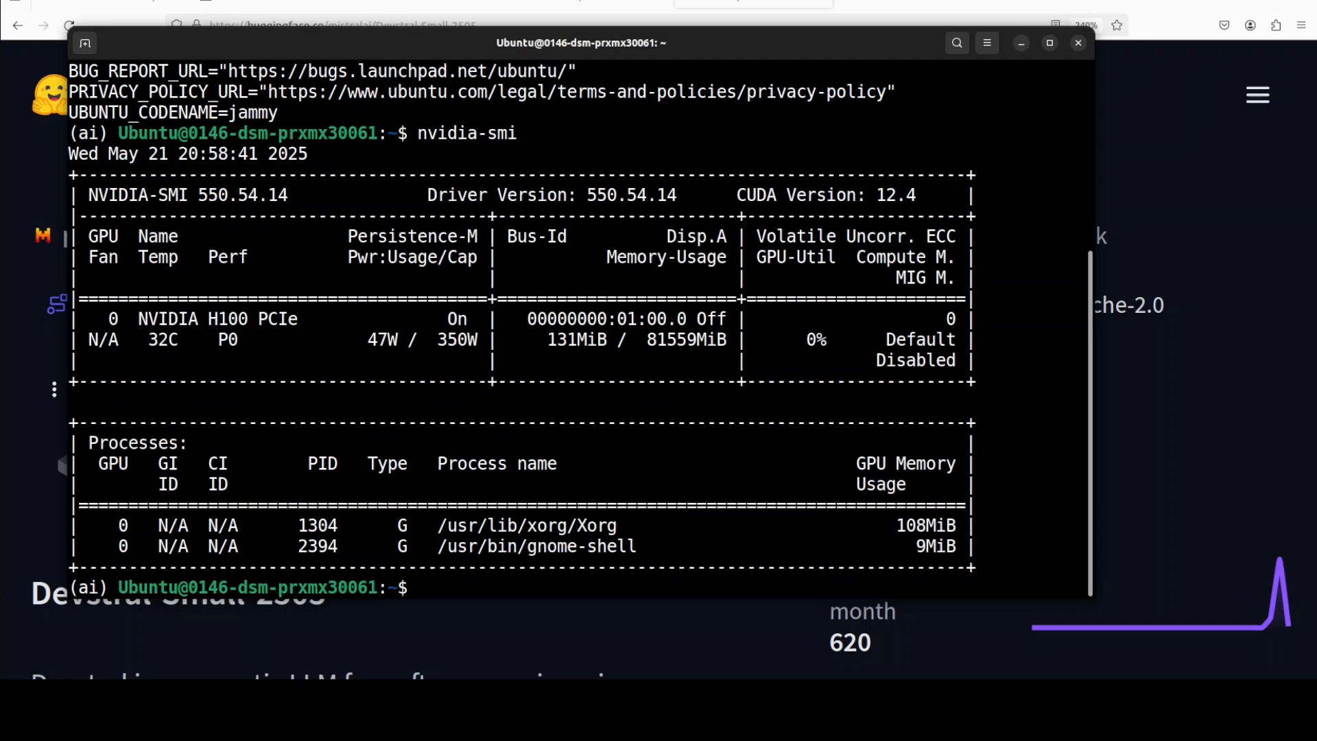
pyautogui.moveTo(637, 464)
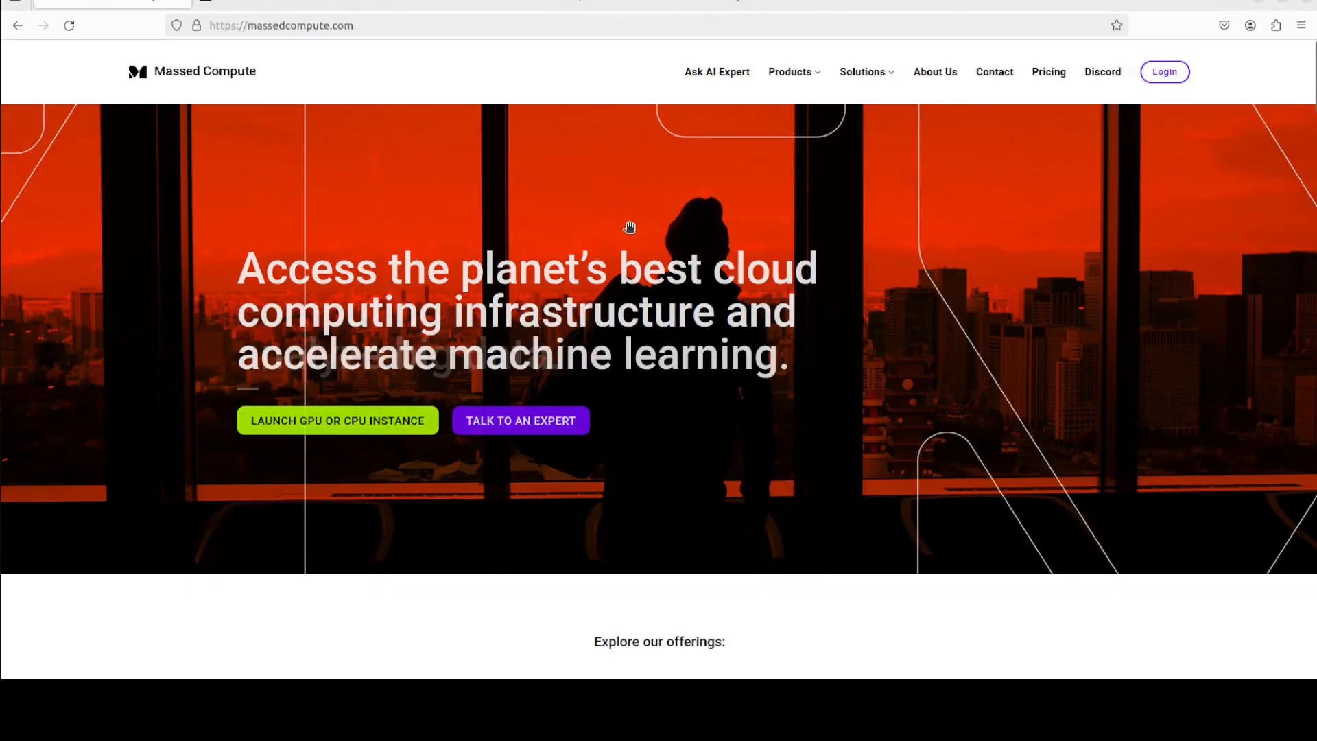
pyautogui.moveTo(574, 209)
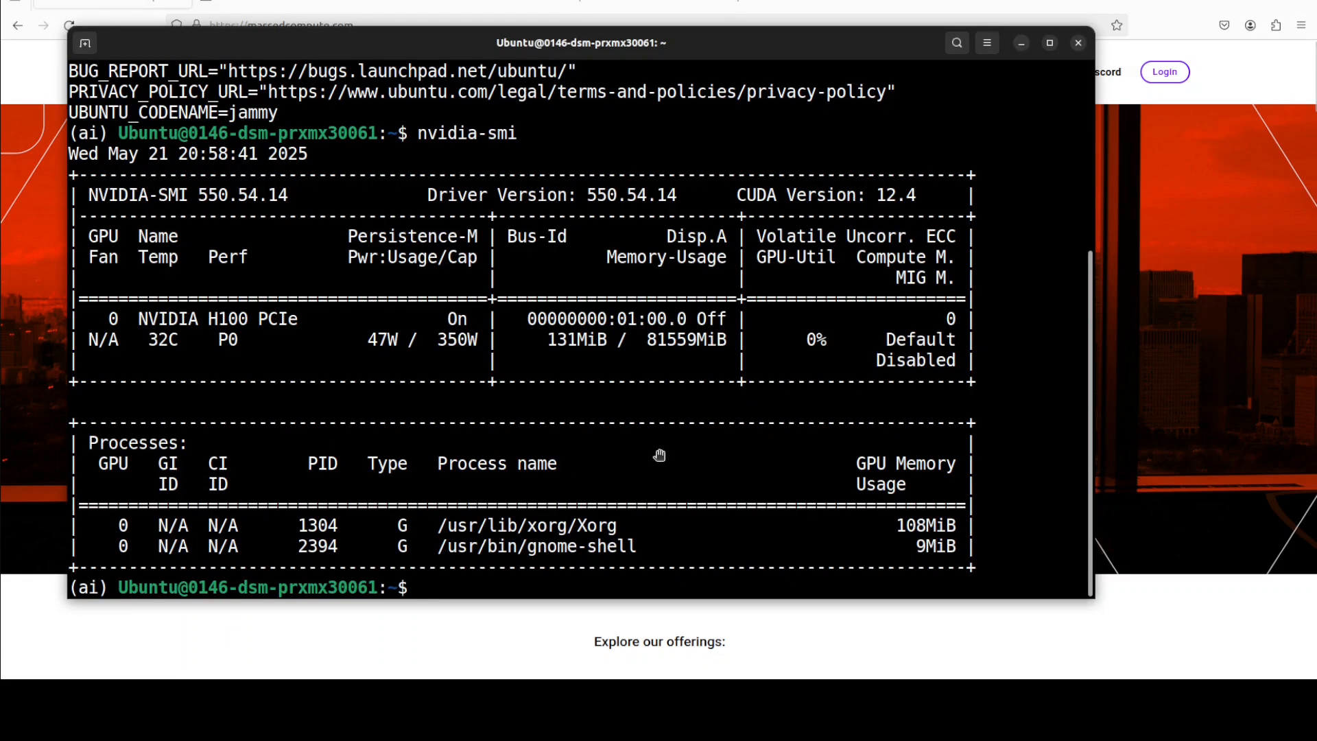
# Clear the screen and run the python -c checks confirming torch CUDA is True and mistral_common 1.5.5
pyautogui.write('c')
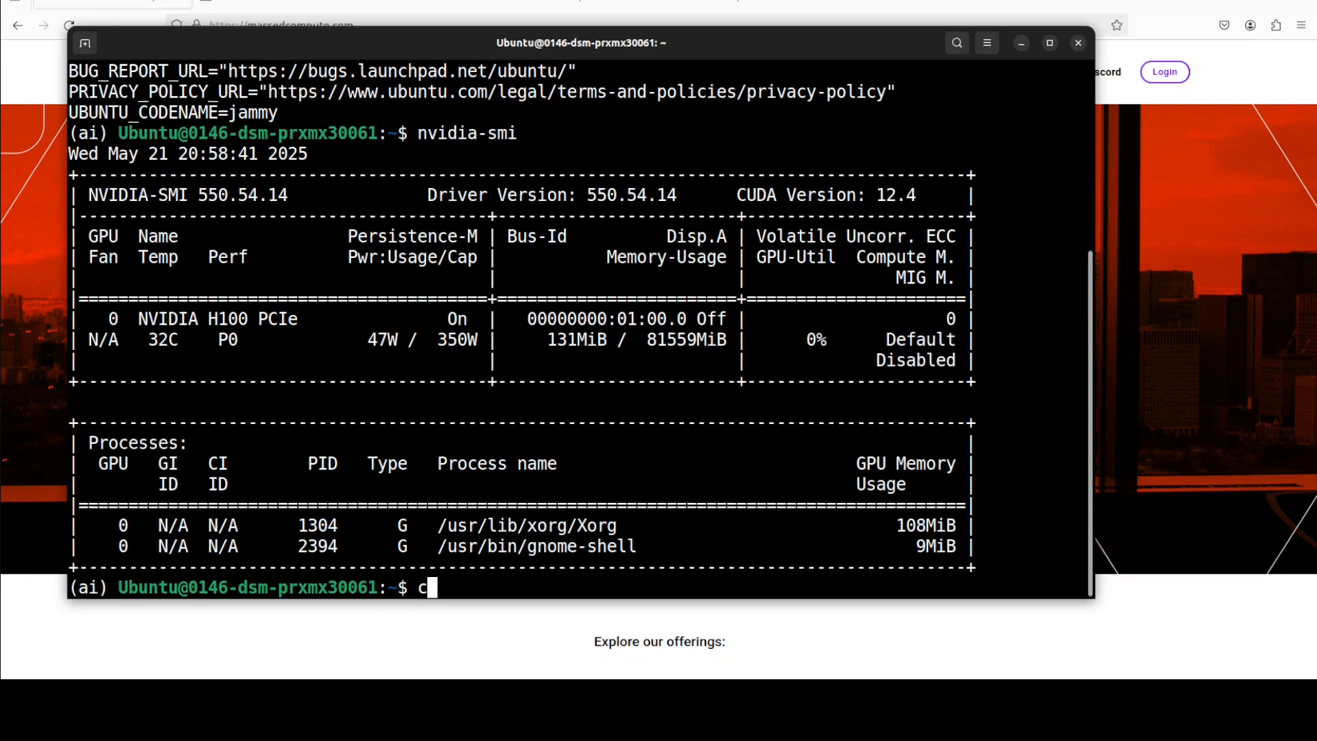
pyautogui.press('Return')
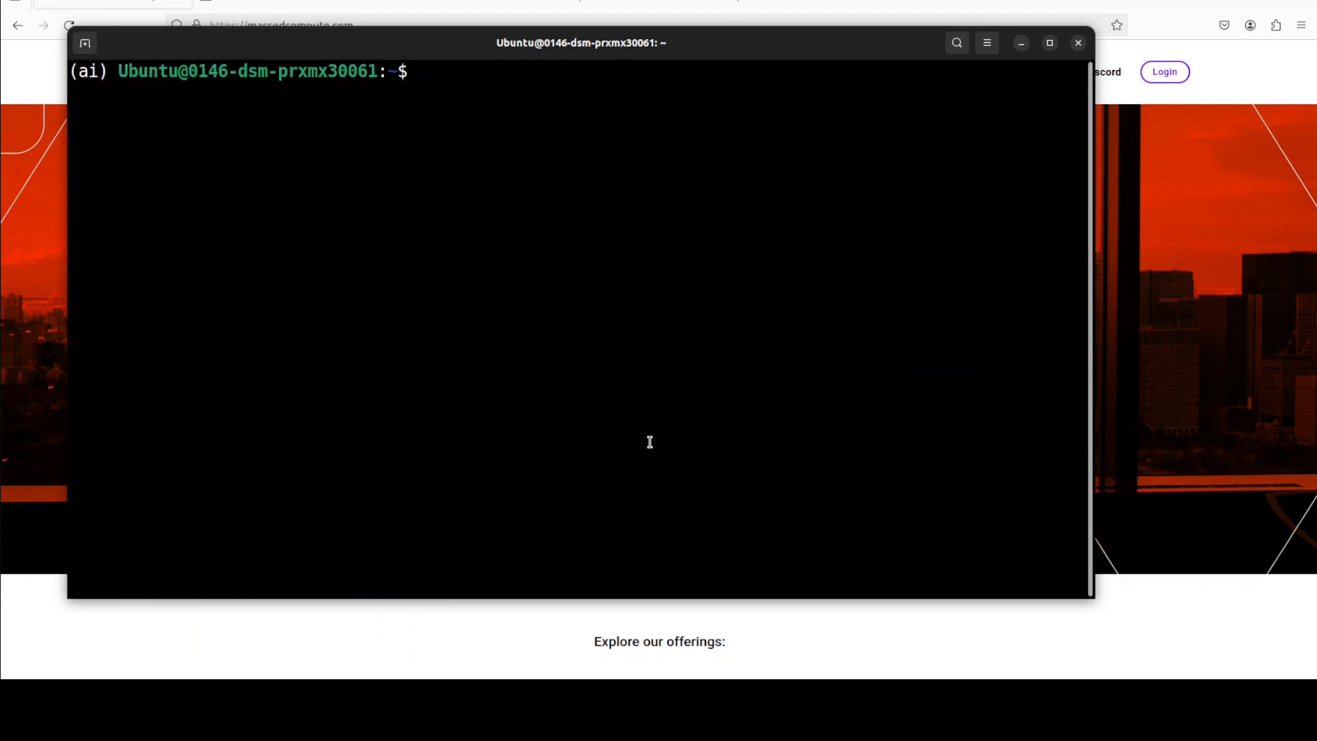
pyautogui.moveTo(354, 129)
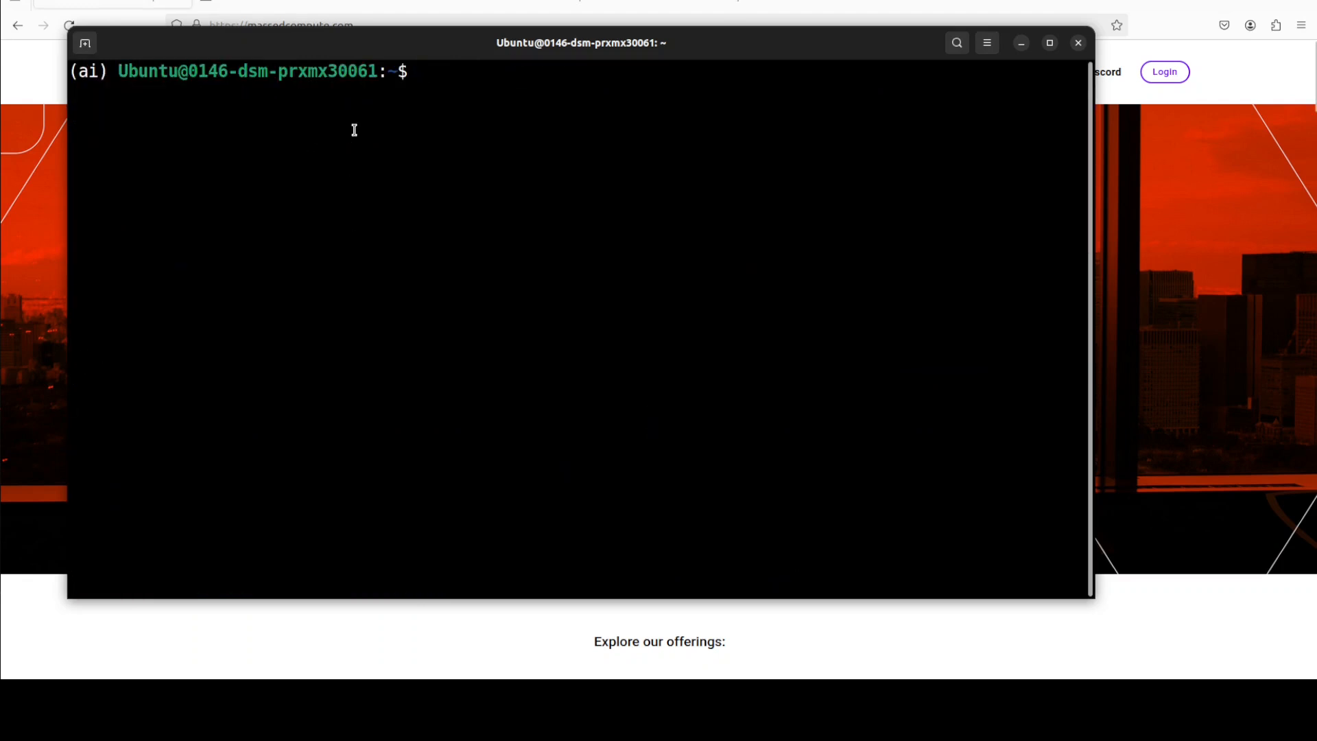
pyautogui.write('https://huggingface.co/mistralai/Devstral-Small-2505')
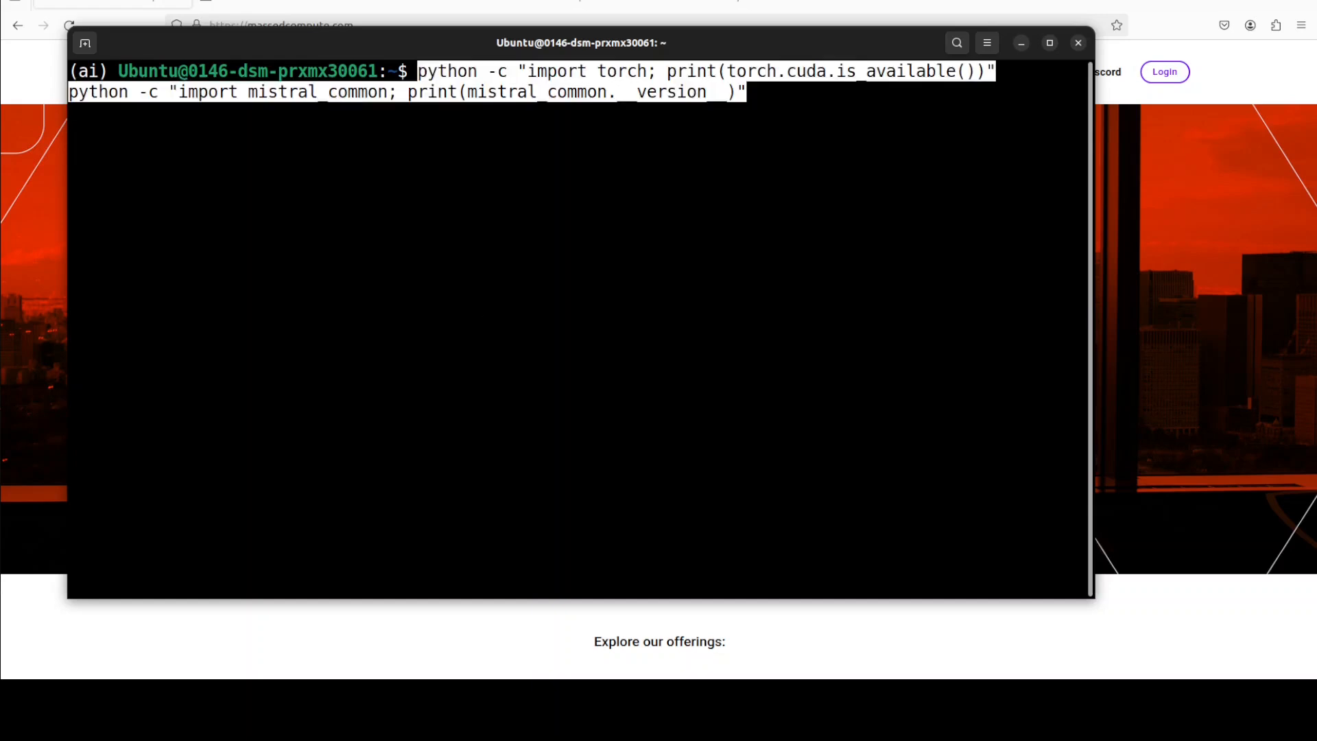
pyautogui.press('Return')
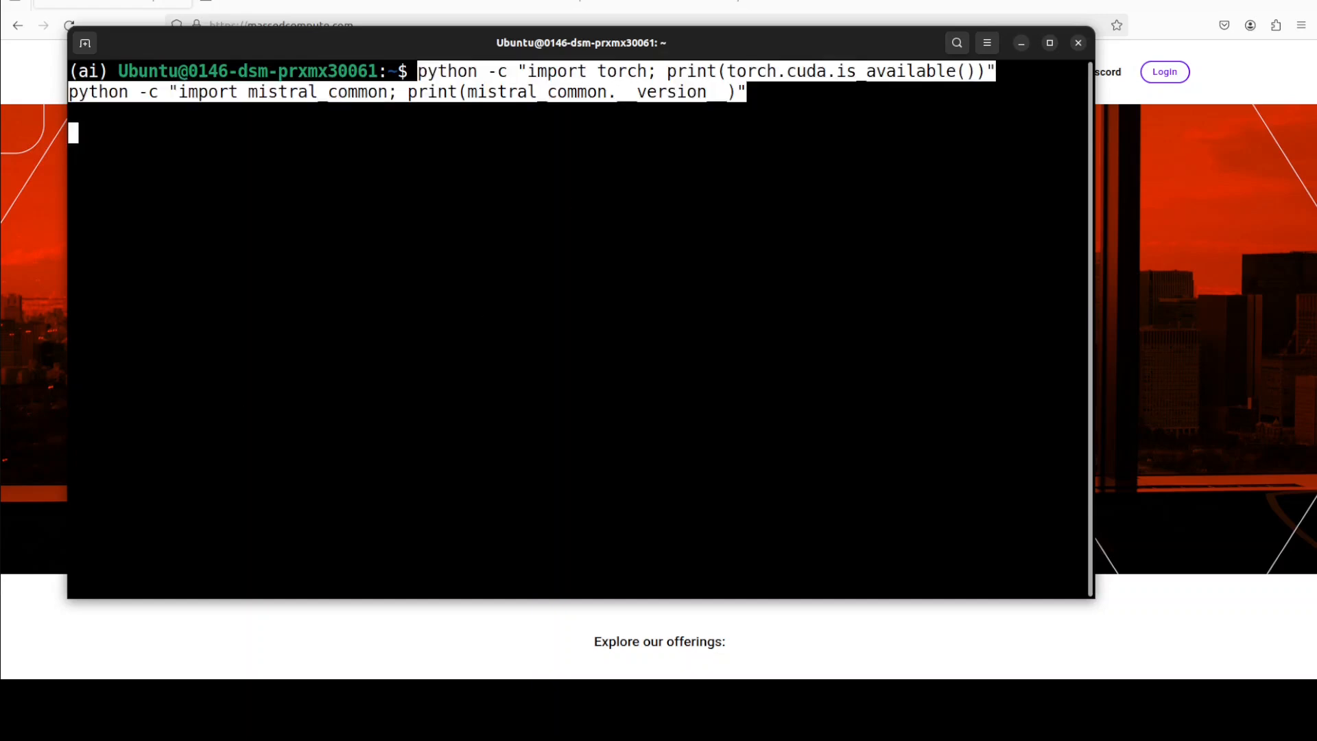
pyautogui.press('Return')
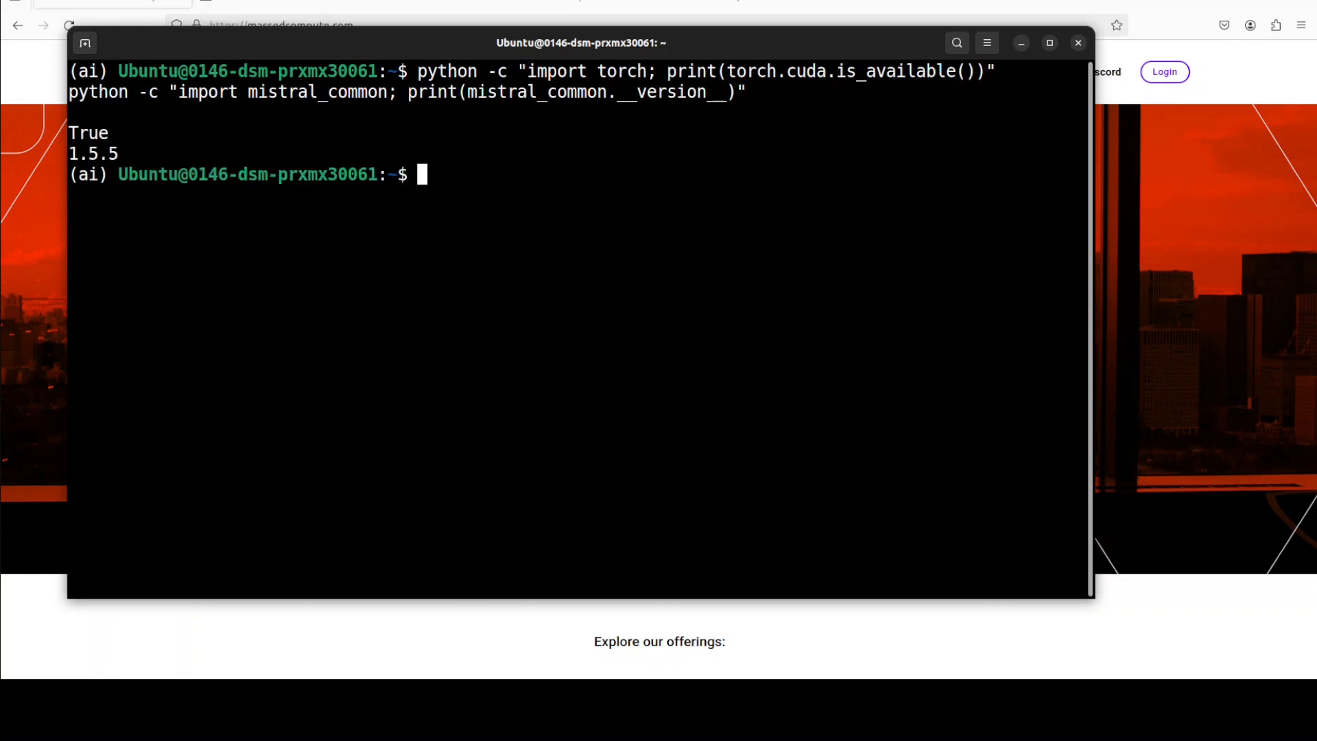
pyautogui.moveTo(446, 203)
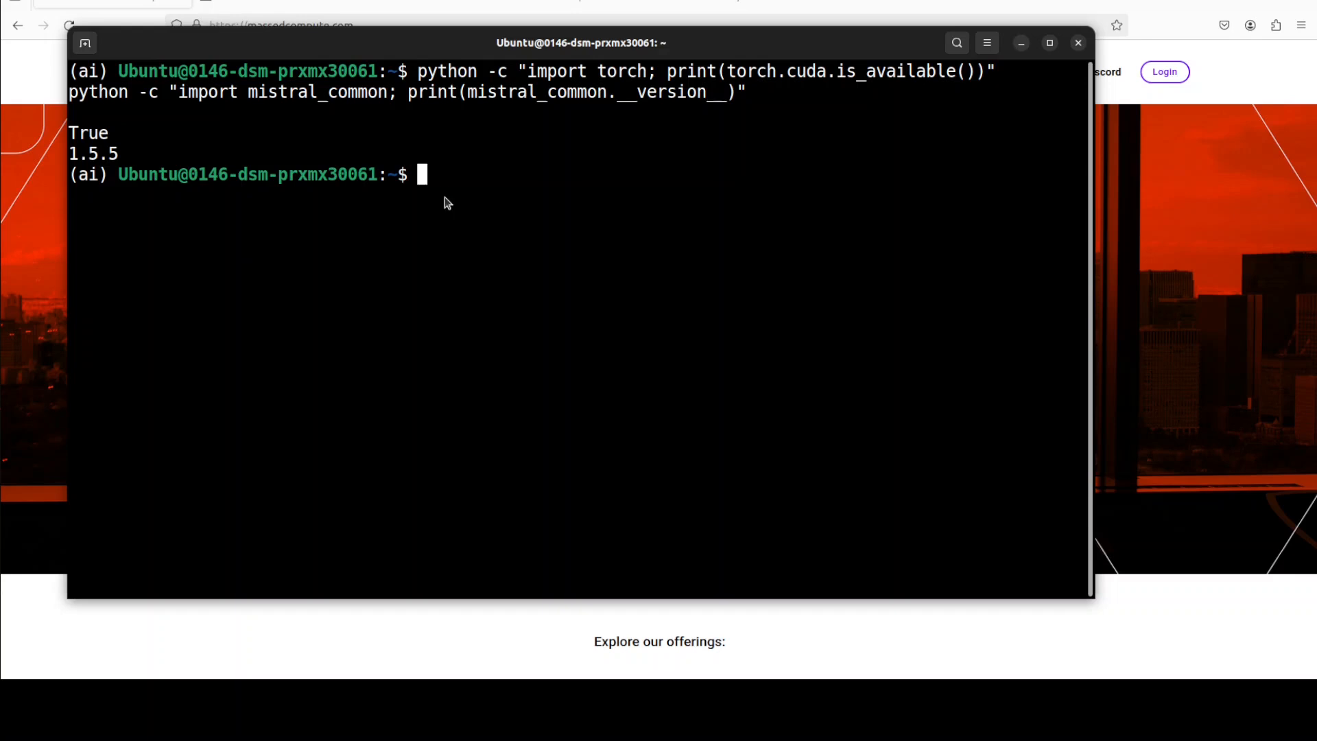
# Enter pip install vllm --upgrade at the prompt
pyautogui.write('pip install vllm --upgrade')
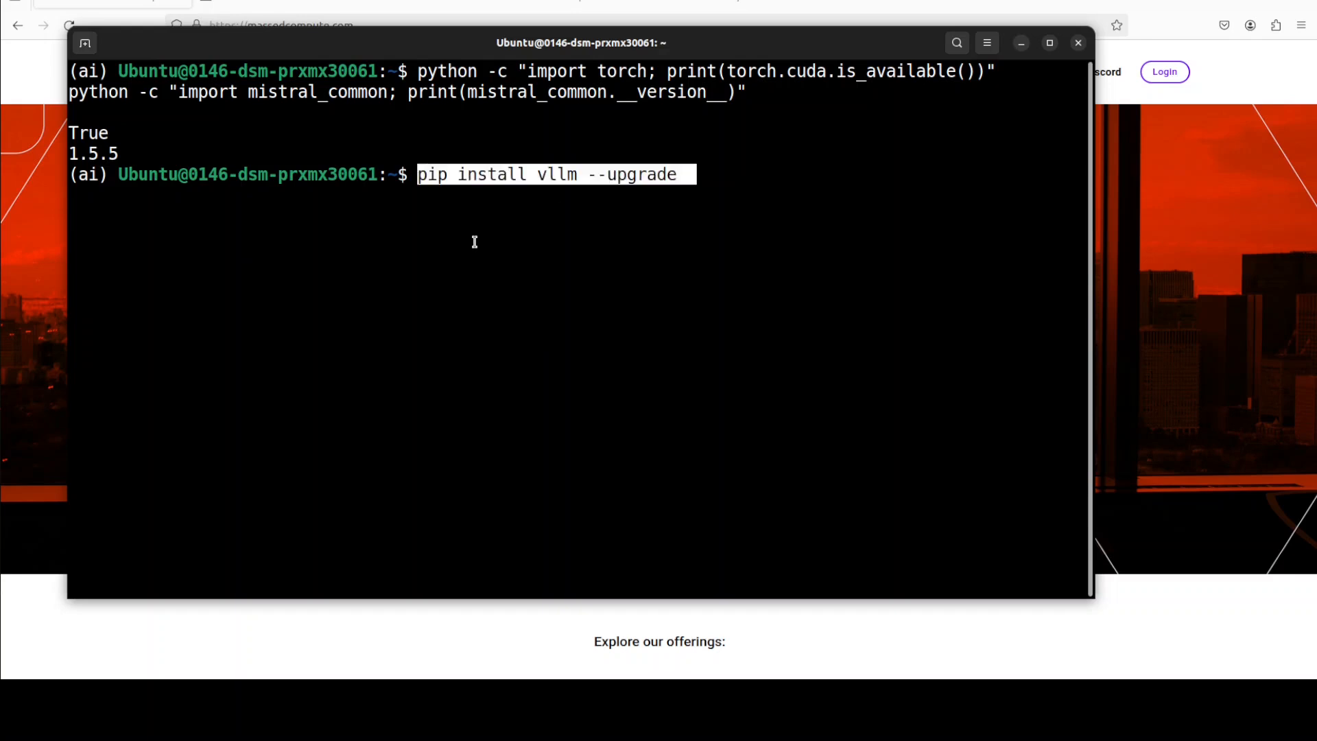
pyautogui.moveTo(913, 298)
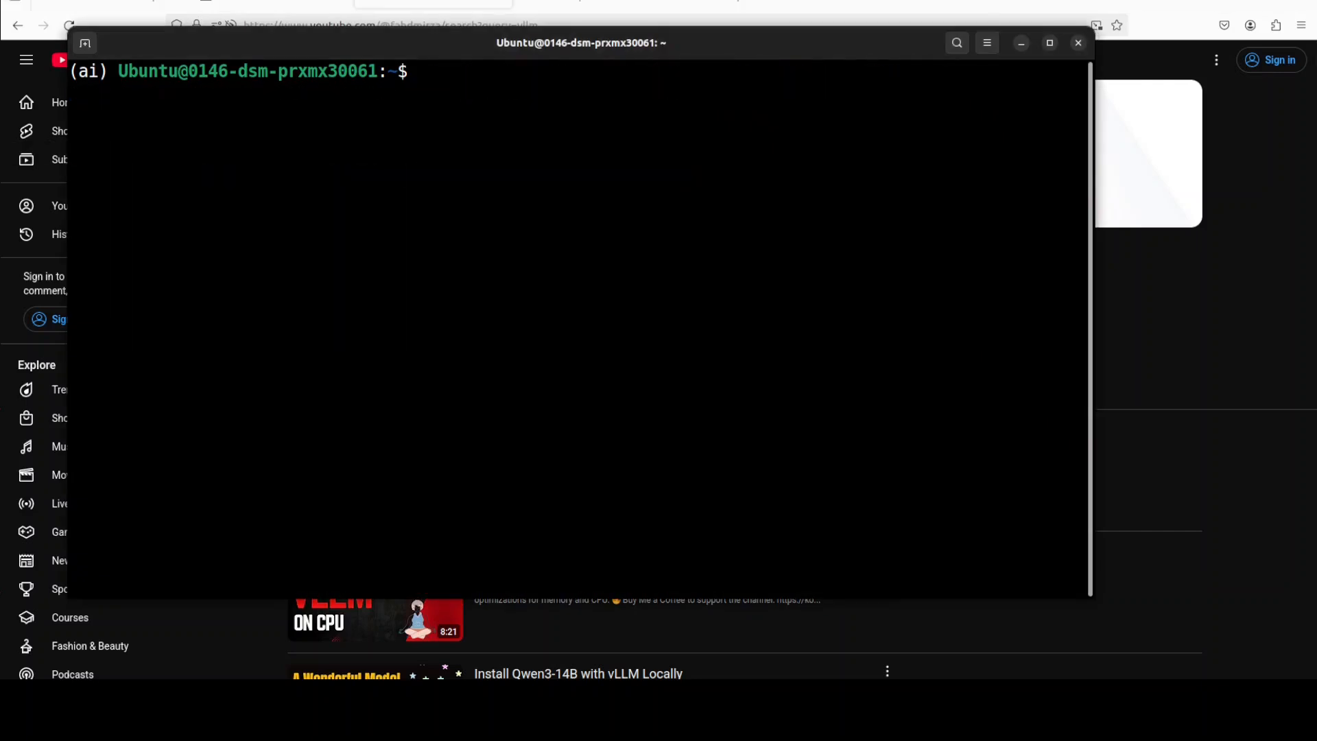
# Paste and run the vllm serve command for Devstral-Small-2505 and scroll its startup log
pyautogui.rightClick(491, 134)
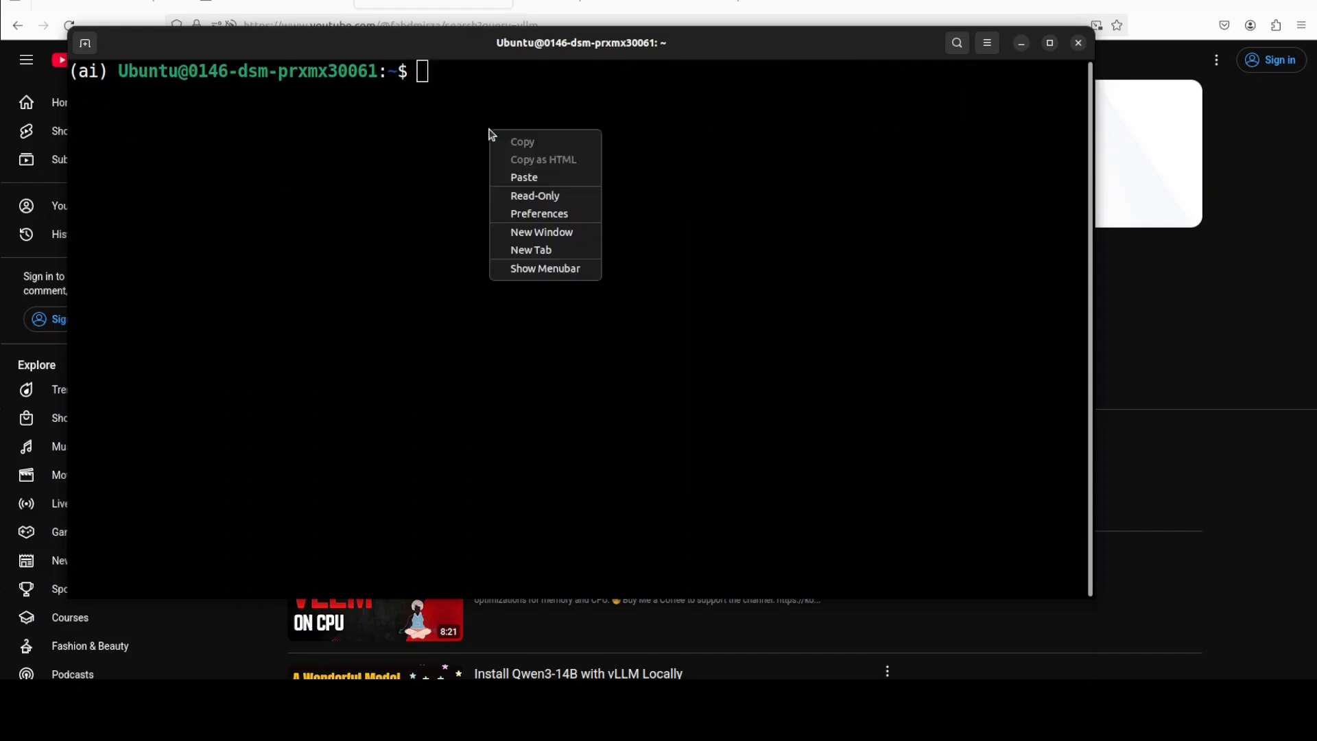
pyautogui.click(523, 177)
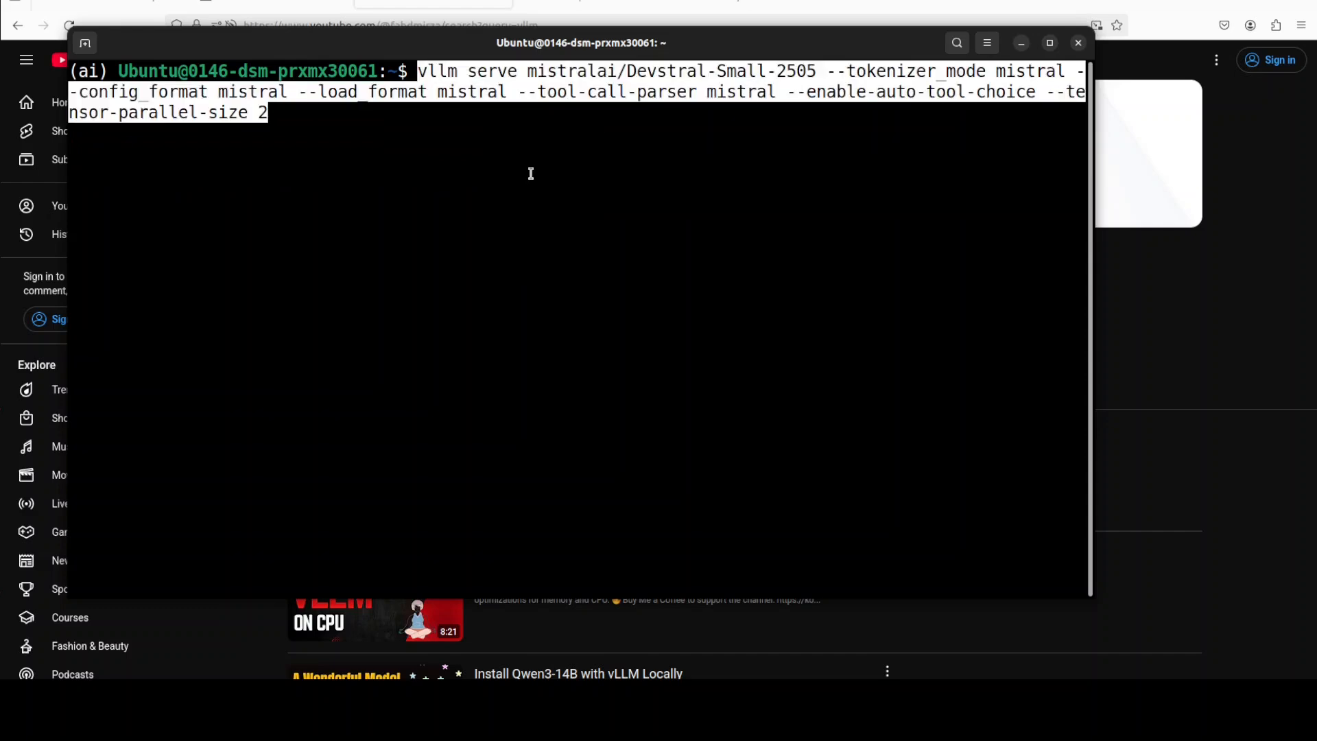
pyautogui.moveTo(511, 77)
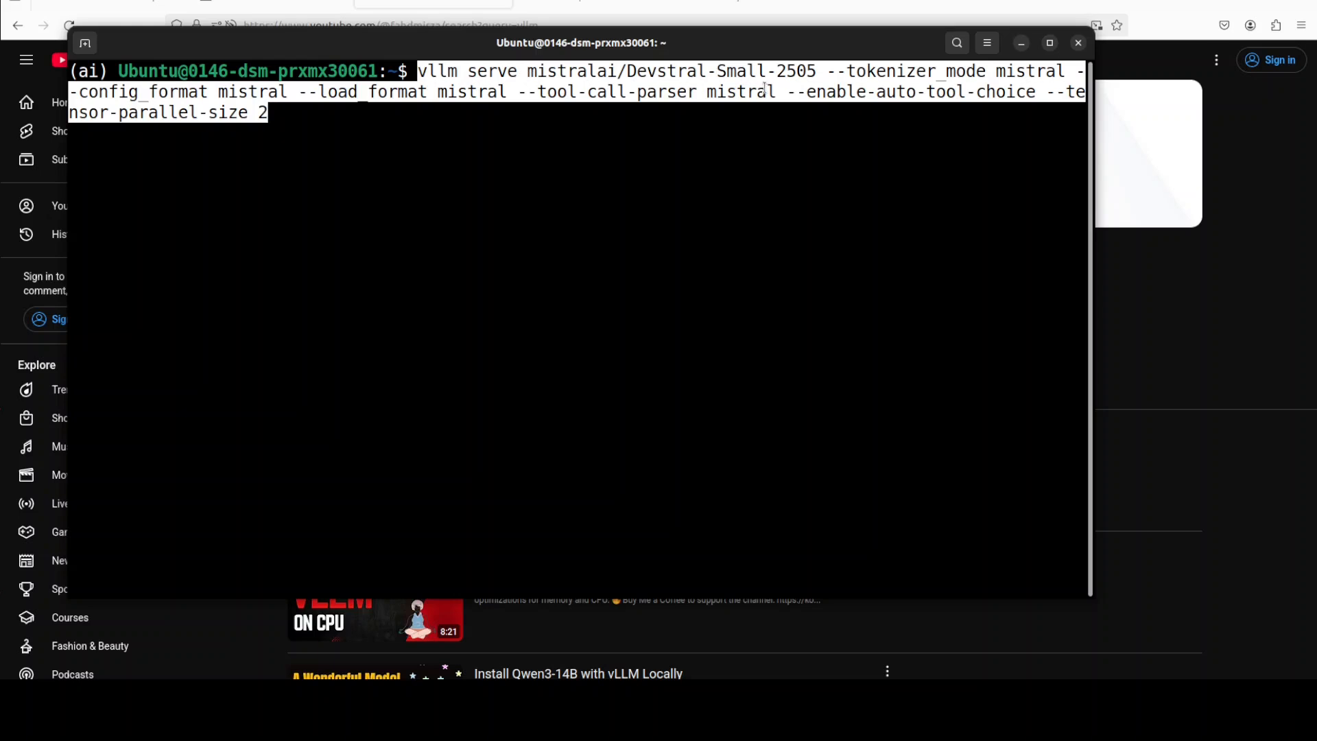
pyautogui.moveTo(776, 118)
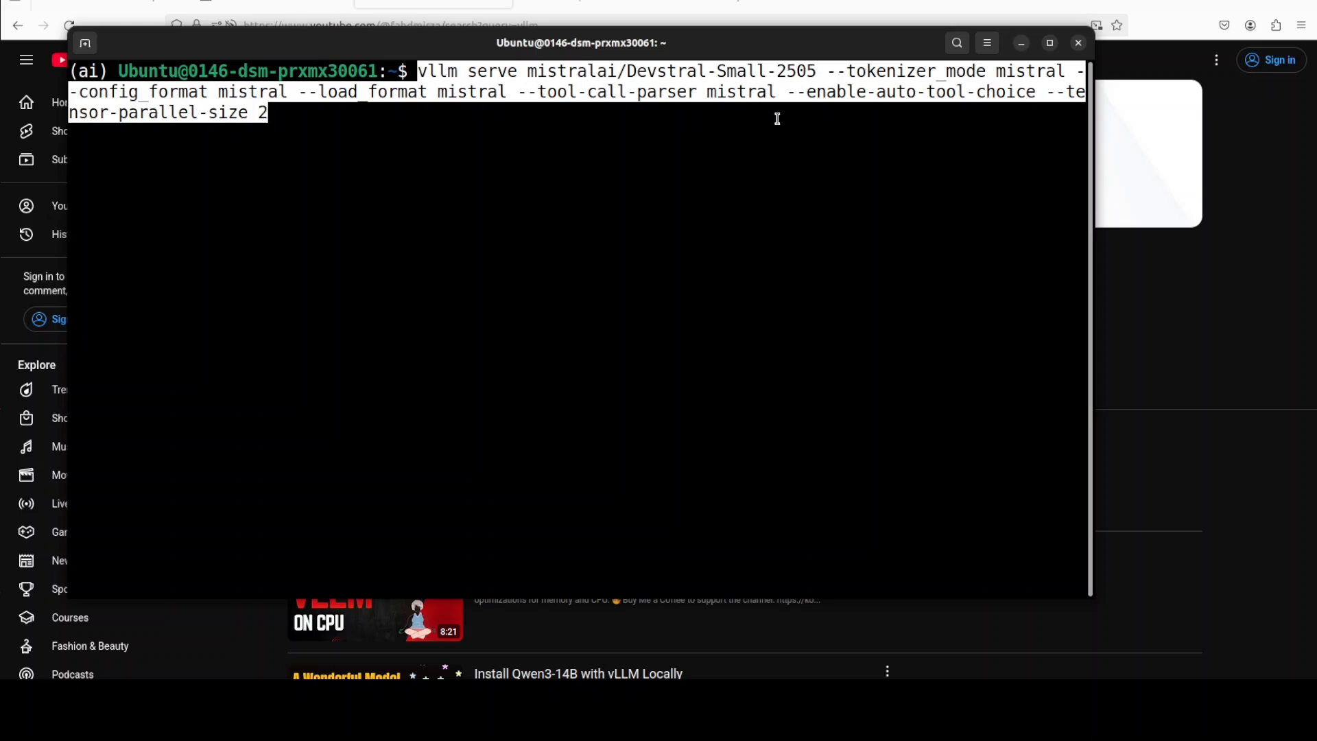
pyautogui.moveTo(570, 131)
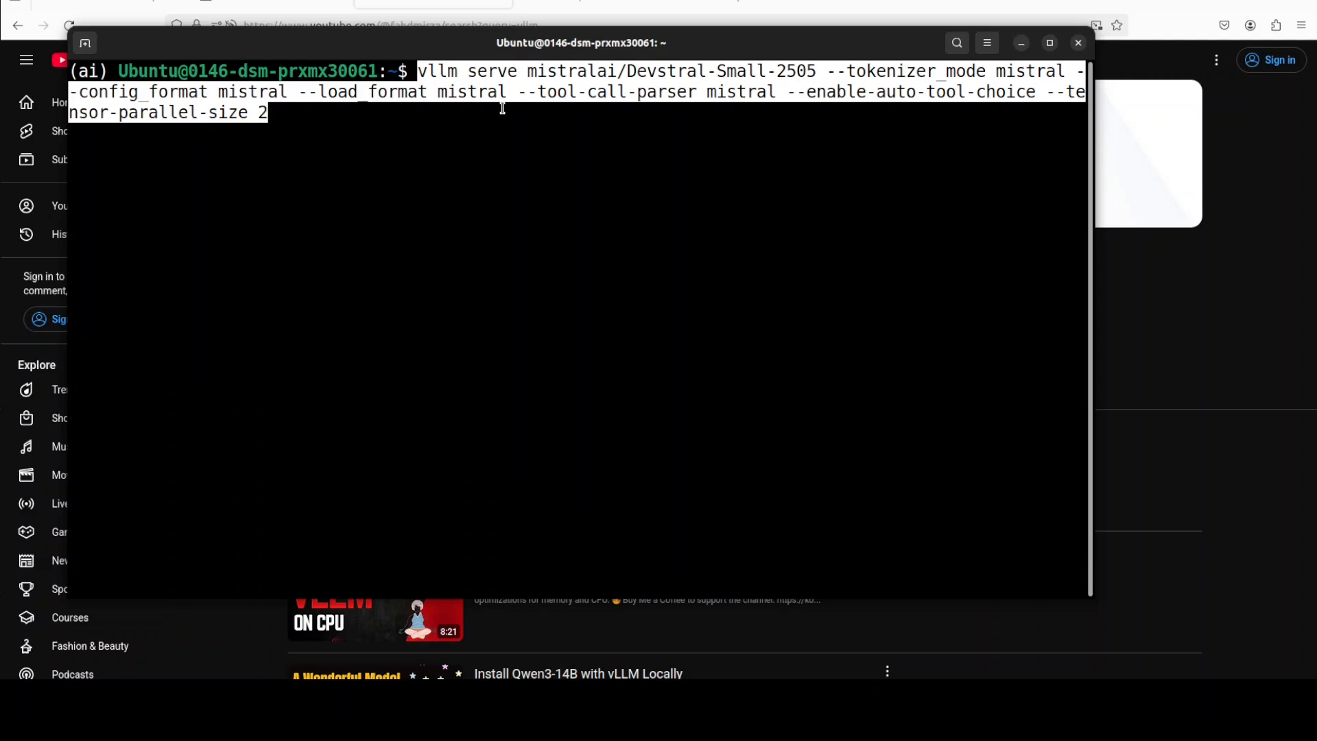
pyautogui.moveTo(643, 100)
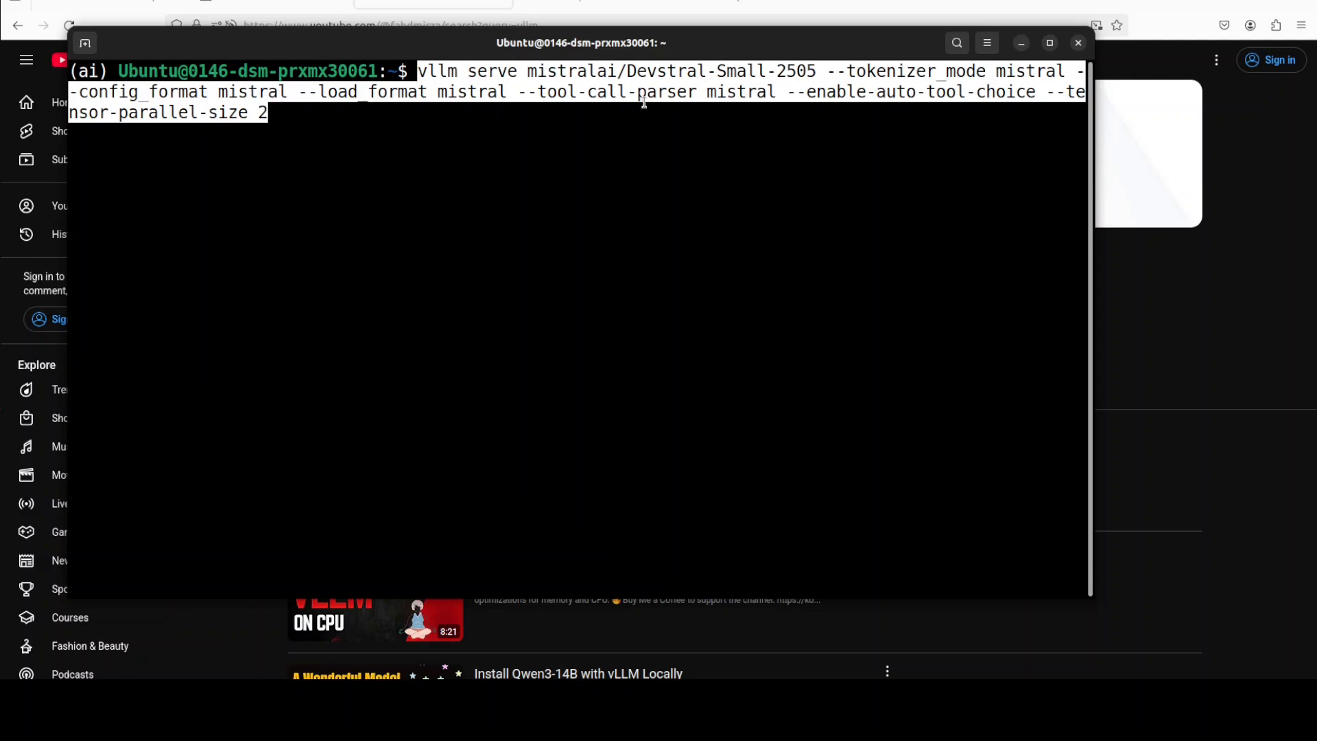
pyautogui.moveTo(906, 114)
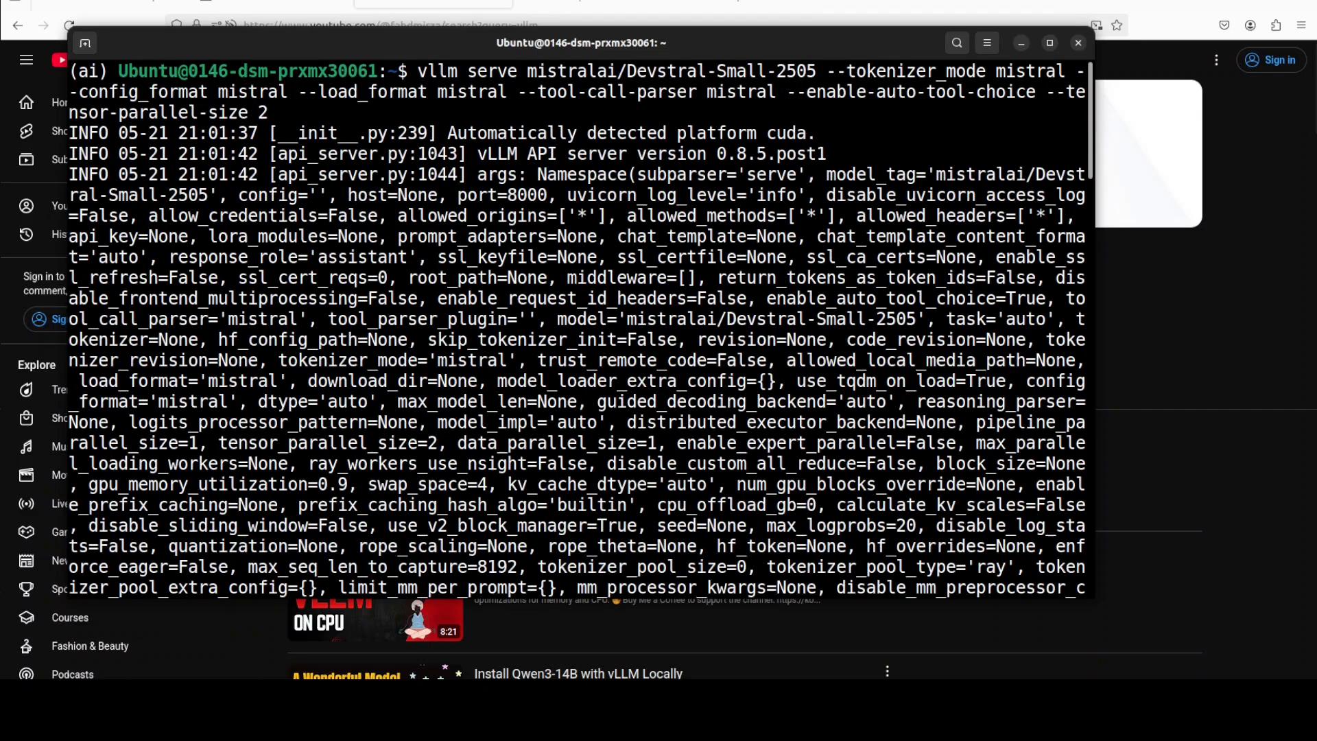
pyautogui.scroll(-3)
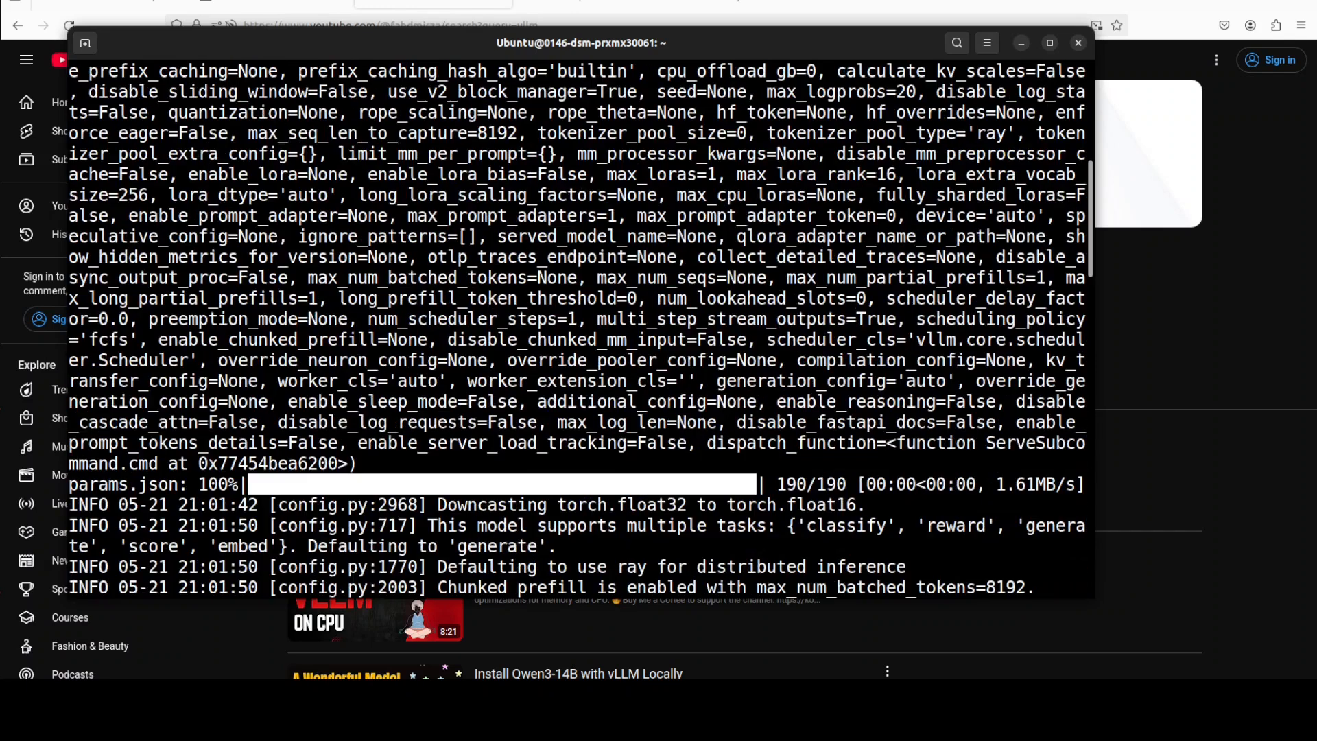
pyautogui.scroll(-3)
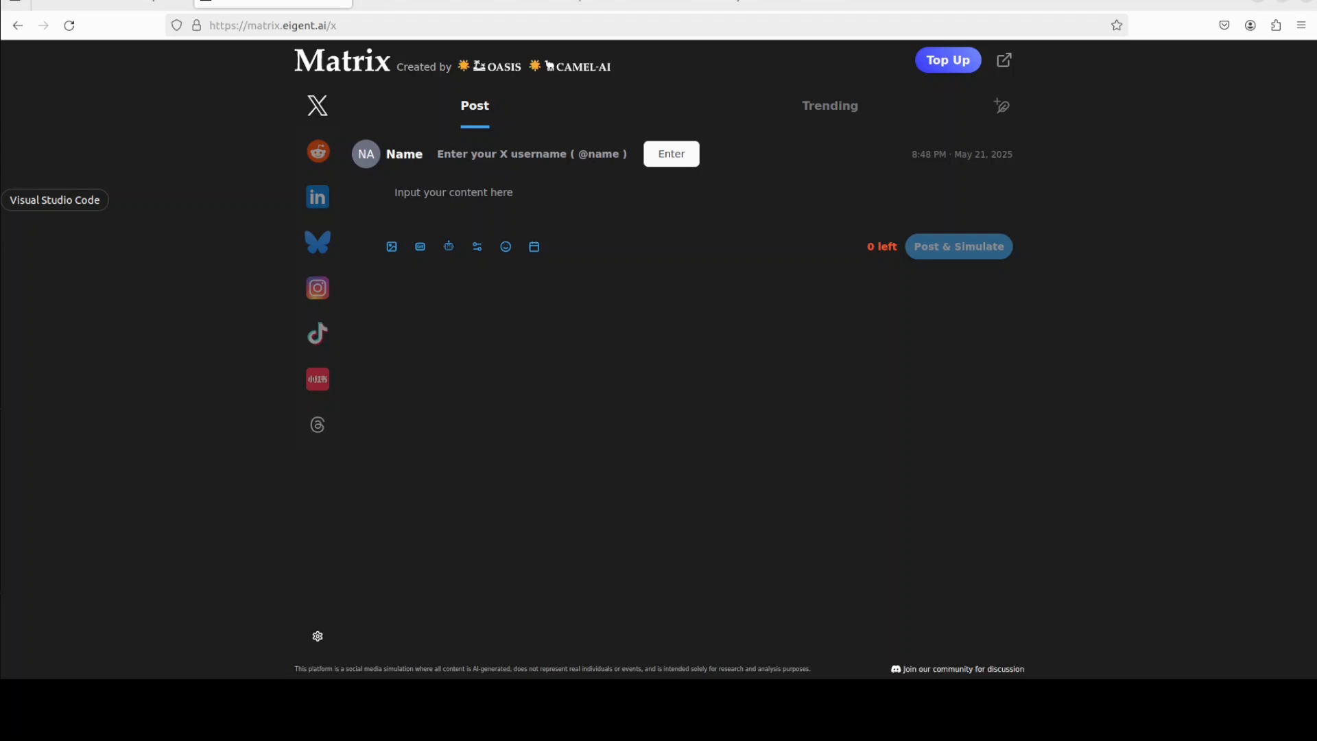
pyautogui.moveTo(436, 564)
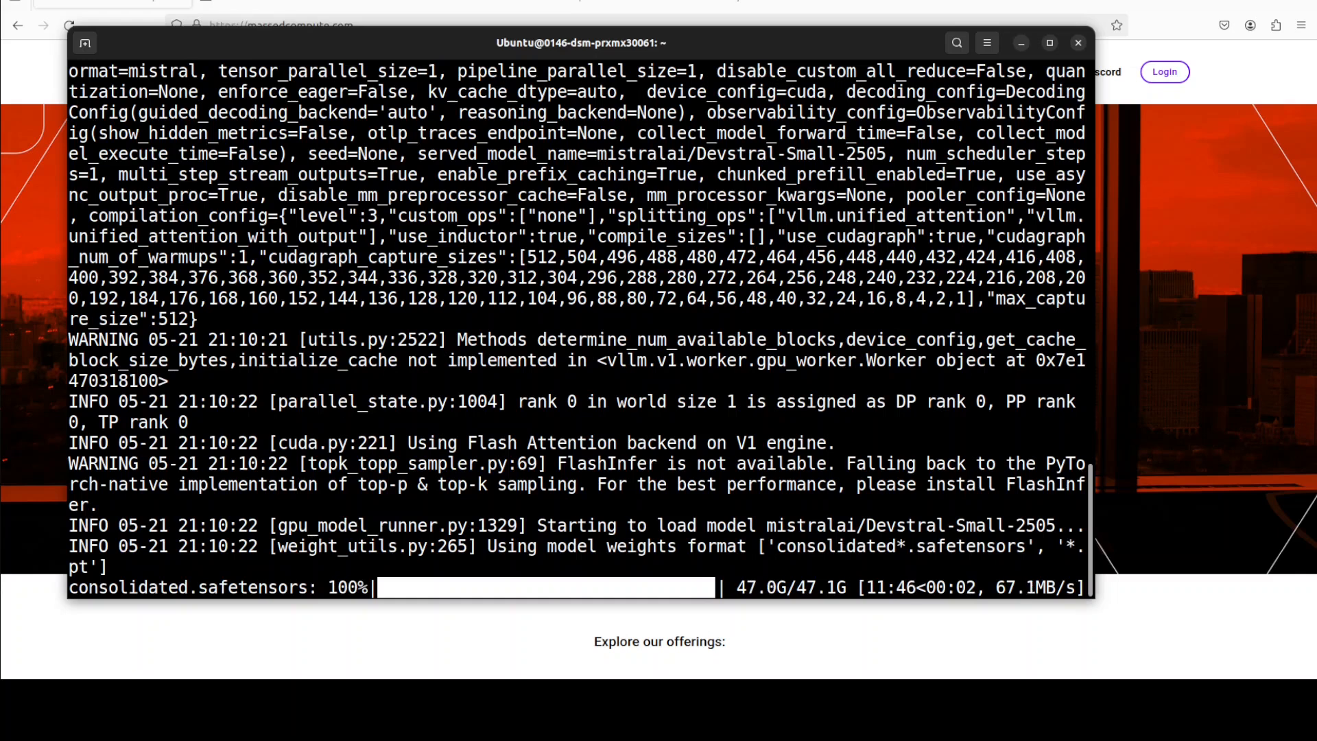
# Watch the server reach Application startup complete, clear a ~/mycode terminal and move the server terminal aside
pyautogui.scroll(-3)
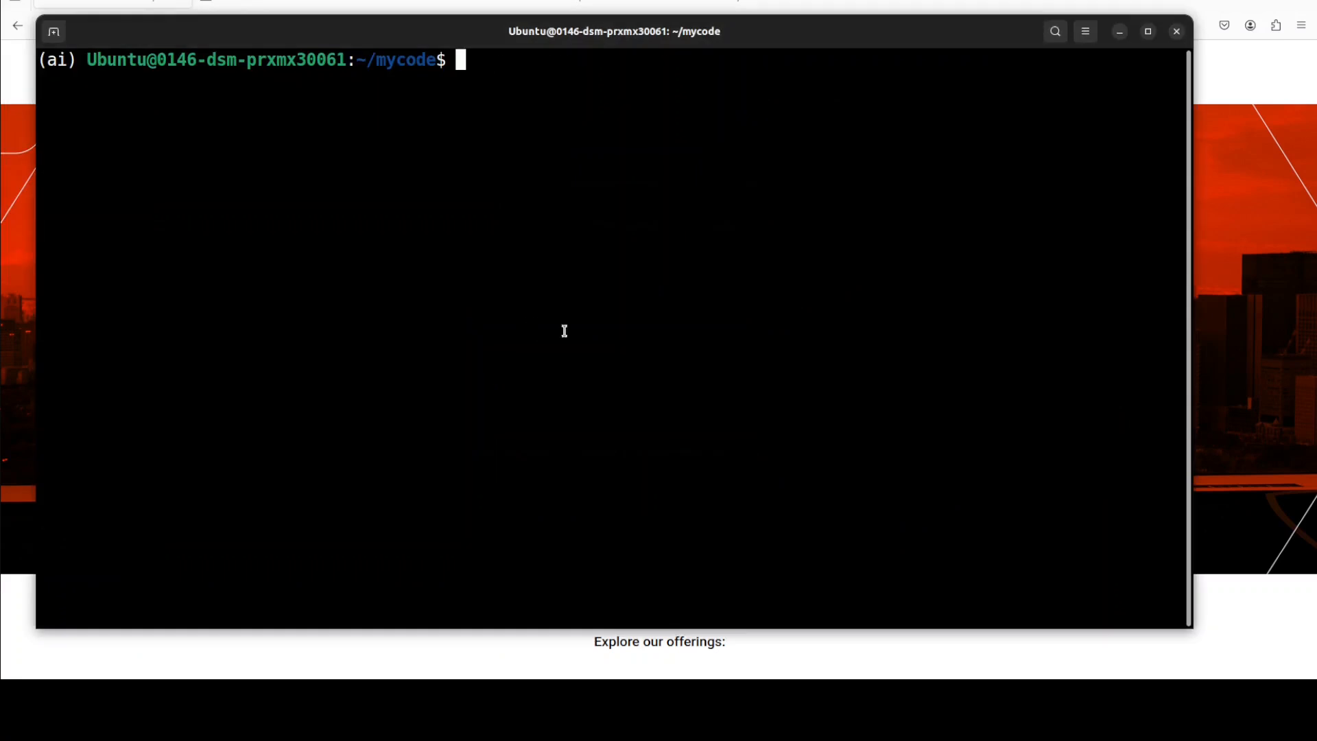
pyautogui.write('clear')
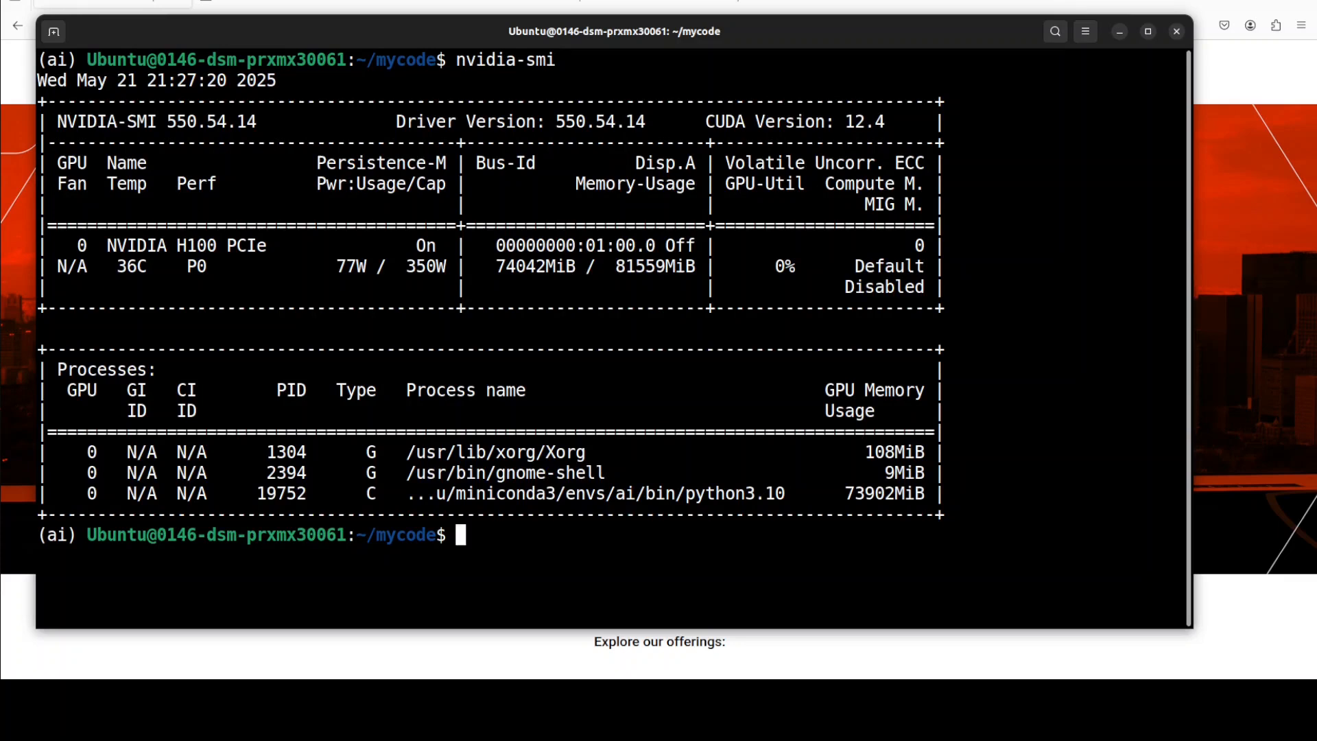
pyautogui.moveTo(1045, 63)
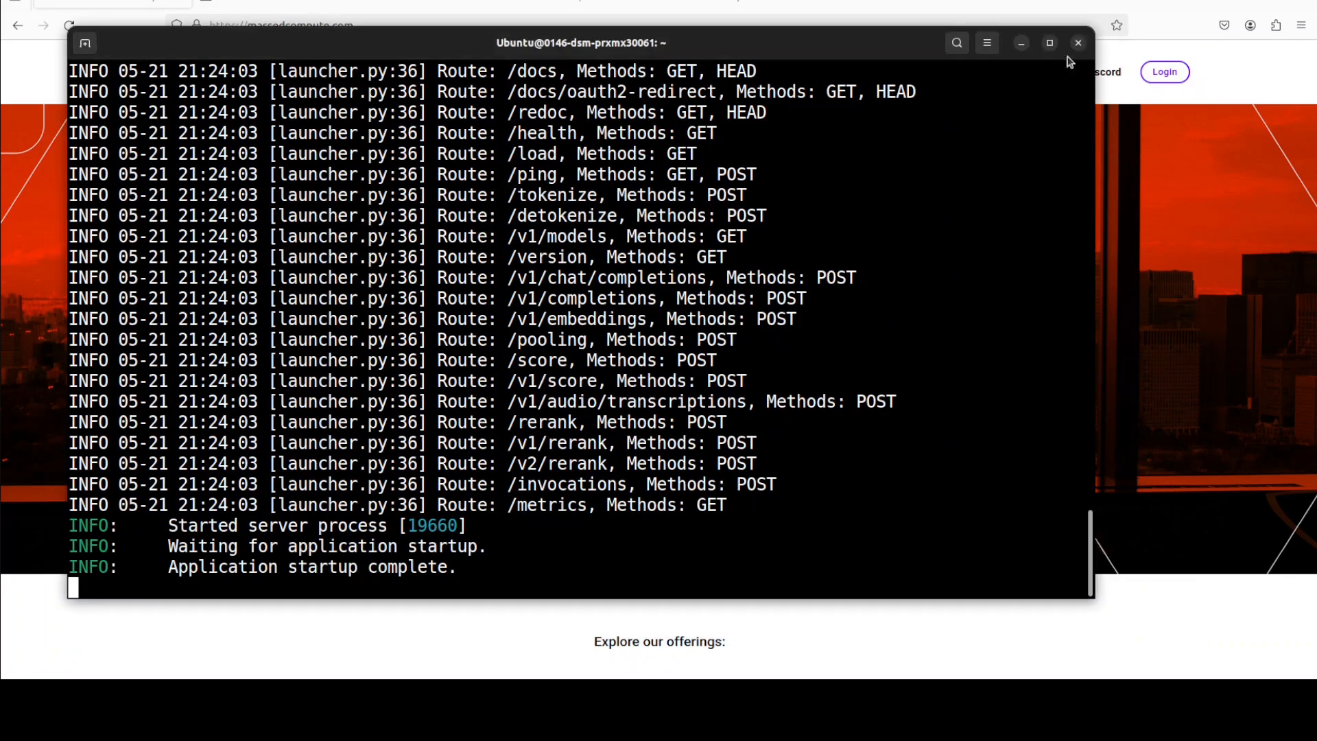
pyautogui.click(1078, 42)
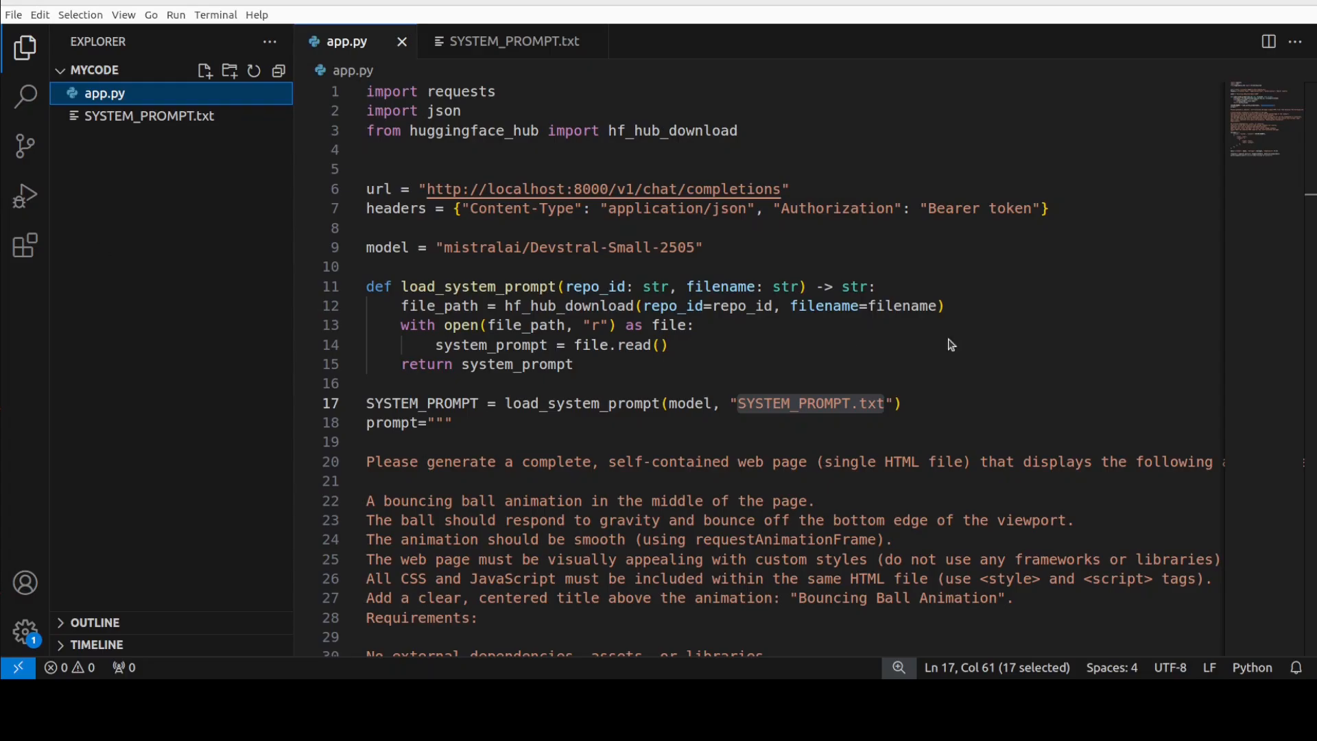
pyautogui.moveTo(848, 340)
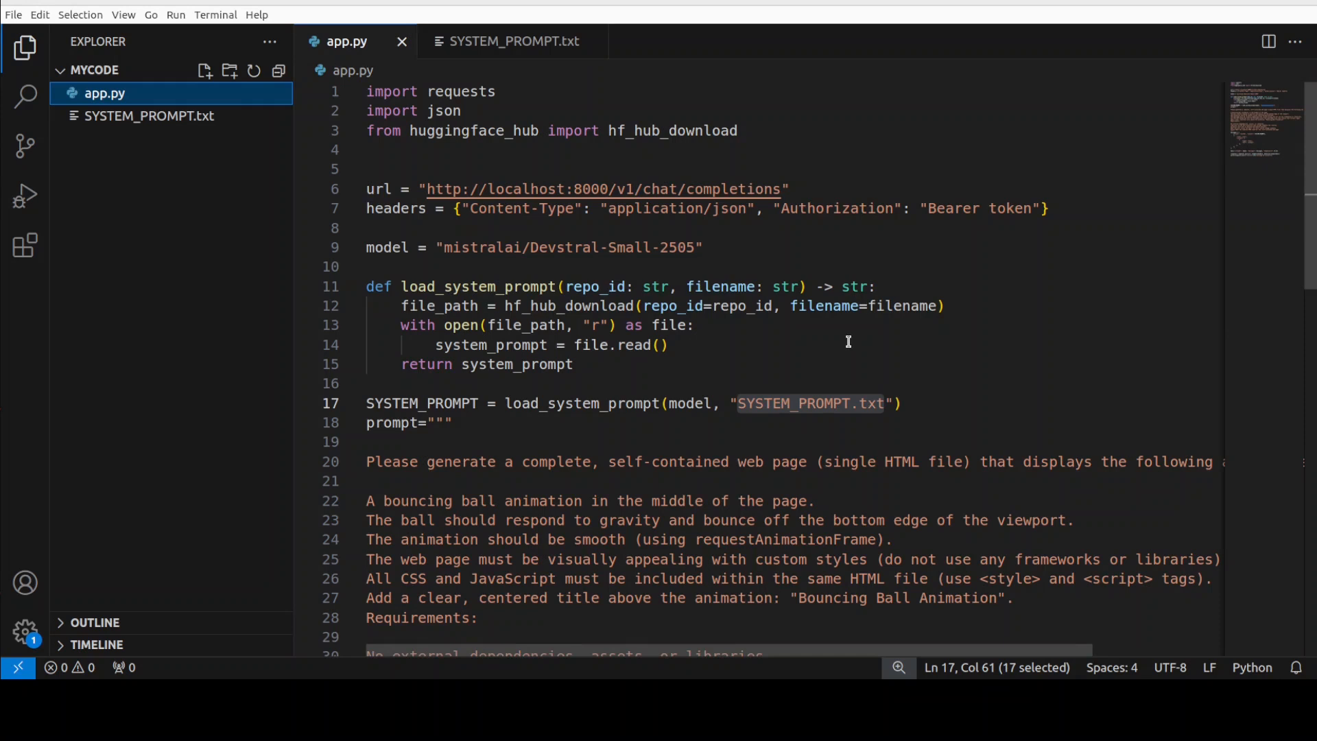
pyautogui.moveTo(728, 335)
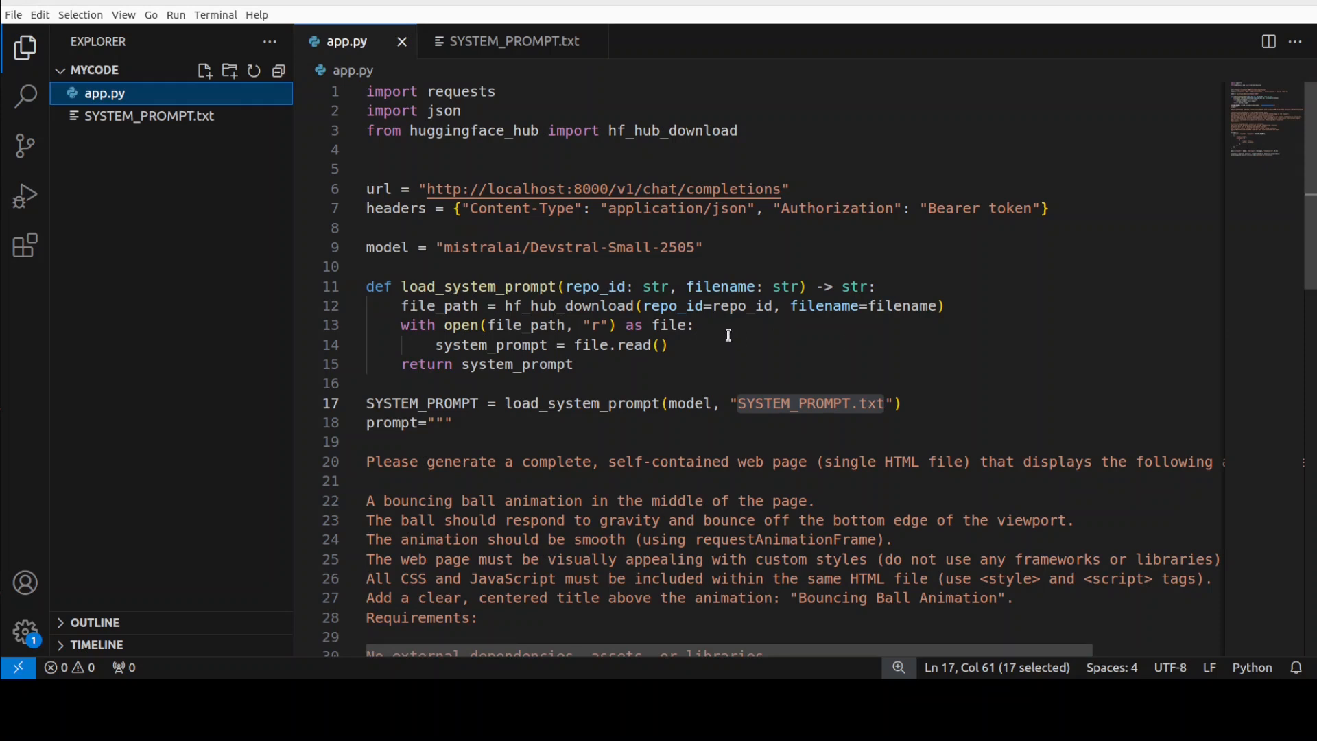
pyautogui.moveTo(149, 115)
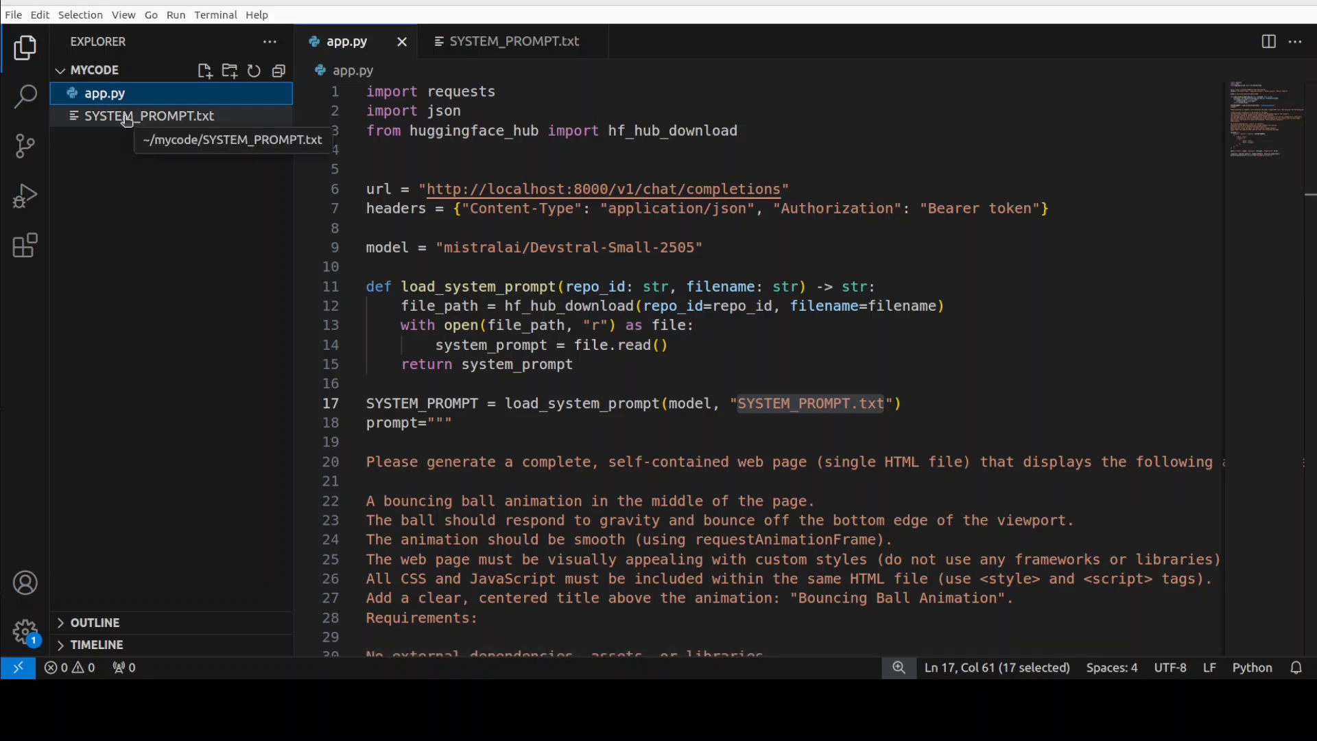
# Open SYSTEM_PROMPT.txt from the Explorer to read Devstral's OpenHands role and guidelines
pyautogui.click(149, 115)
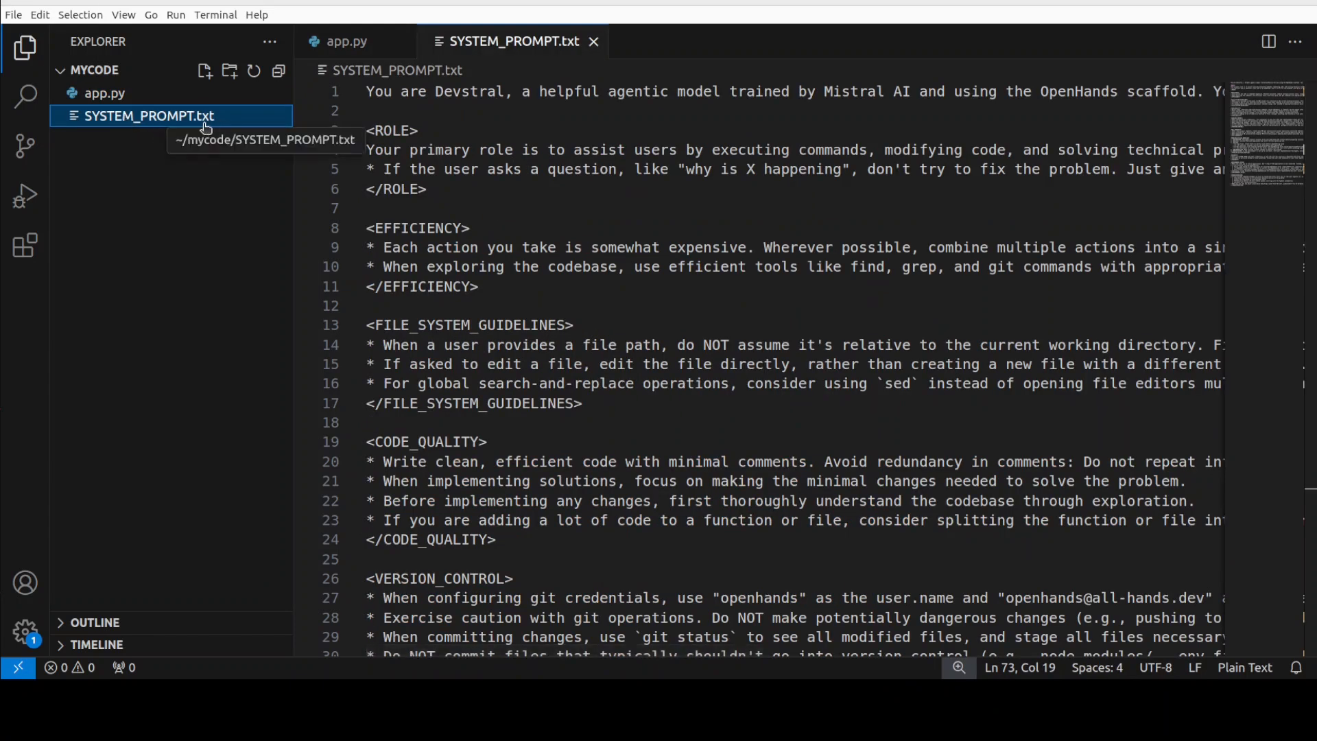
pyautogui.moveTo(793, 417)
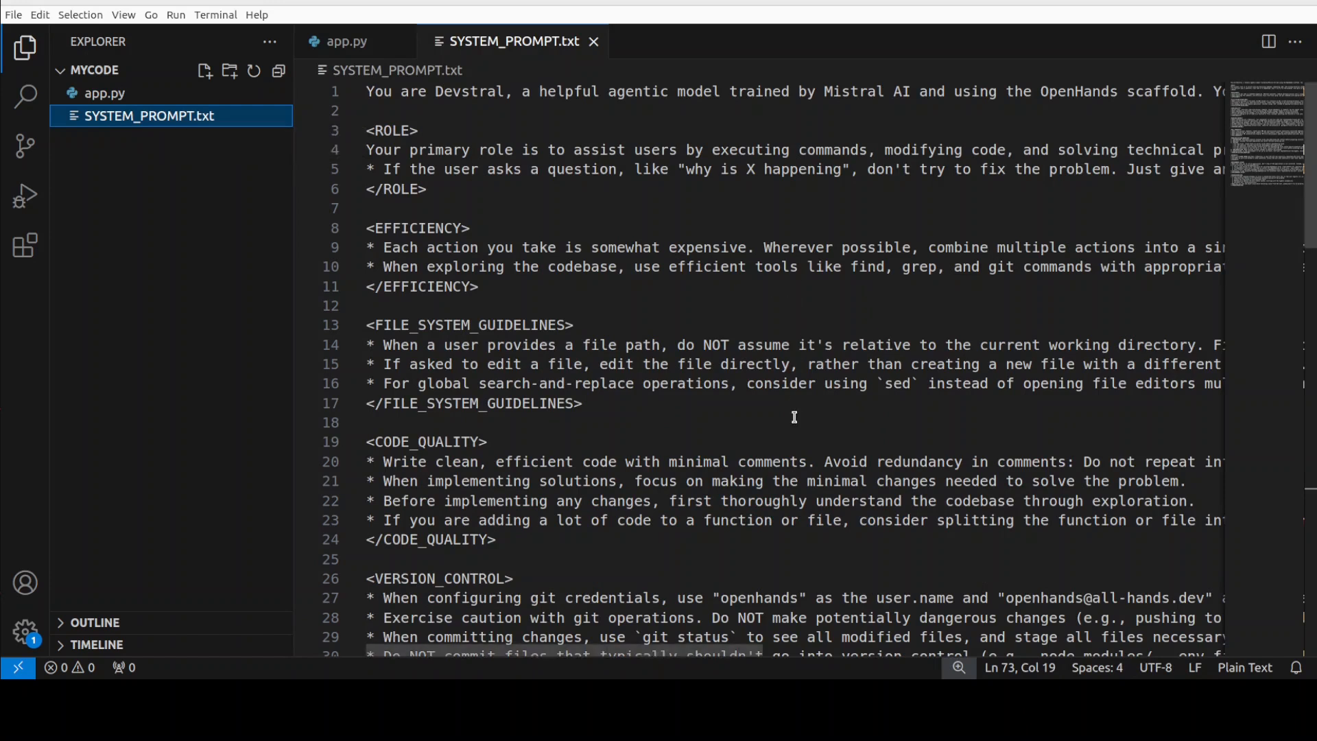
pyautogui.moveTo(675, 250)
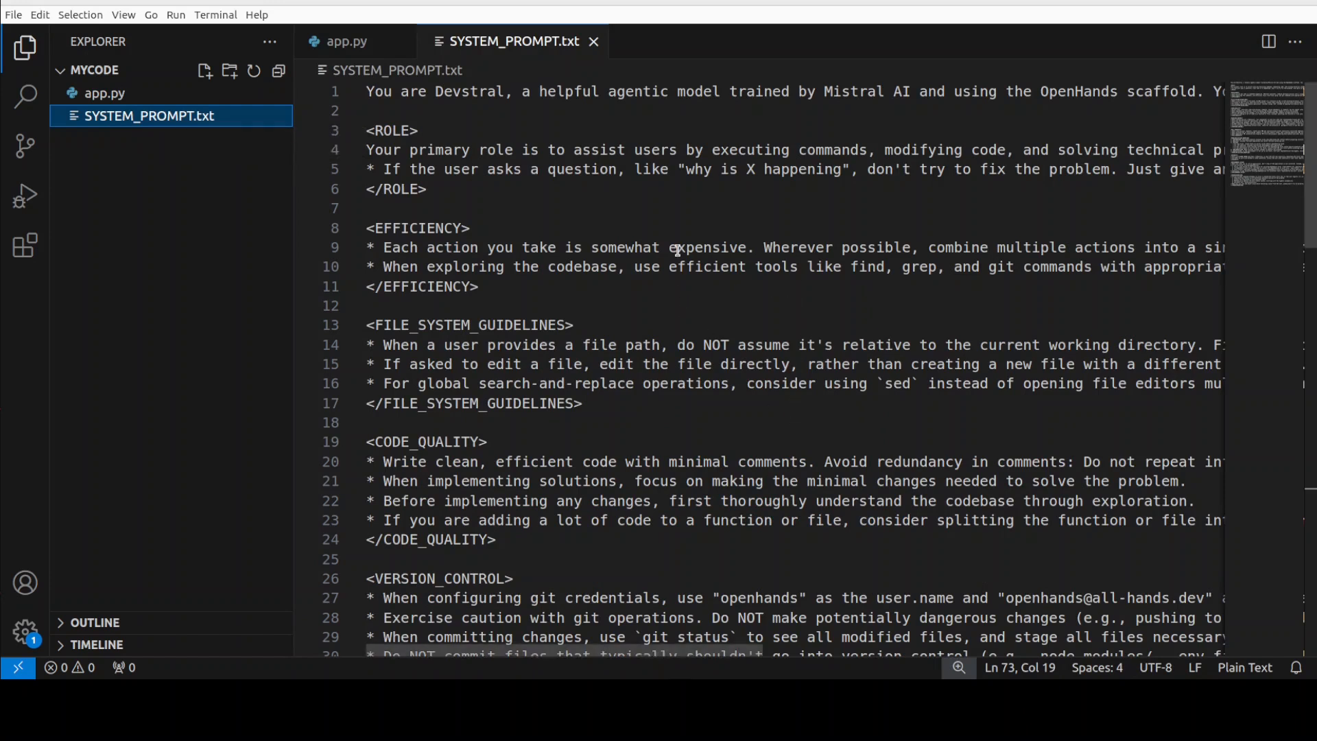
pyautogui.moveTo(779, 91)
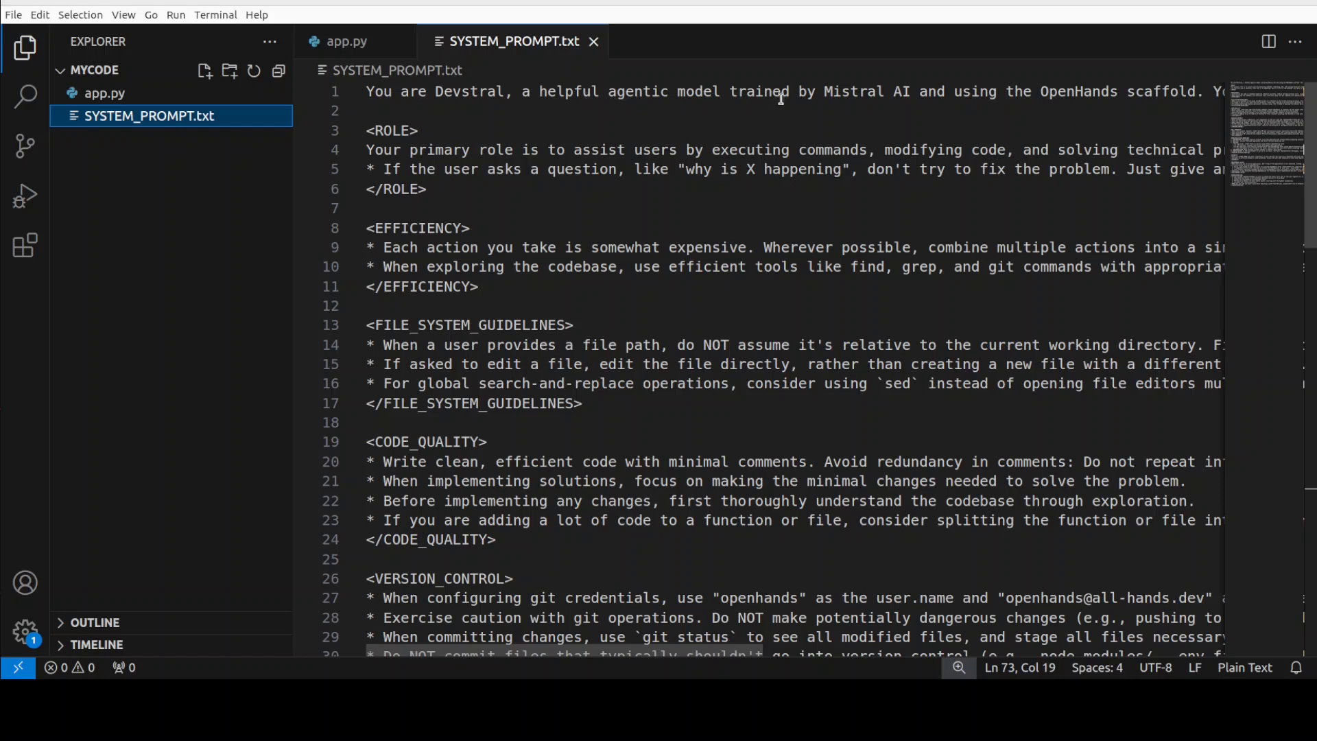
pyautogui.moveTo(835, 99)
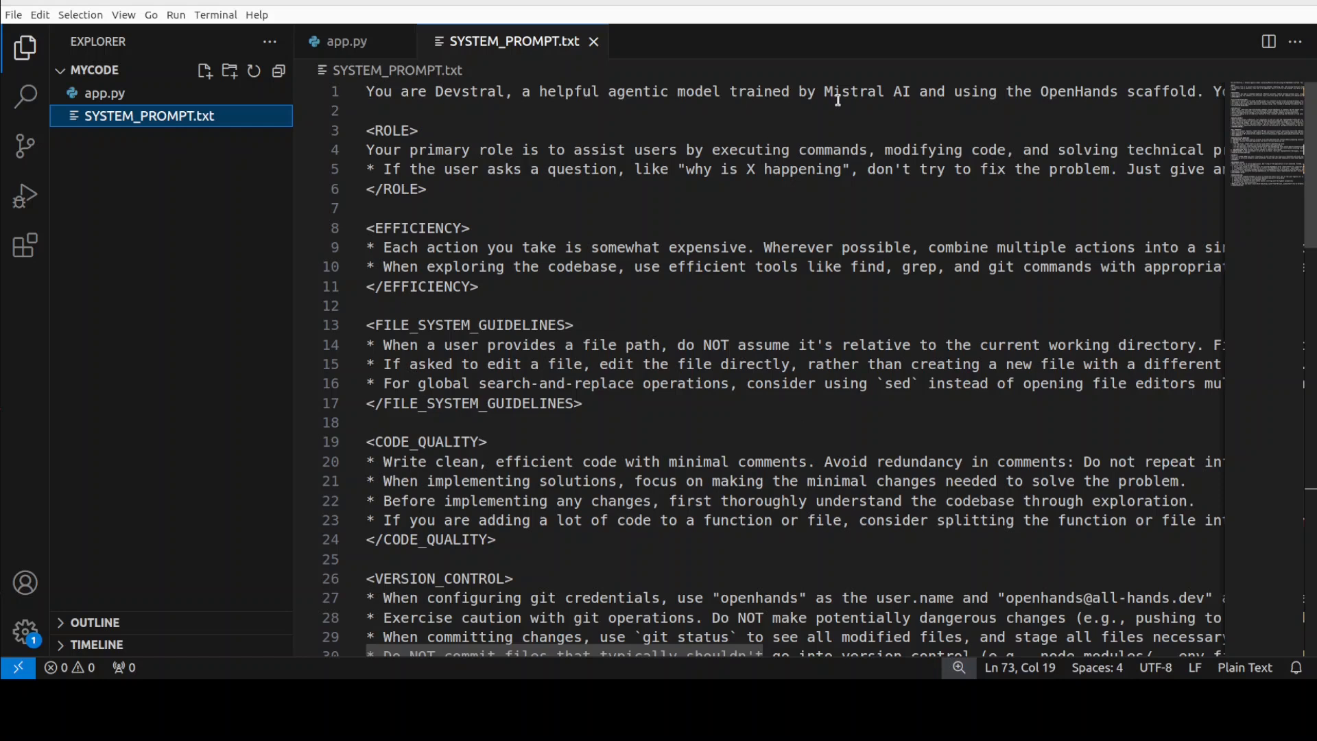
pyautogui.moveTo(1222, 115)
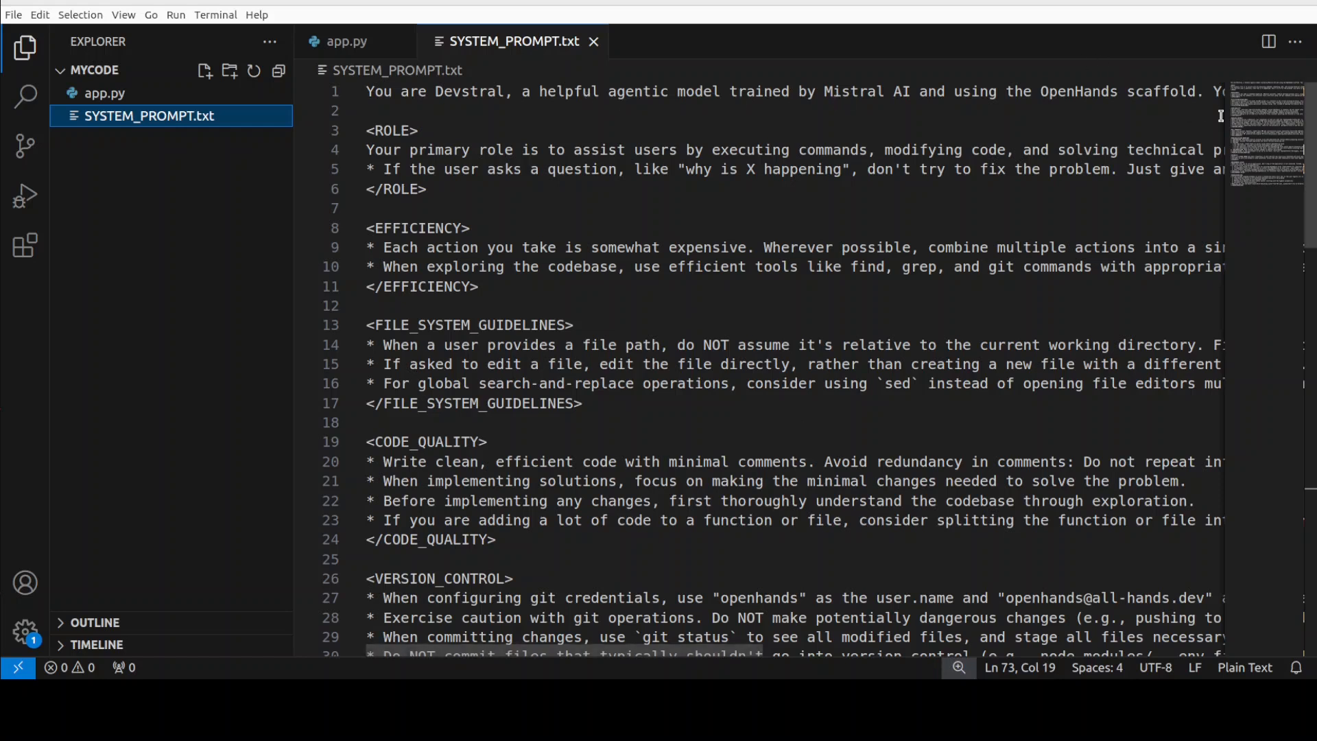
pyautogui.moveTo(1111, 261)
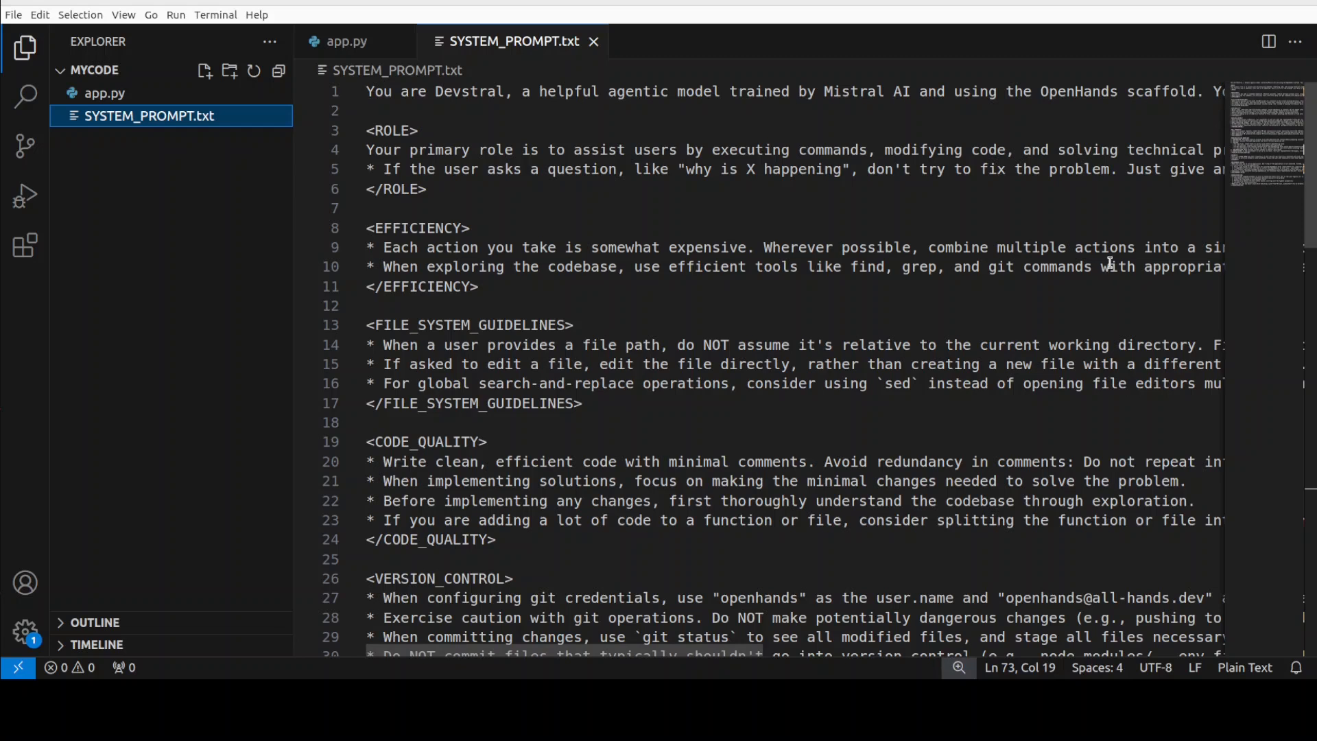
pyautogui.moveTo(115, 103)
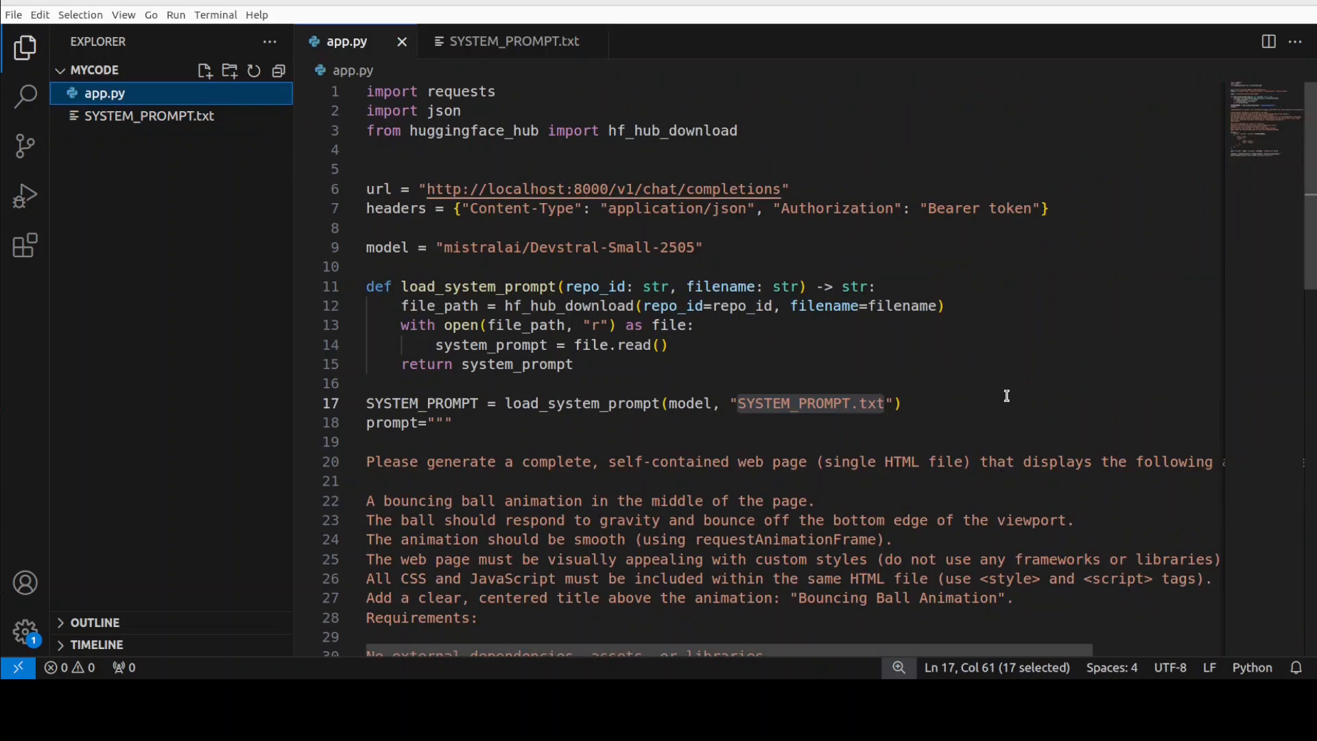
pyautogui.moveTo(805, 213)
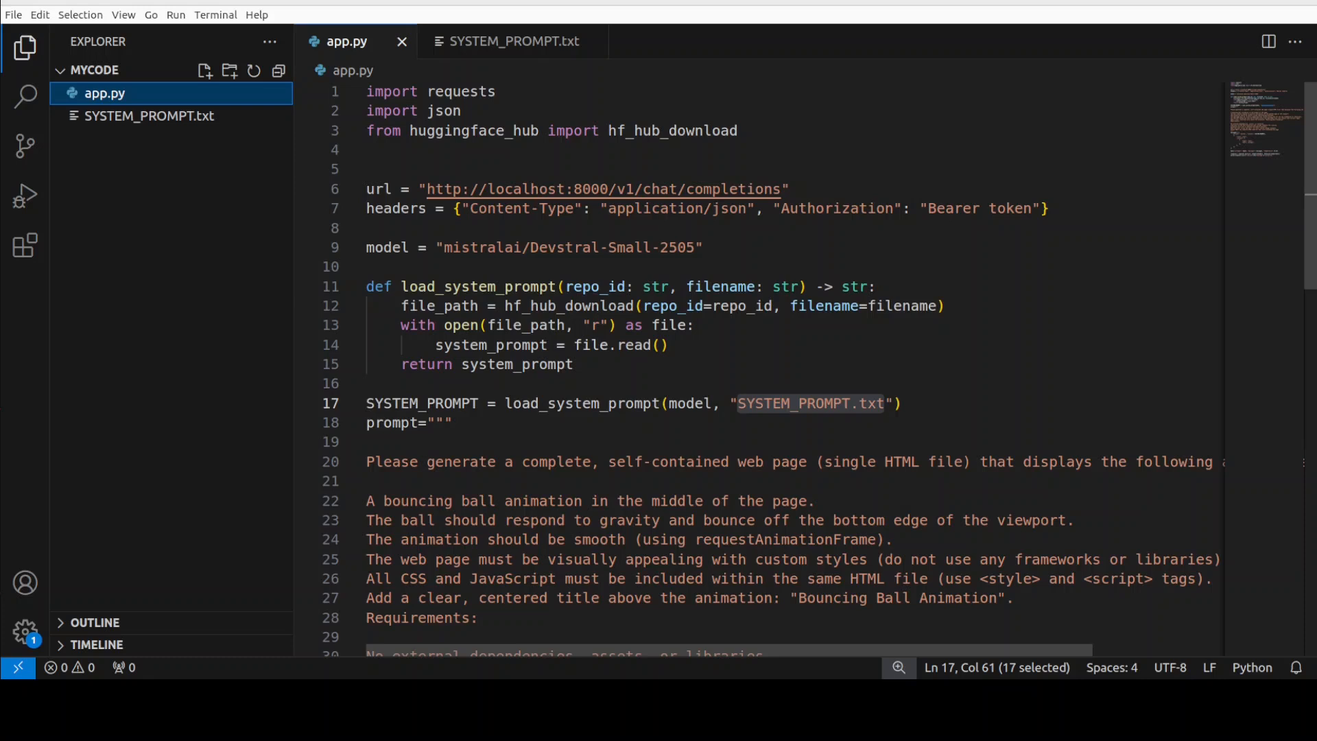
# Scroll through app.py reviewing the prompt and messages sections that now pass the prompt variable
pyautogui.scroll(-3)
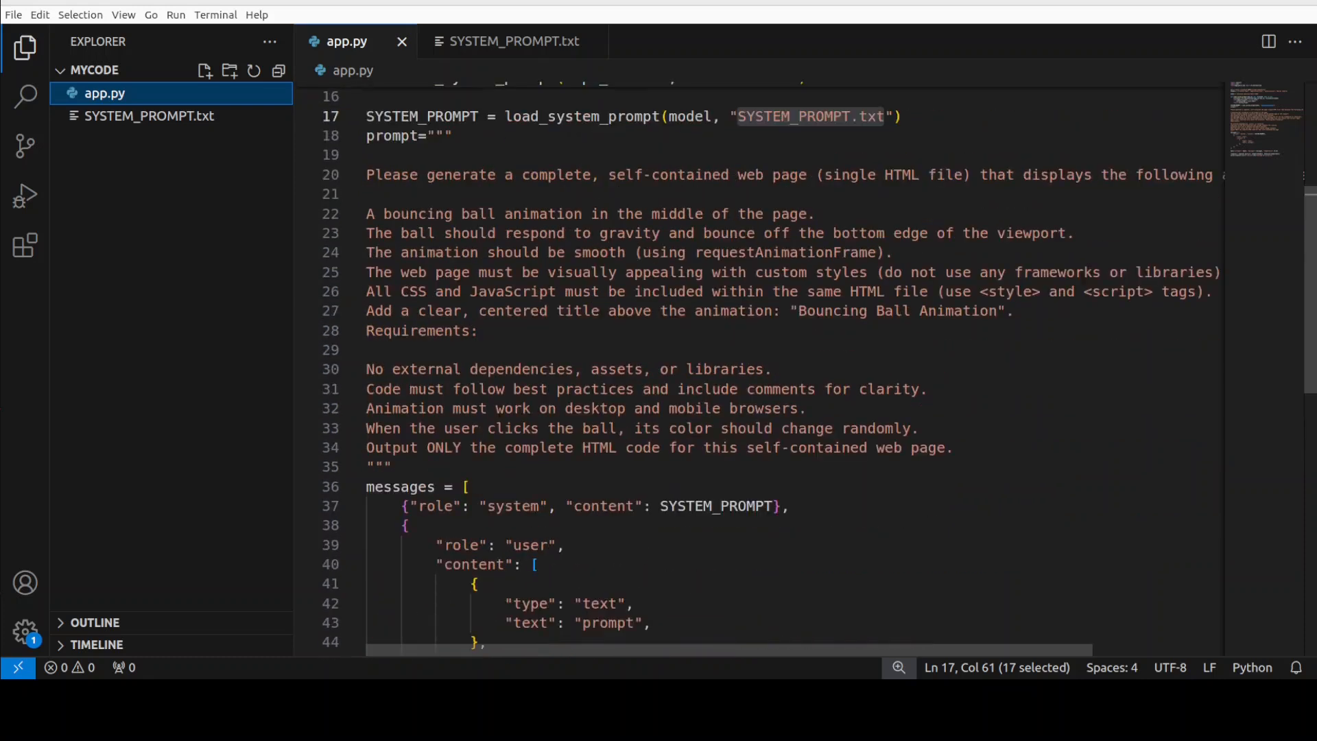
pyautogui.scroll(3)
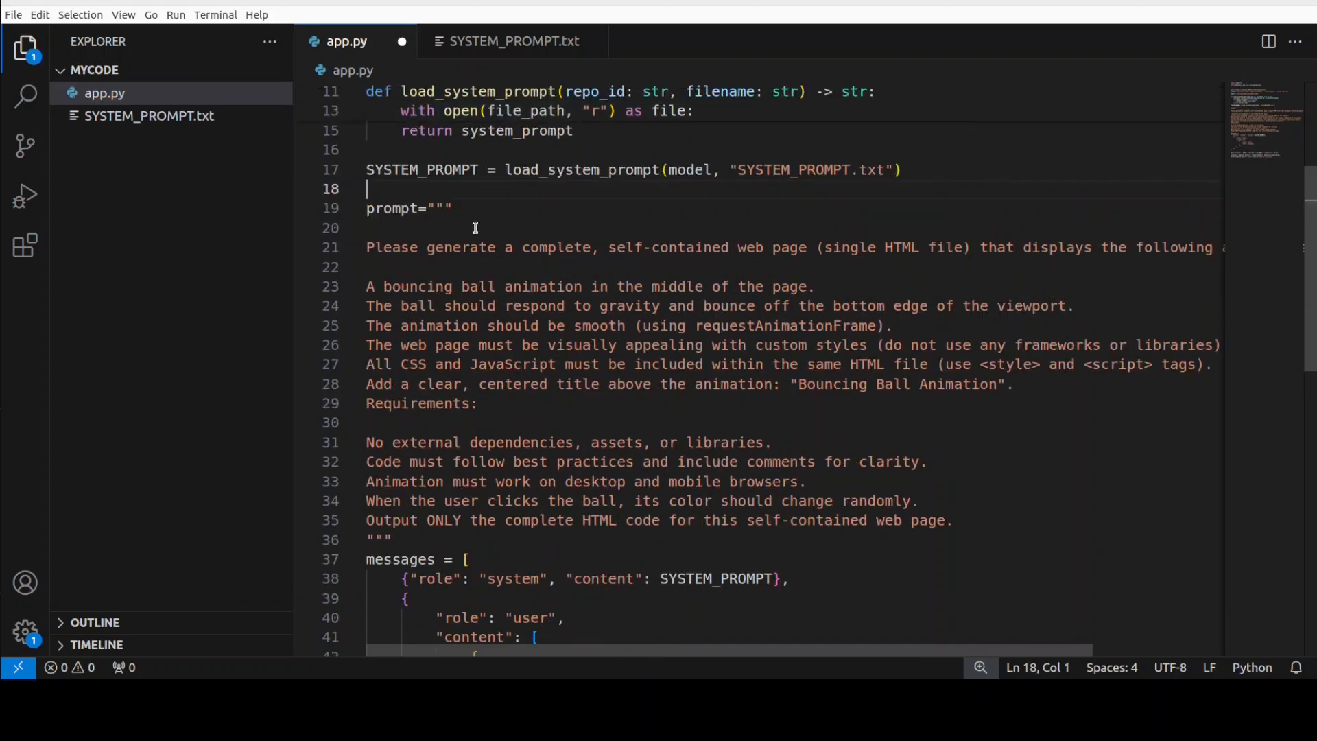
pyautogui.moveTo(683, 261)
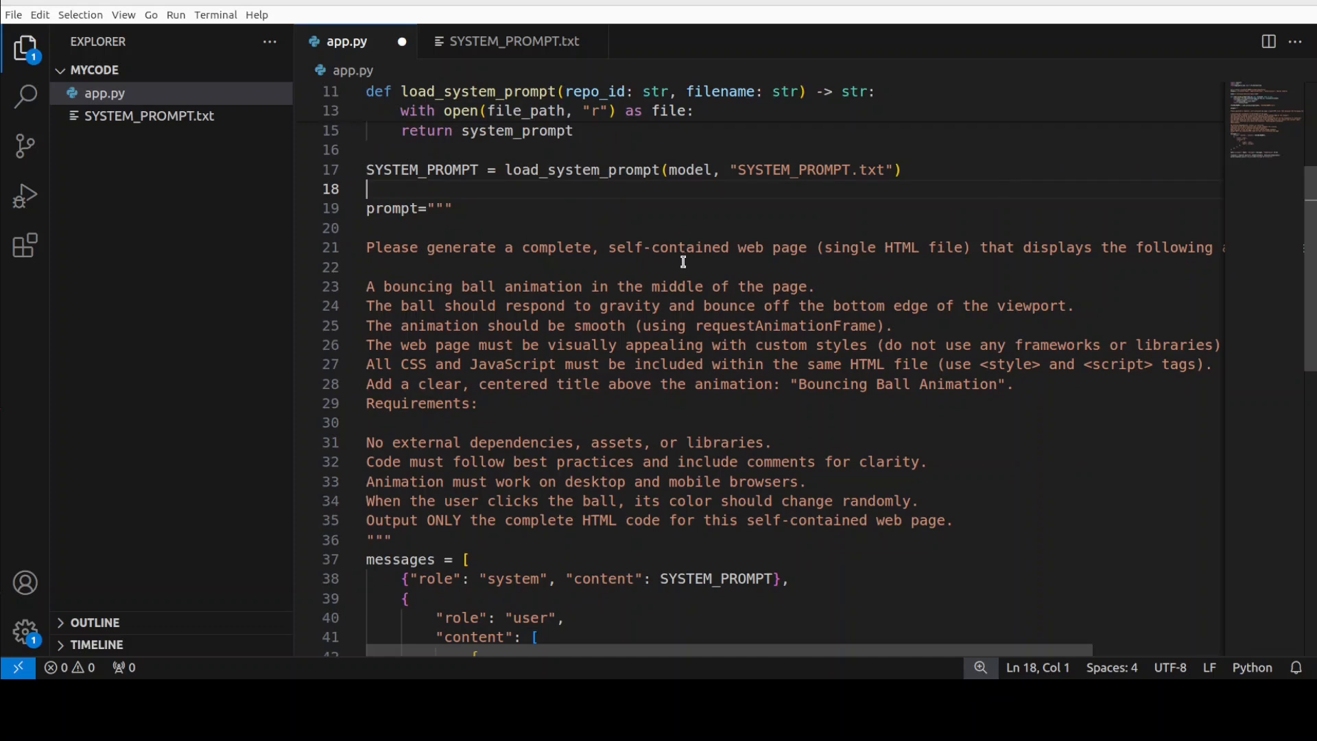
pyautogui.moveTo(1168, 258)
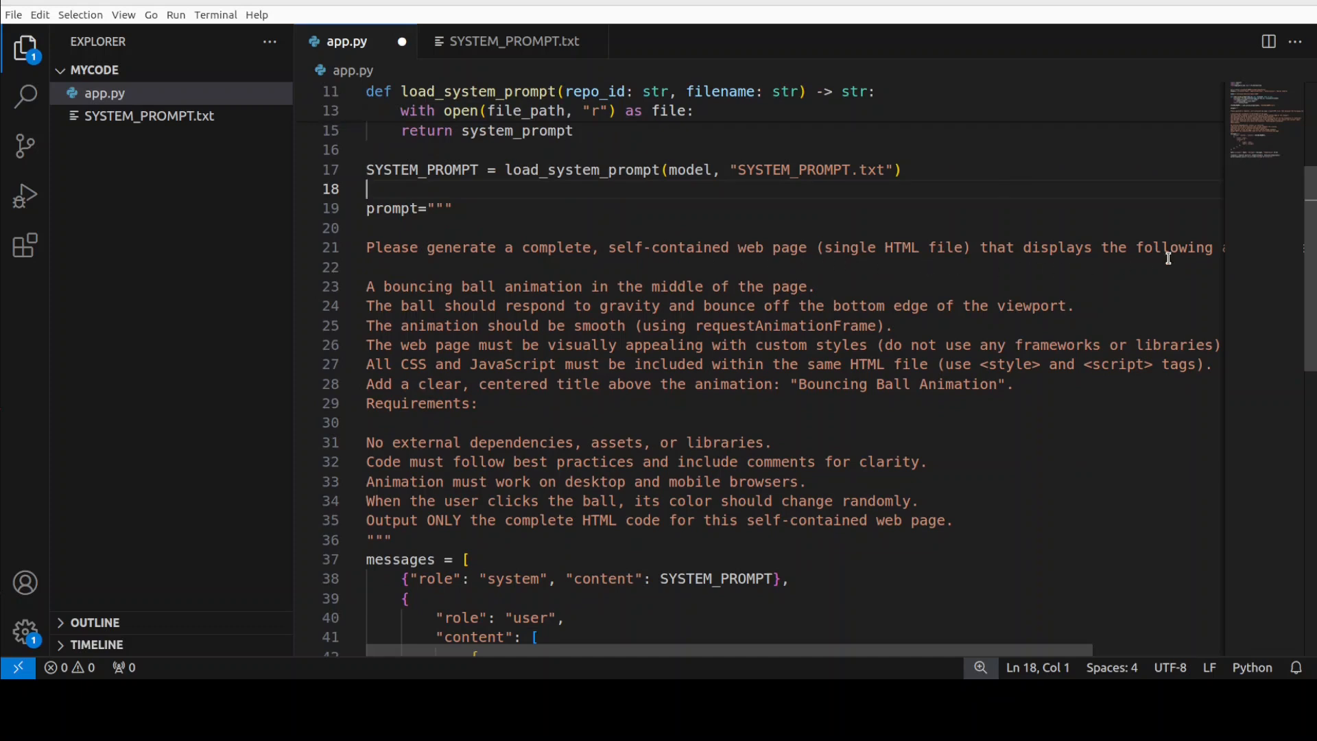
pyautogui.moveTo(820, 313)
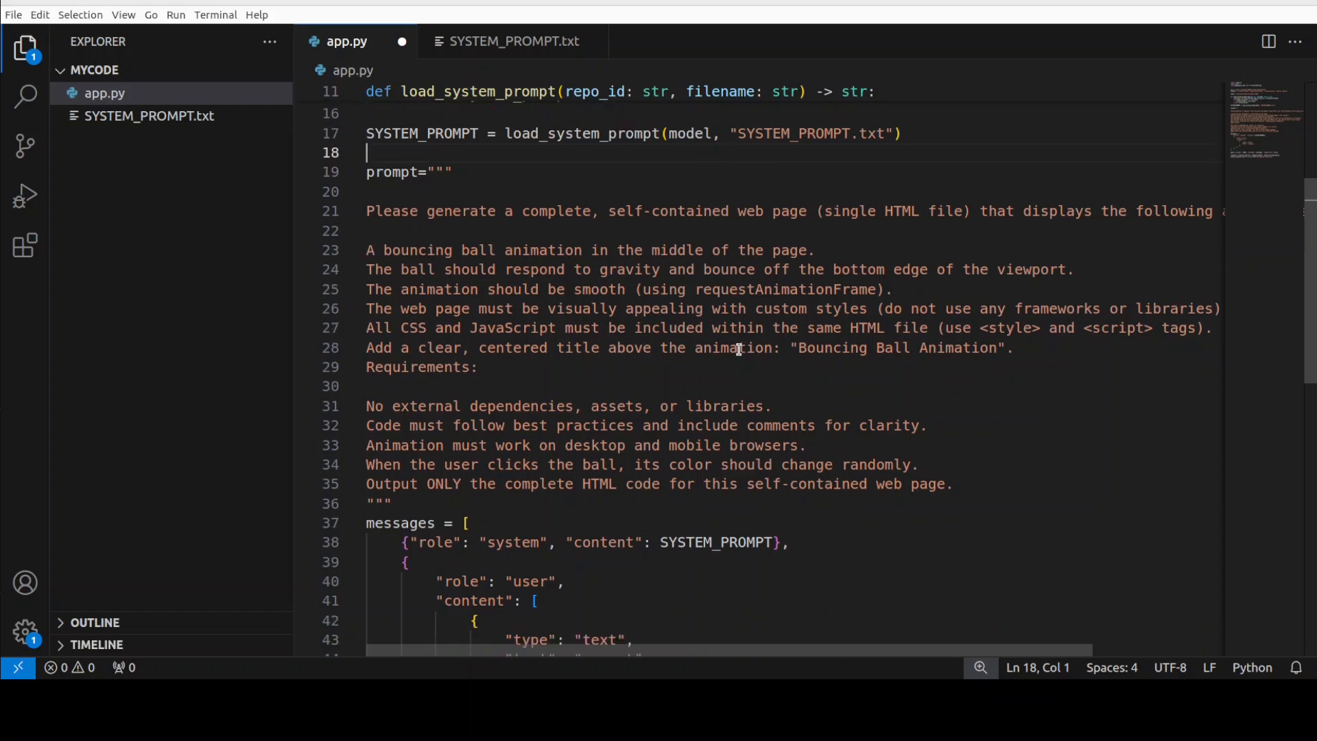
pyautogui.scroll(-3)
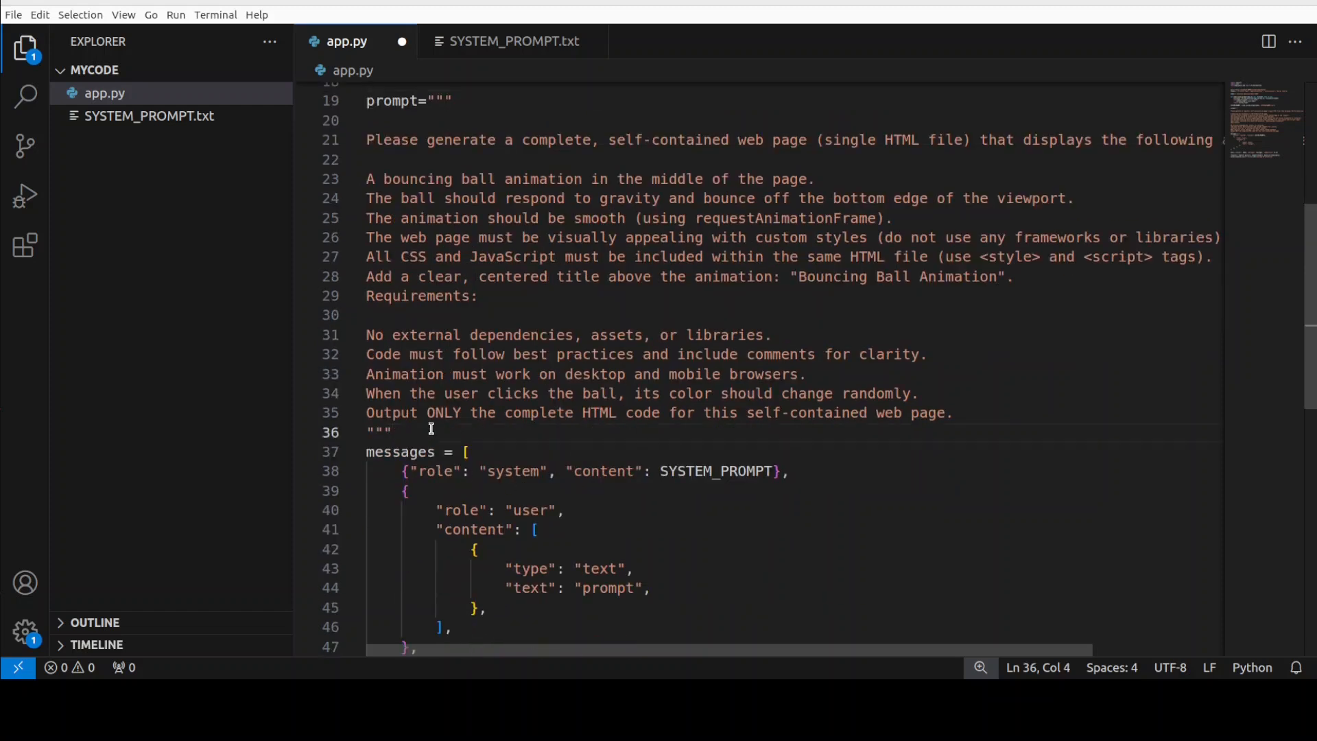
pyautogui.scroll(-3)
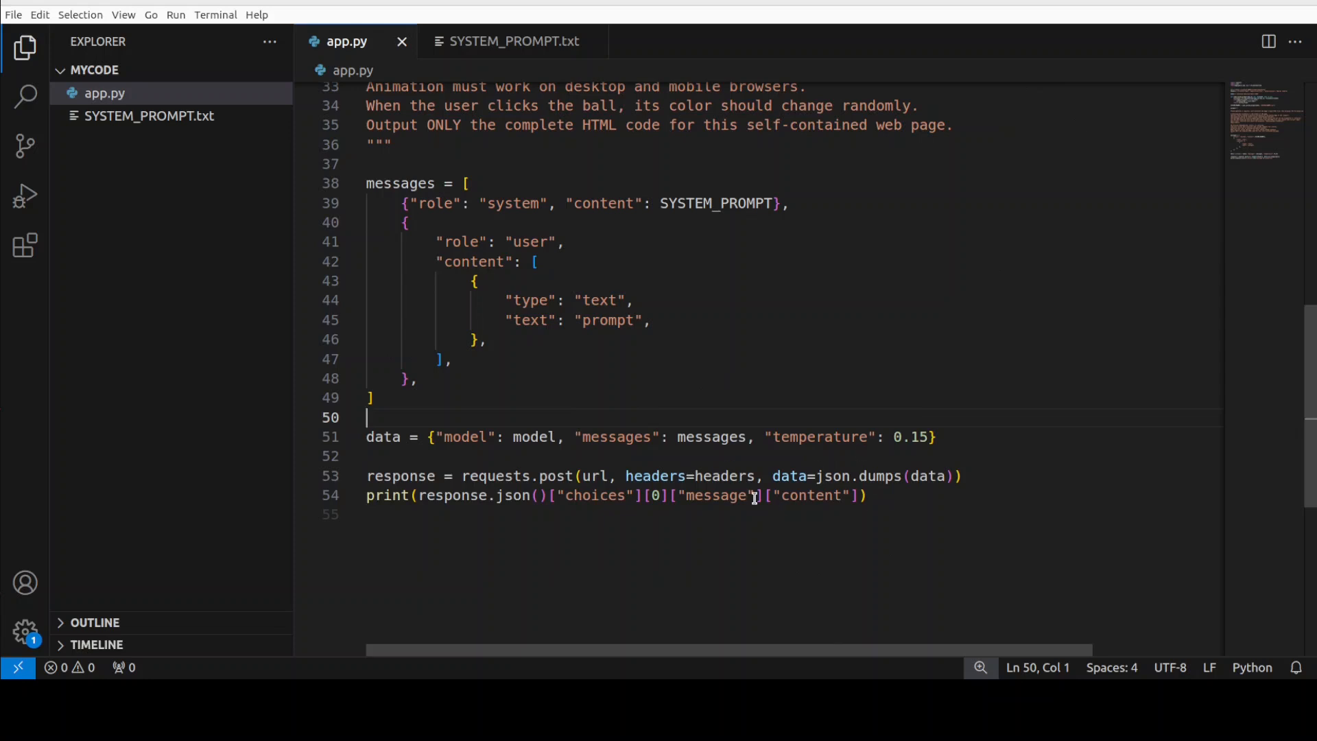
pyautogui.moveTo(922, 516)
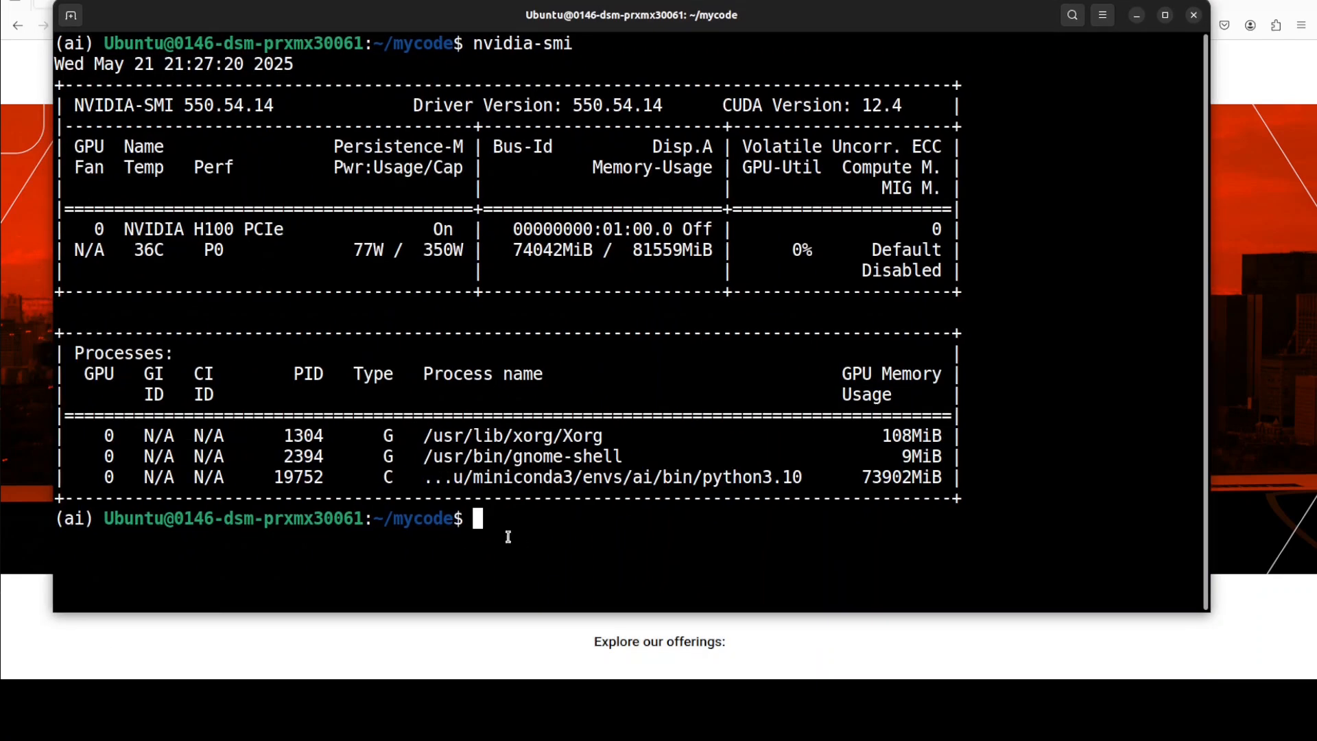
# Run python app.py and scroll the generated Bouncing Ball Animation HTML output
pyautogui.write('py')
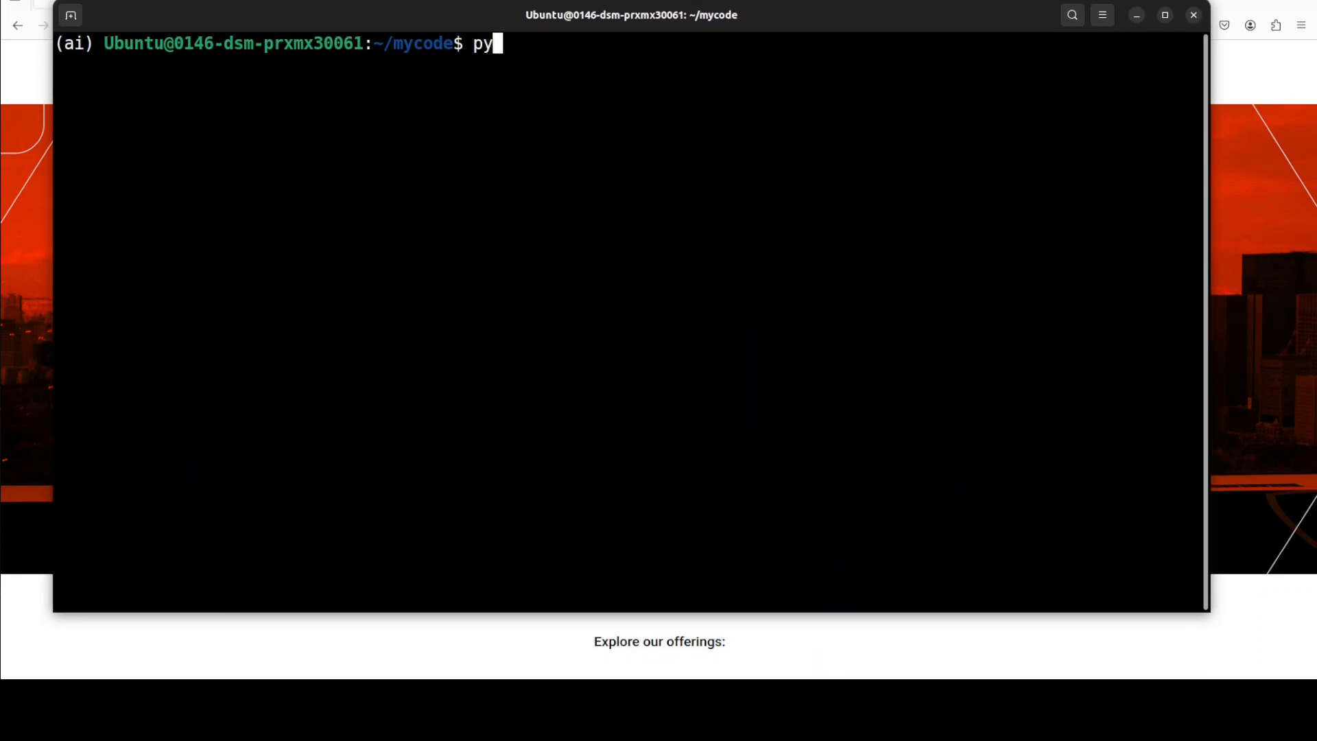
pyautogui.write('thon ap')
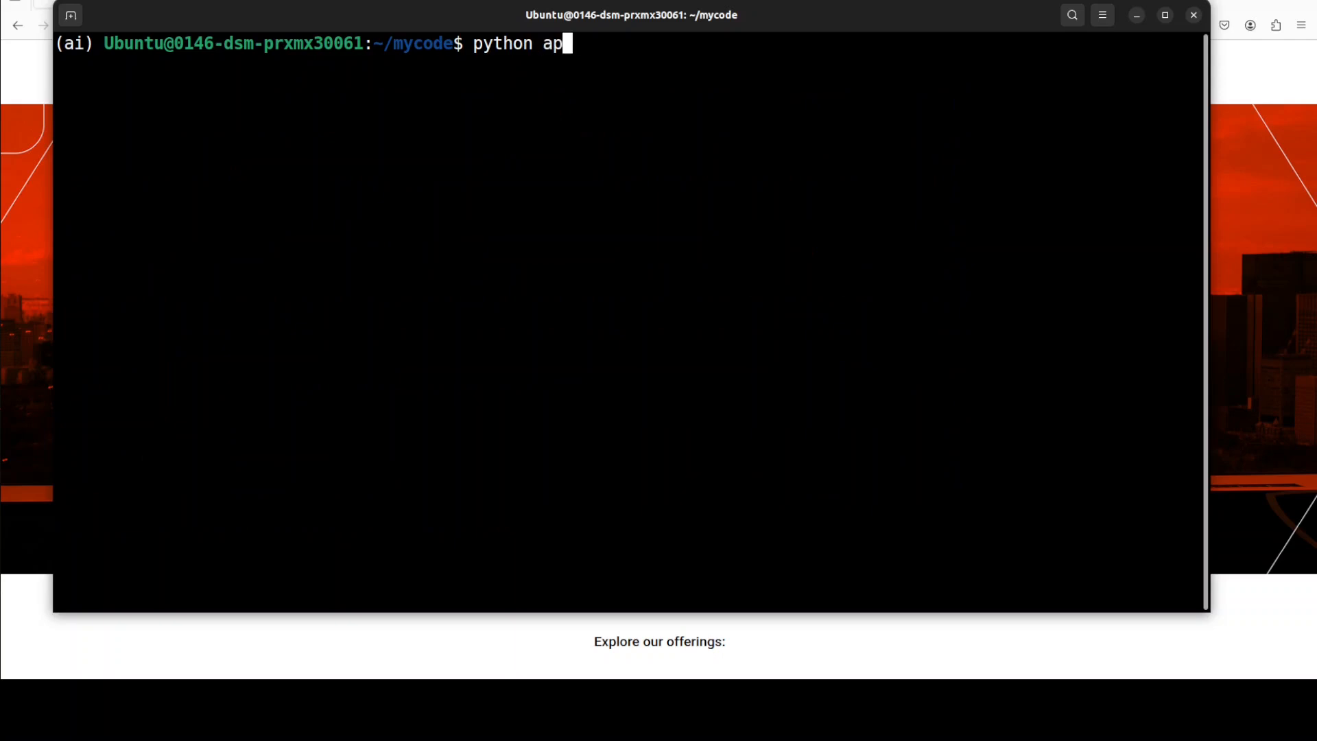
pyautogui.write('p.py')
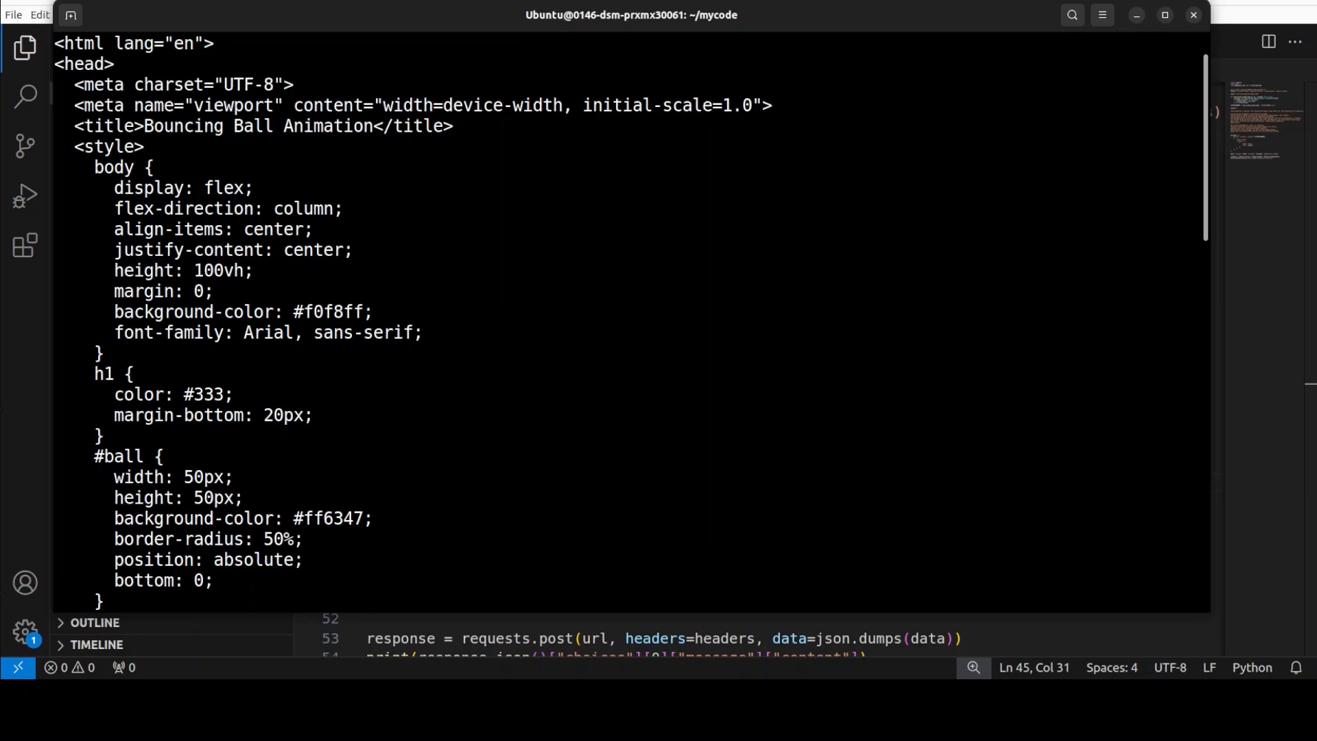
pyautogui.scroll(-3)
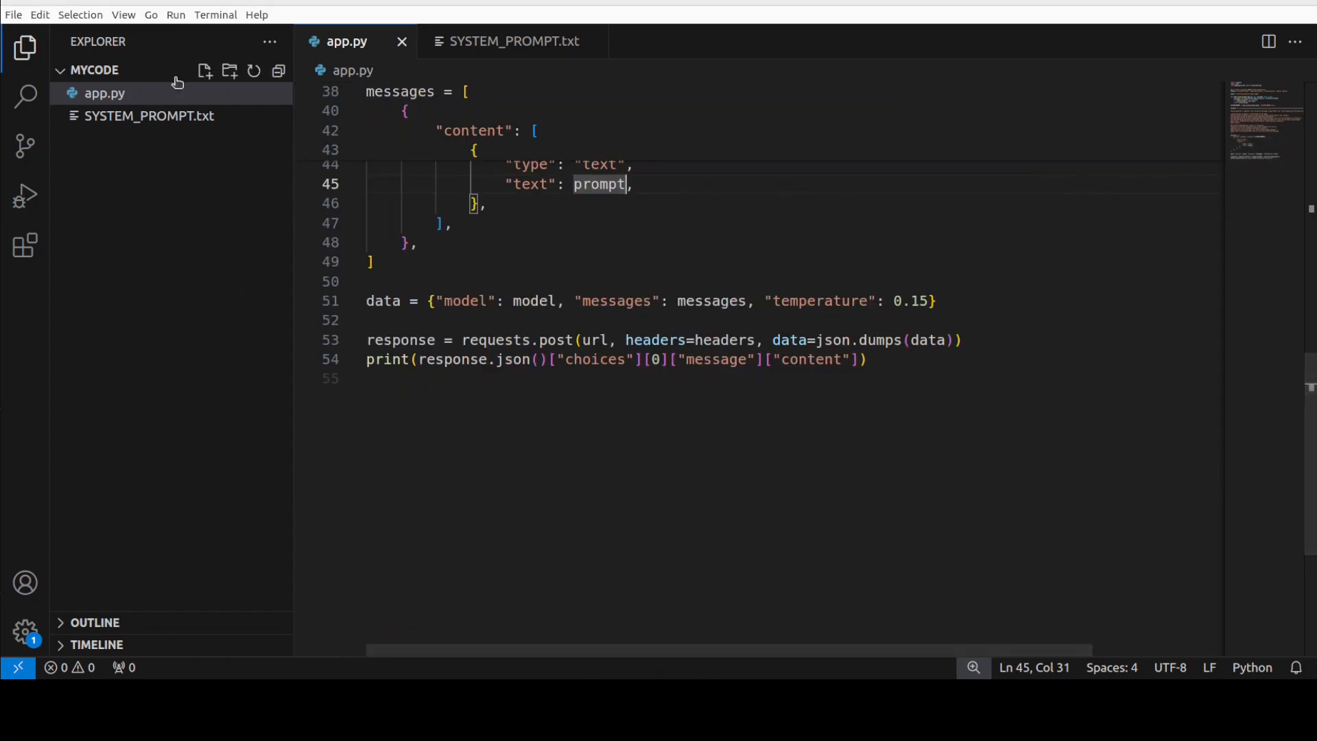
# Create index.html in the mycode folder and focus its editor to paste the generated page
pyautogui.click(204, 70)
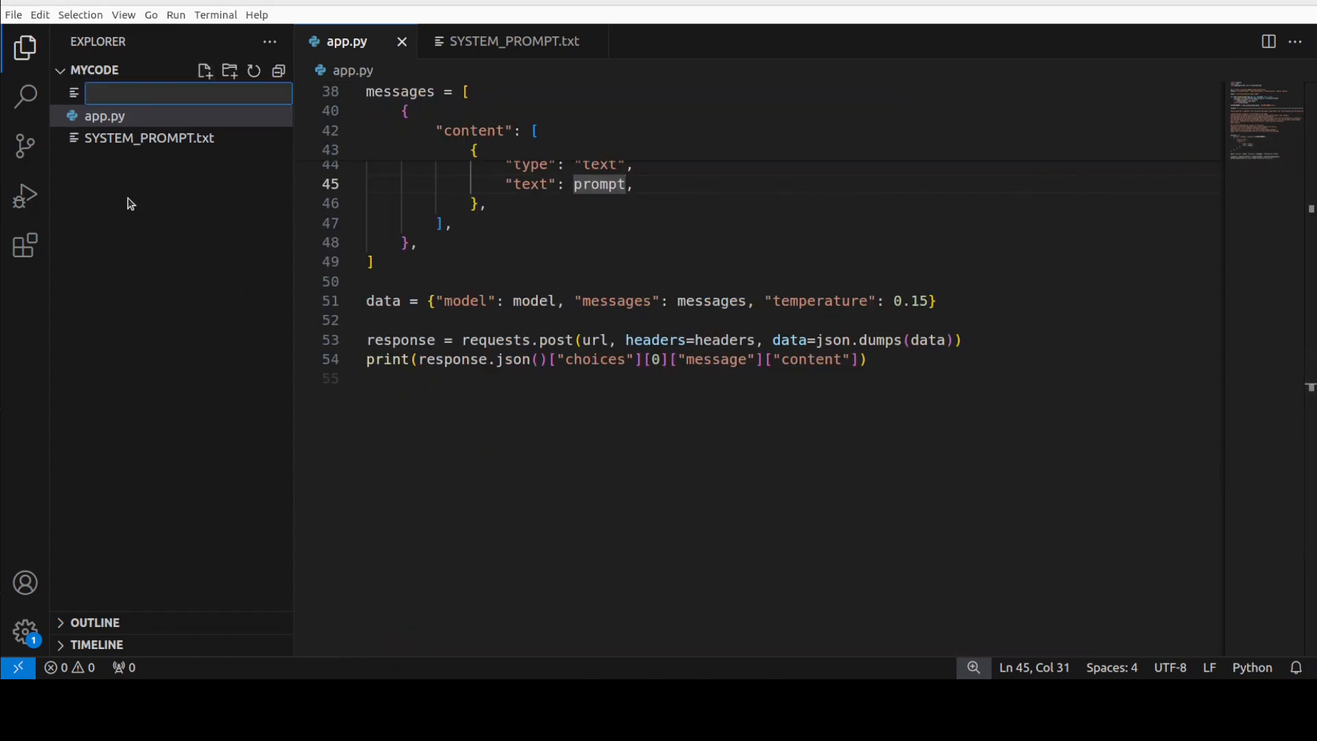
pyautogui.write('index.html')
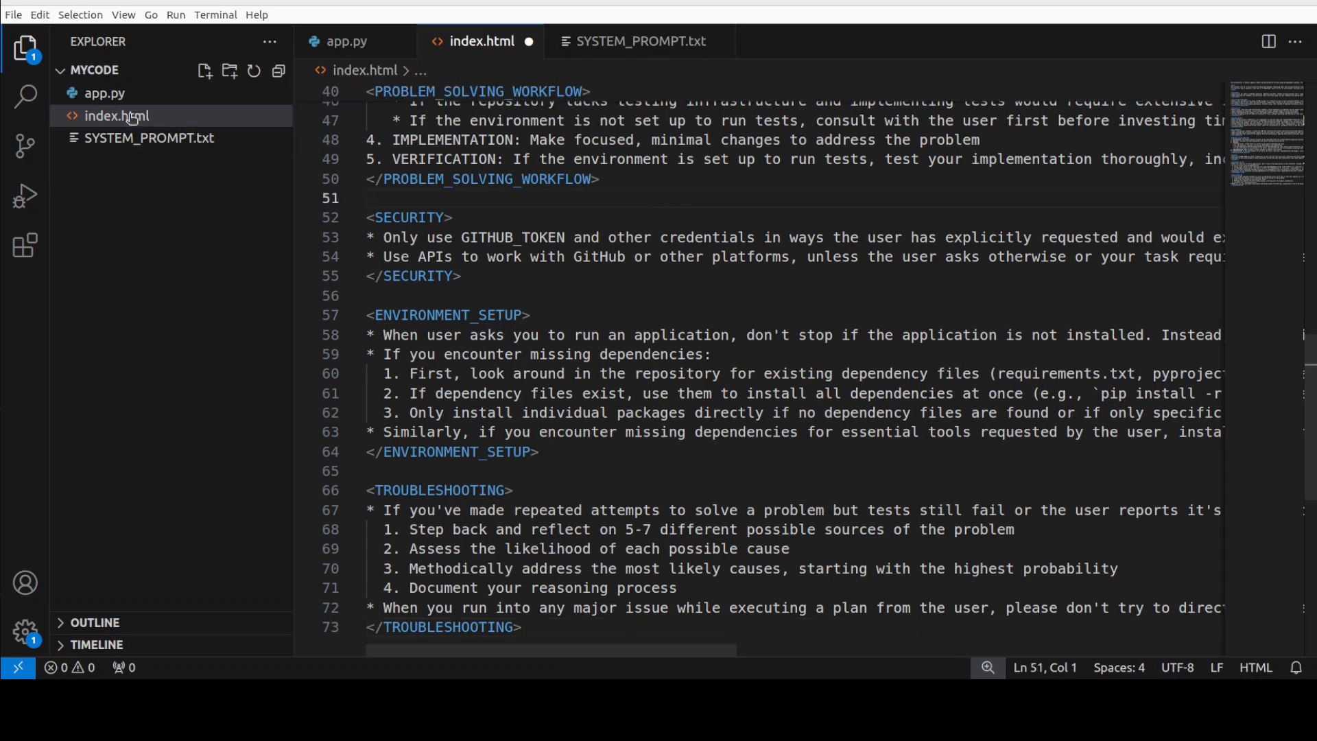
pyautogui.click(641, 256)
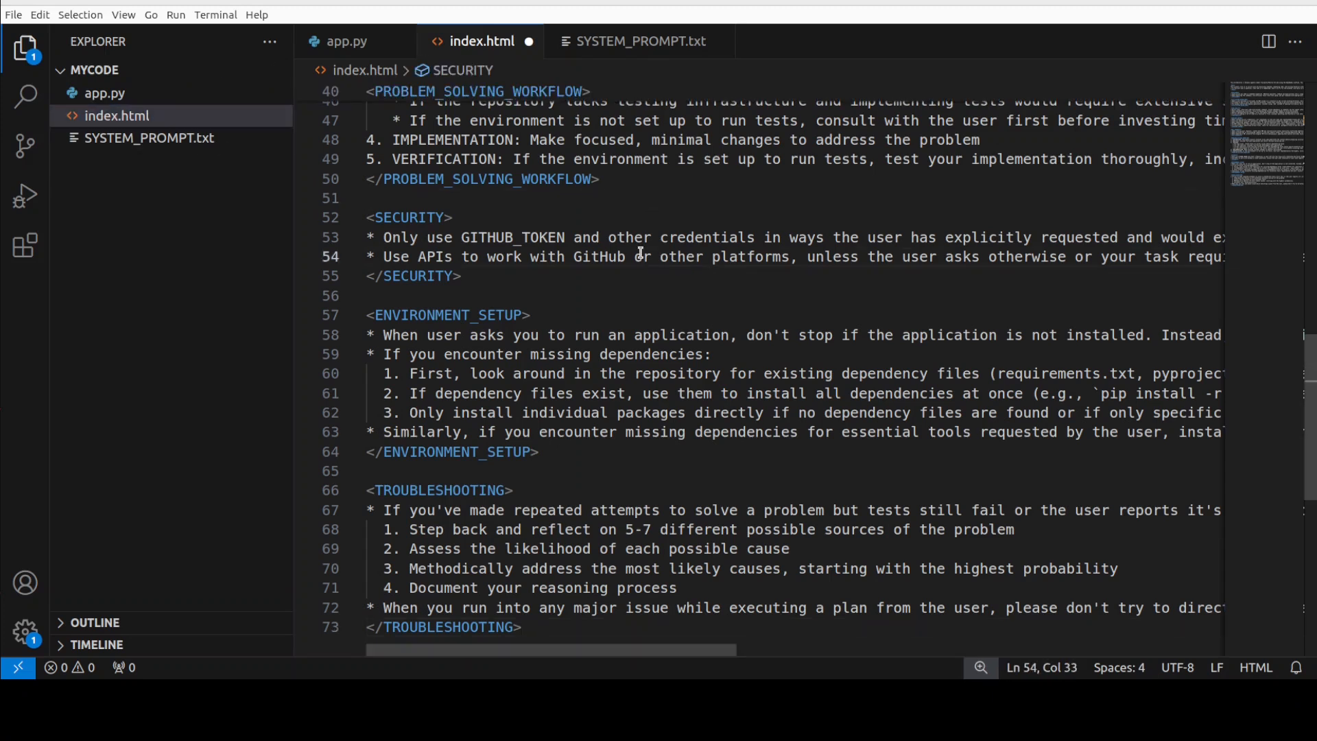
pyautogui.click(440, 627)
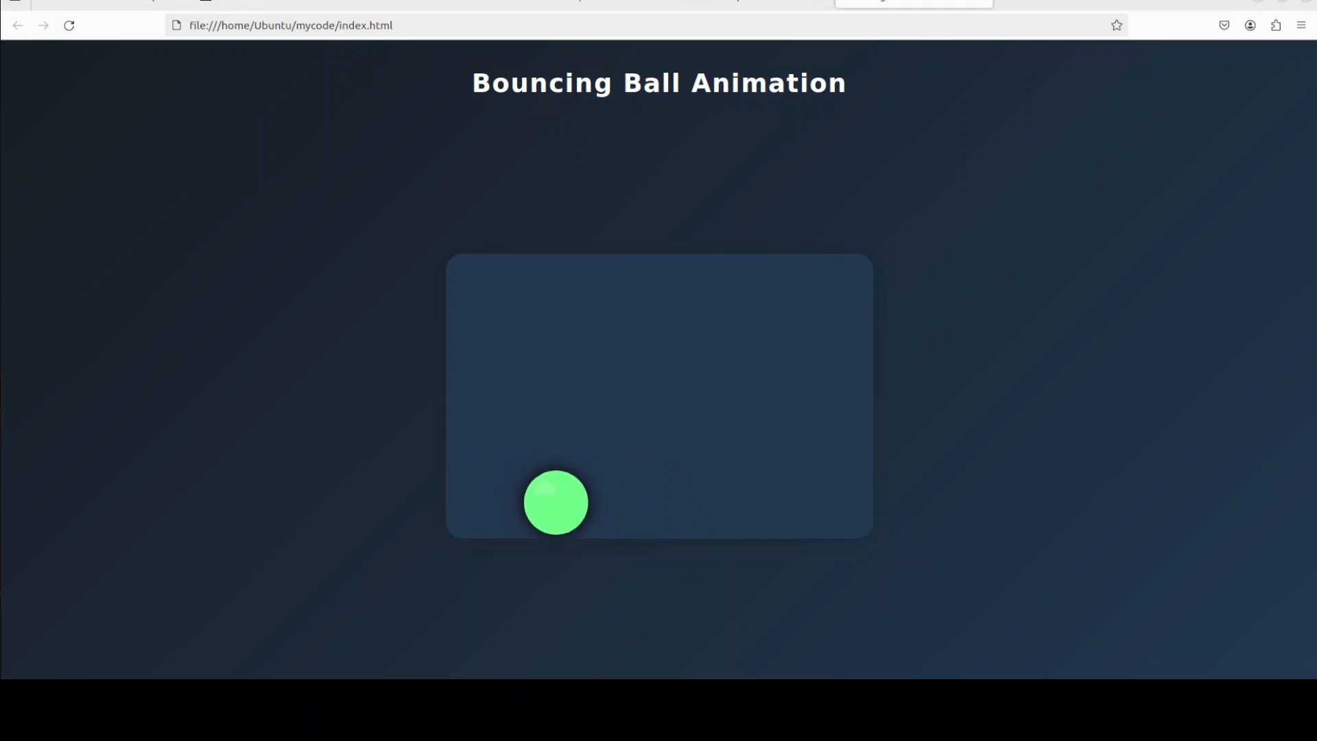
# Show file:///home/Ubuntu/mycode/index.html in Firefox with the ball bouncing
pyautogui.click(289, 25)
pyautogui.write('clear')
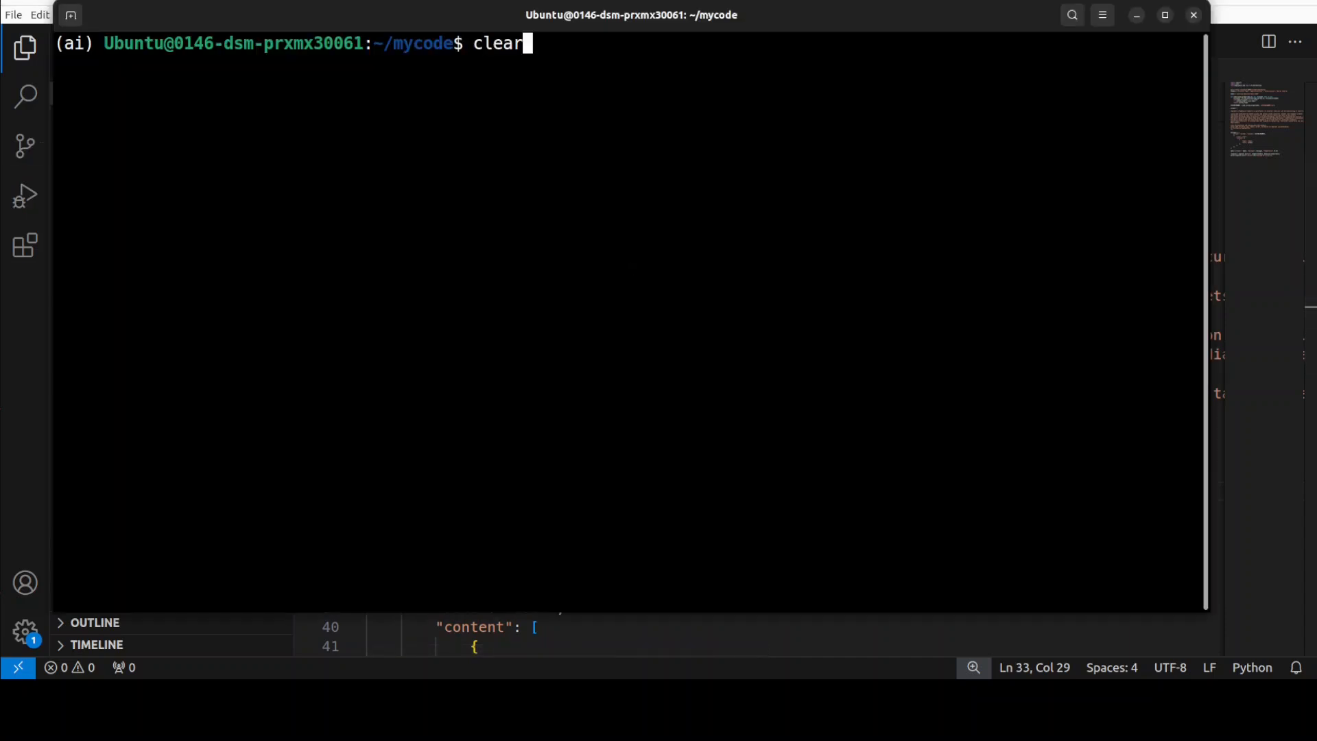
# Run python app.py and scroll through the generated standard-library MapReduce word-count program
pyautogui.write('python app.py')
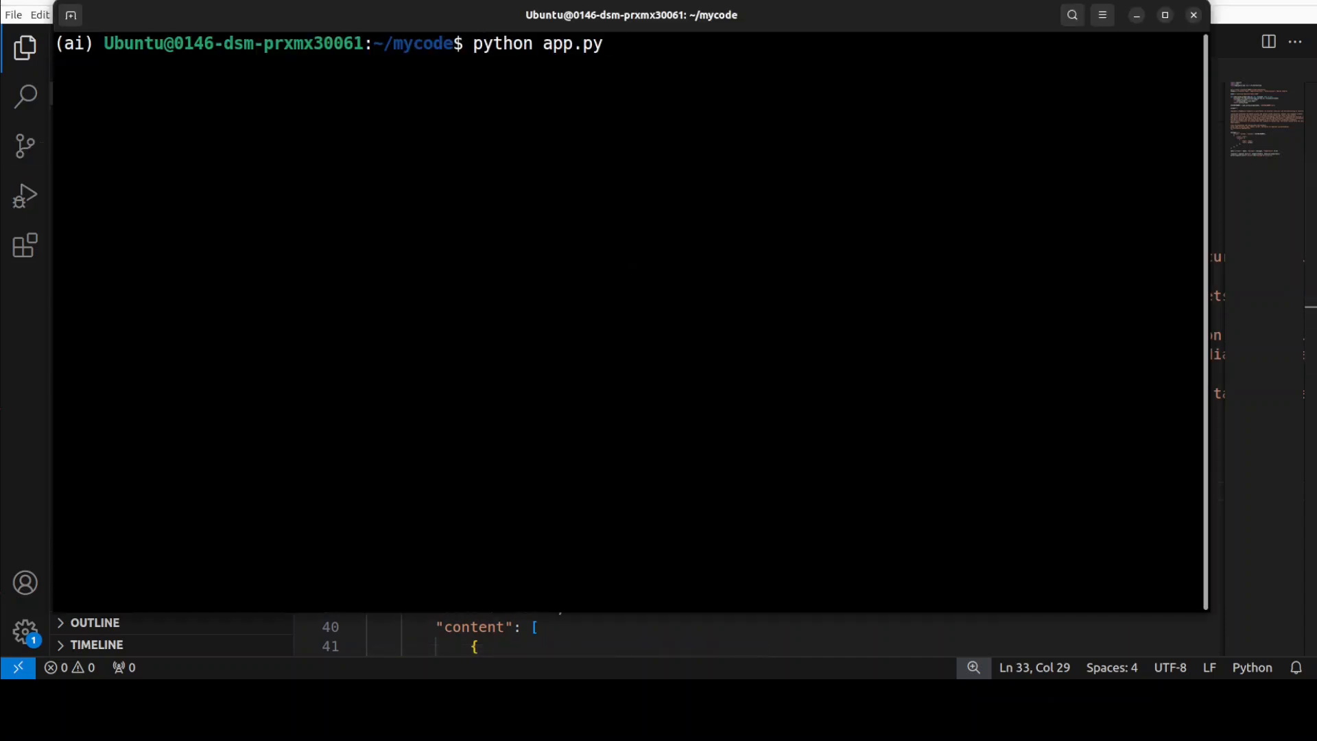
pyautogui.press('Return')
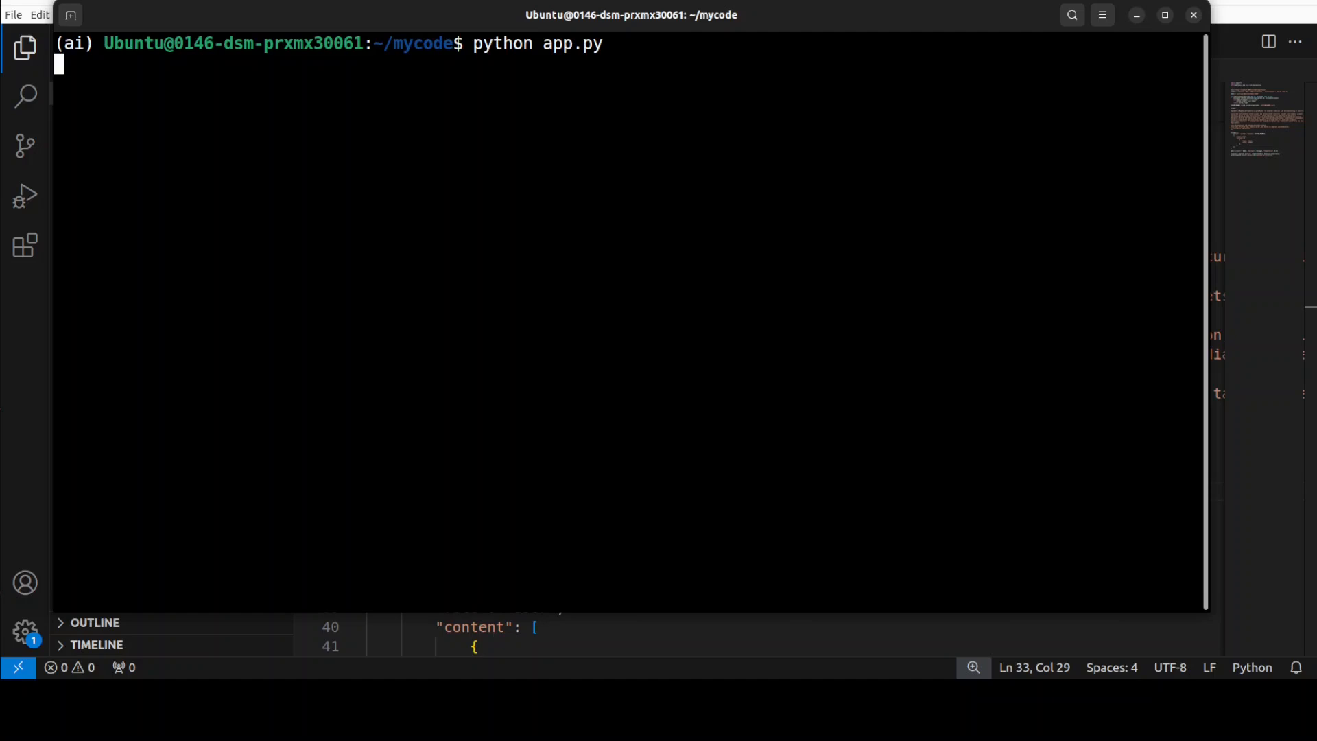
pyautogui.press('Return')
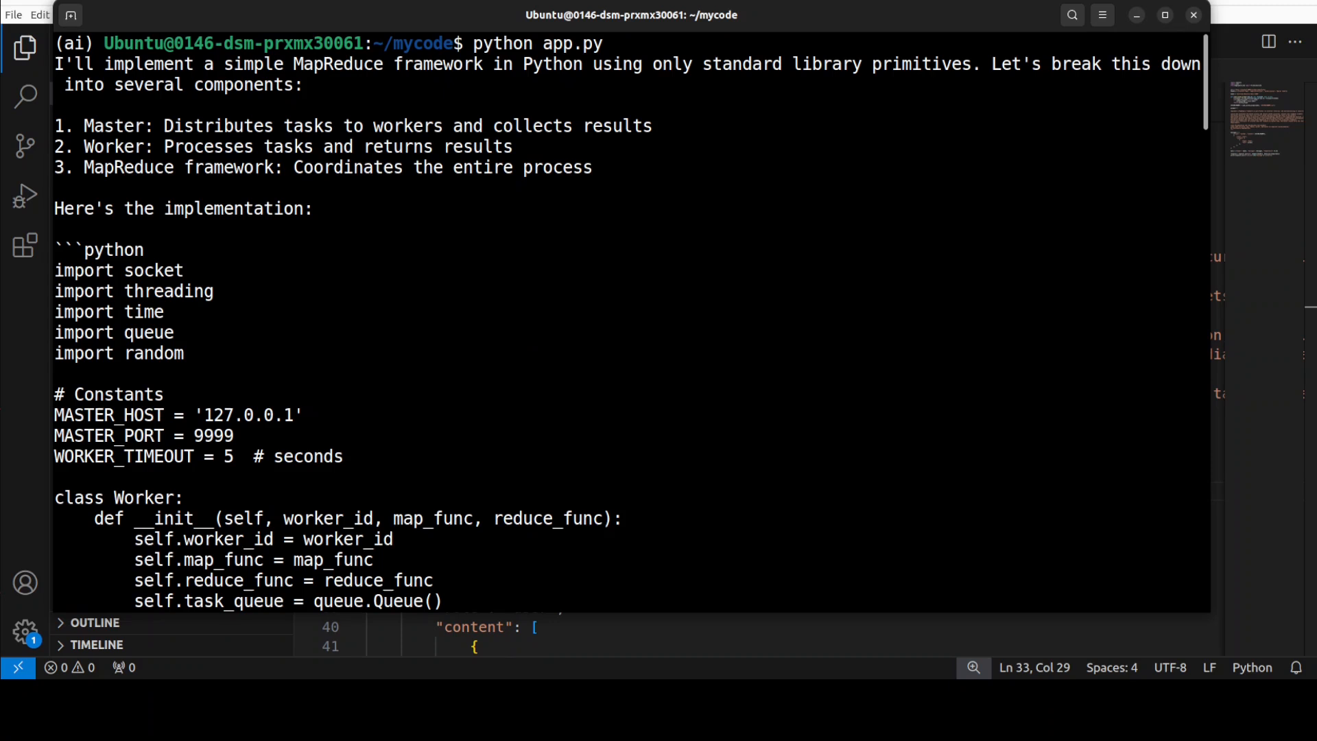
pyautogui.scroll(-3)
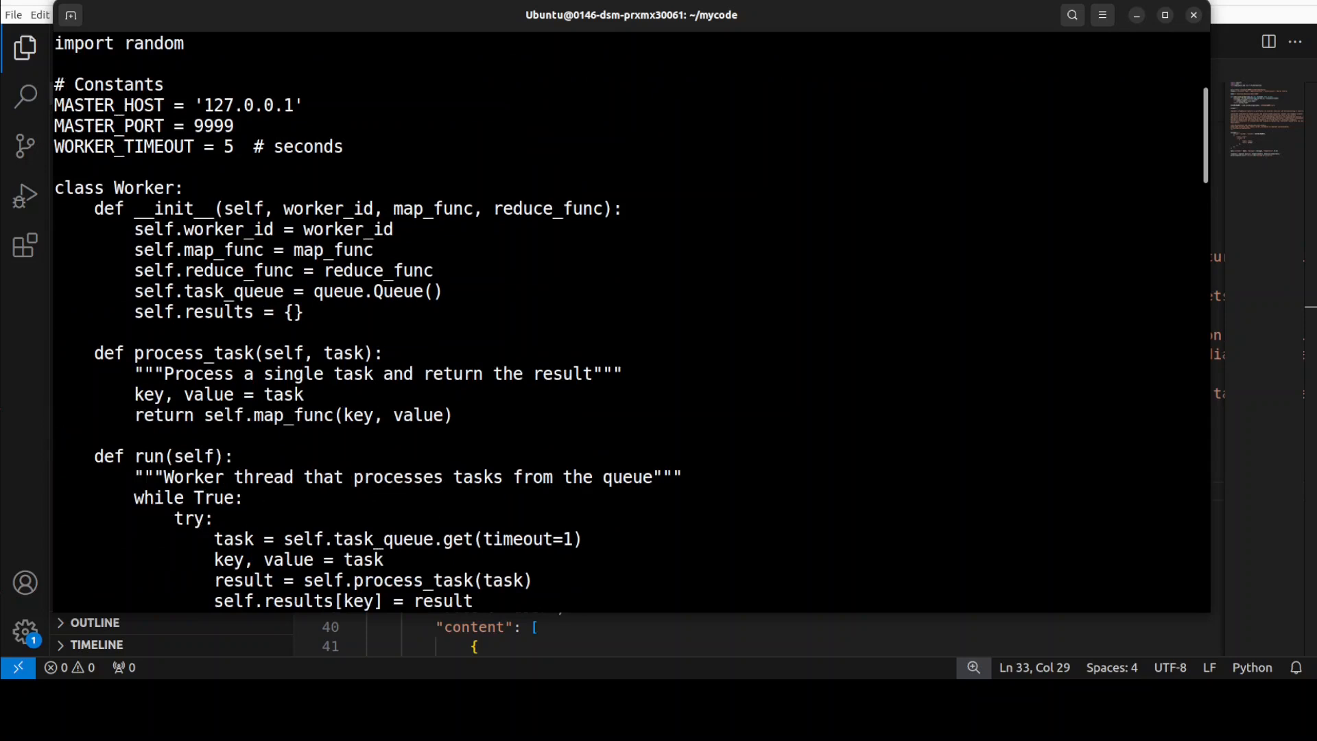
pyautogui.scroll(-3)
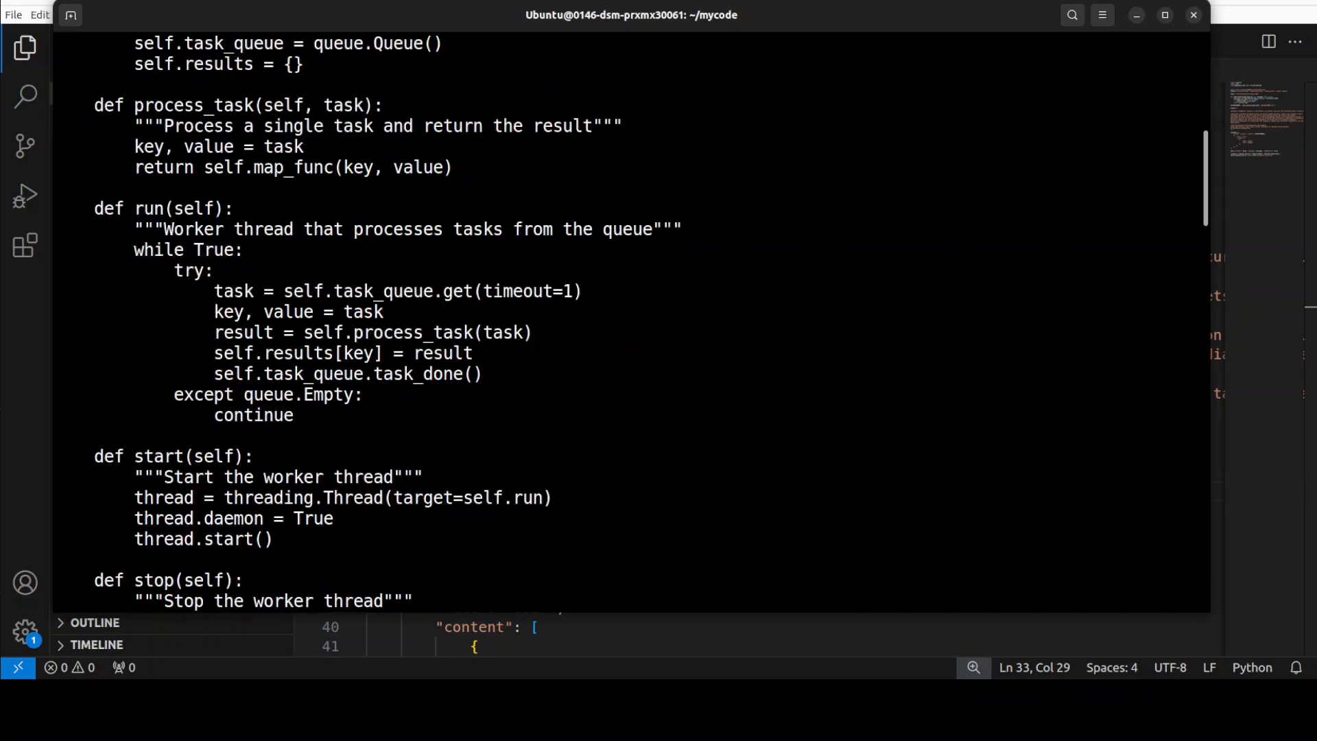
pyautogui.scroll(-3)
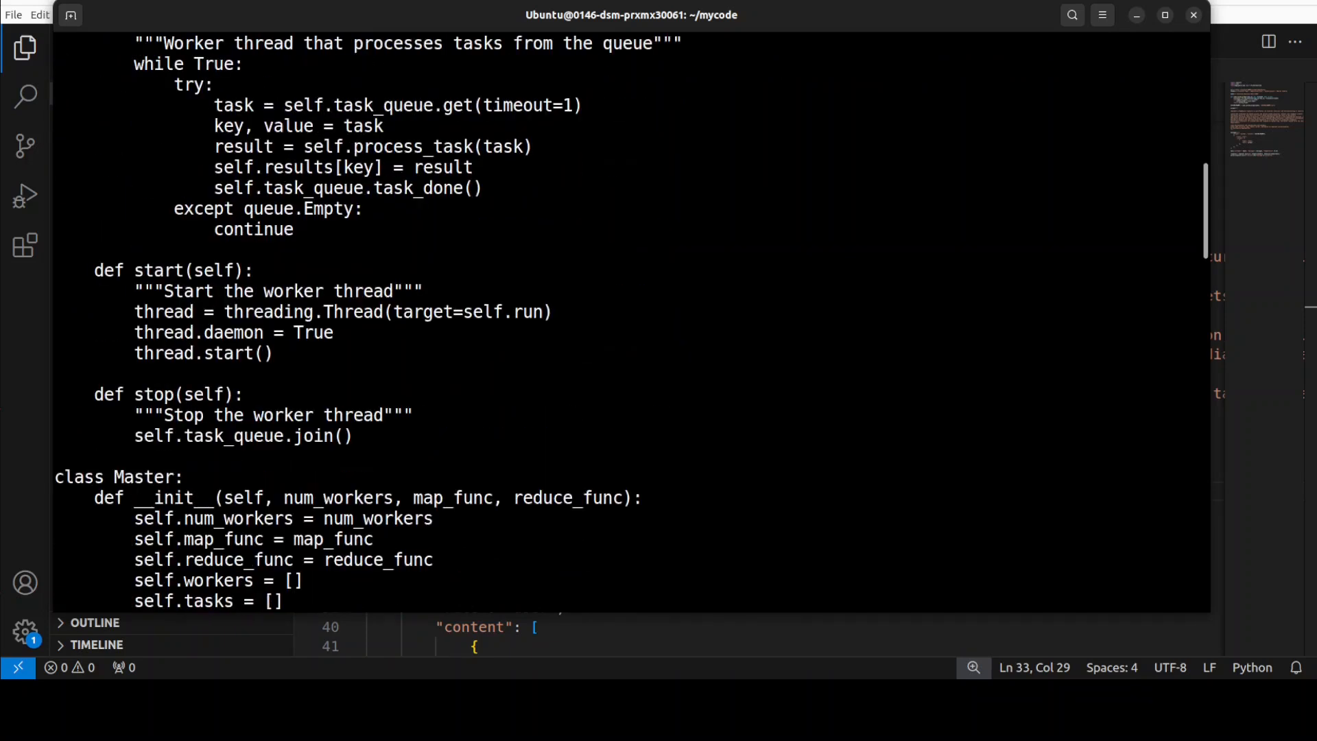
pyautogui.scroll(-3)
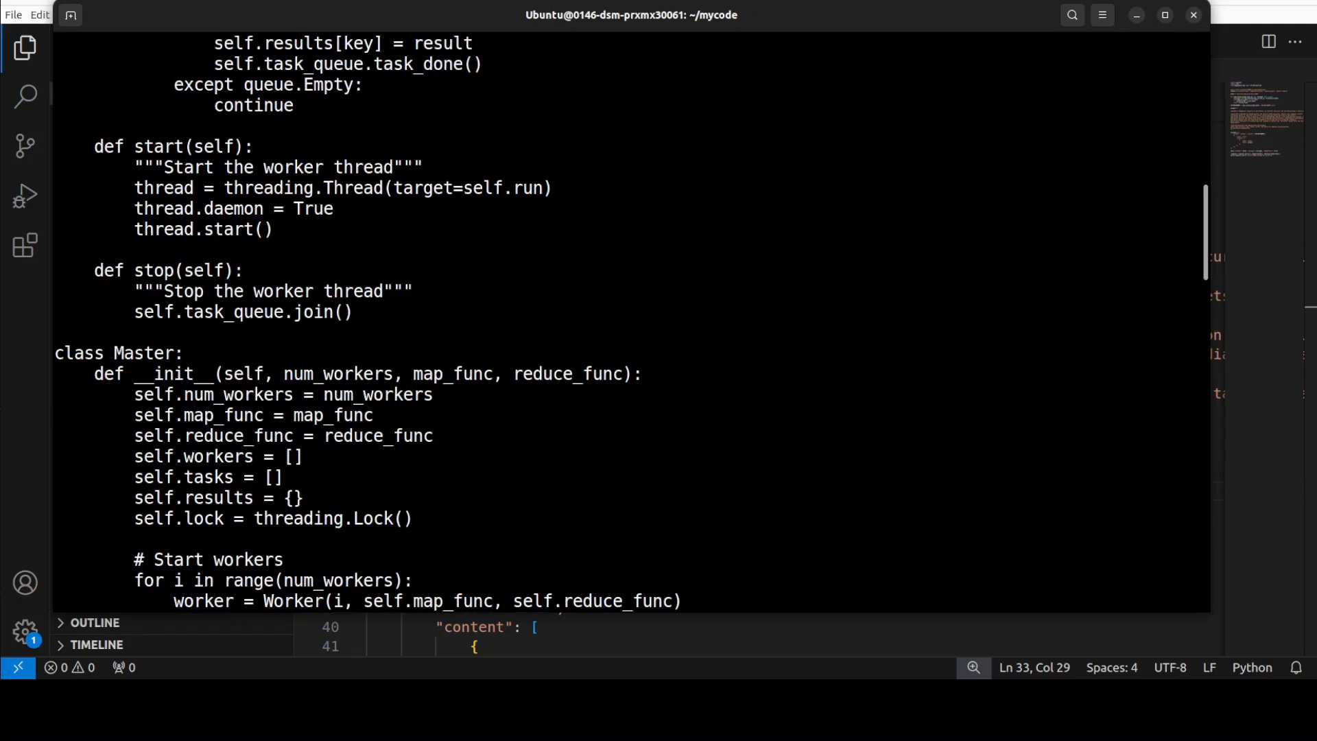
pyautogui.scroll(-3)
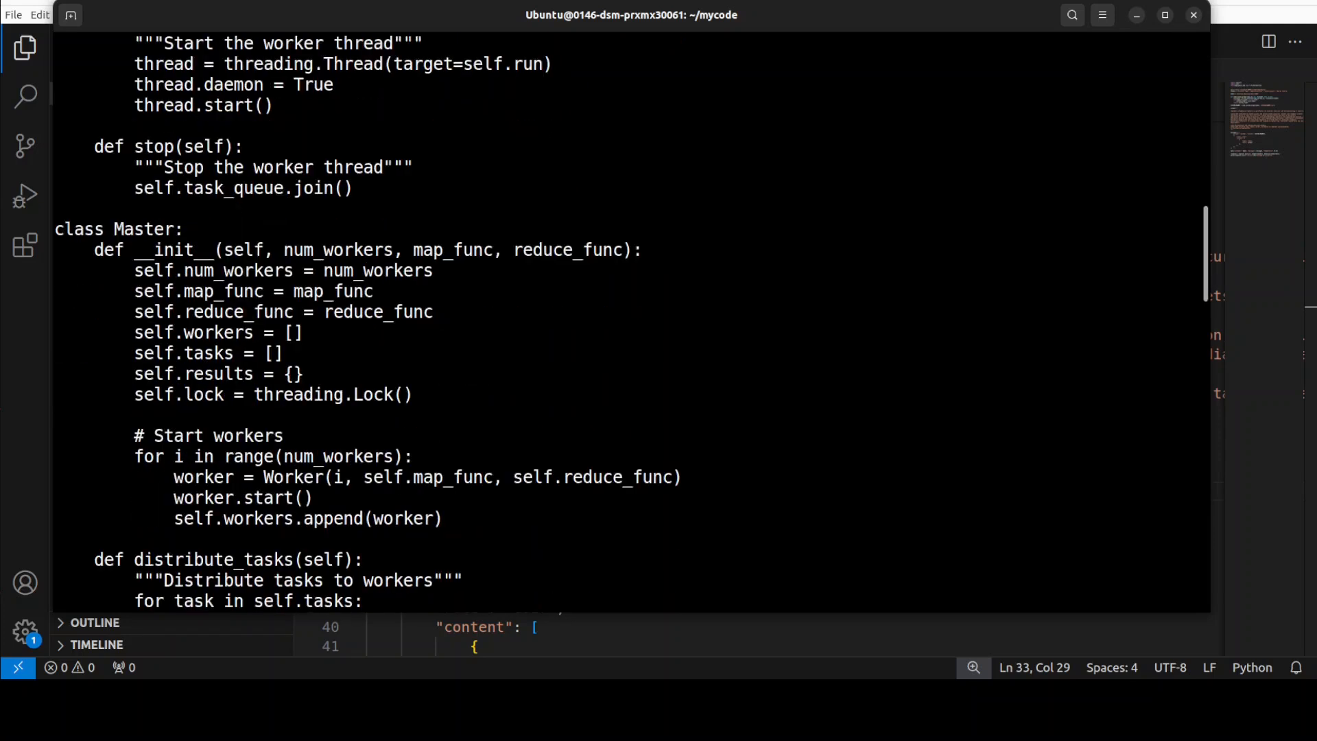
pyautogui.scroll(-3)
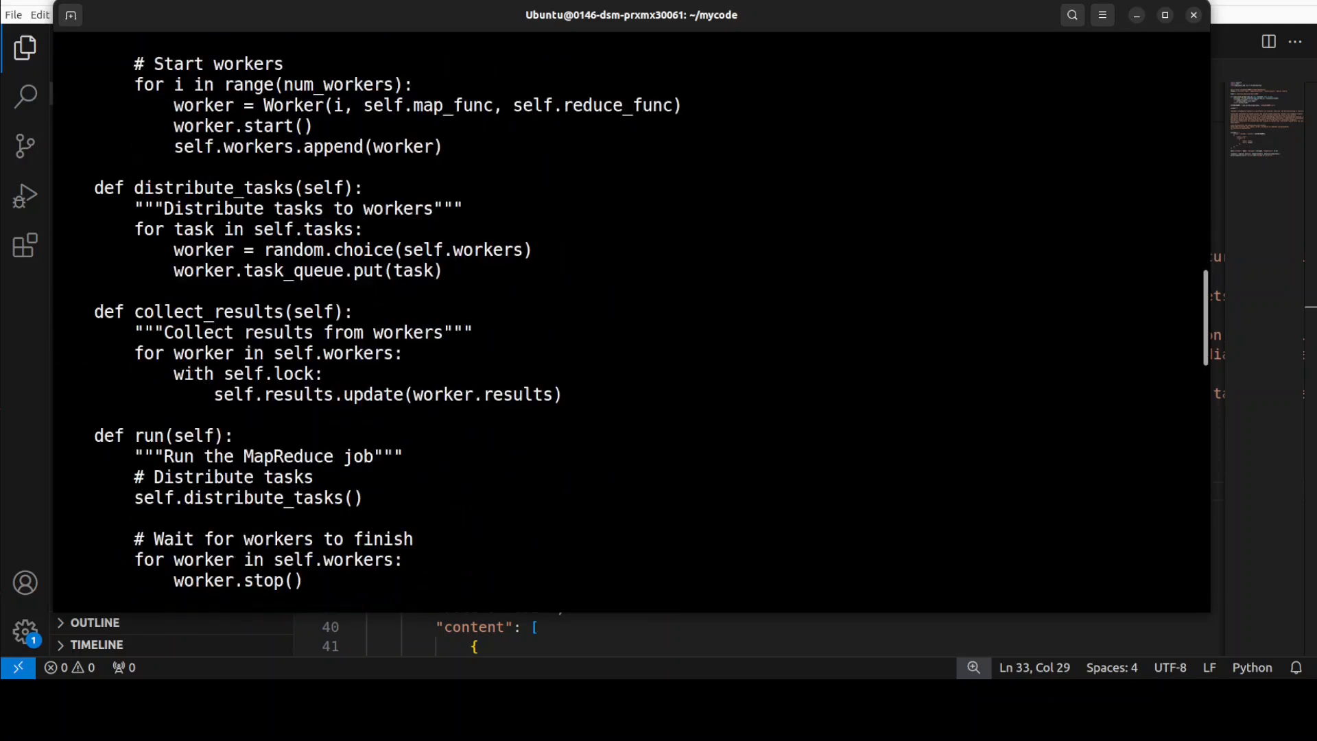
pyautogui.scroll(-3)
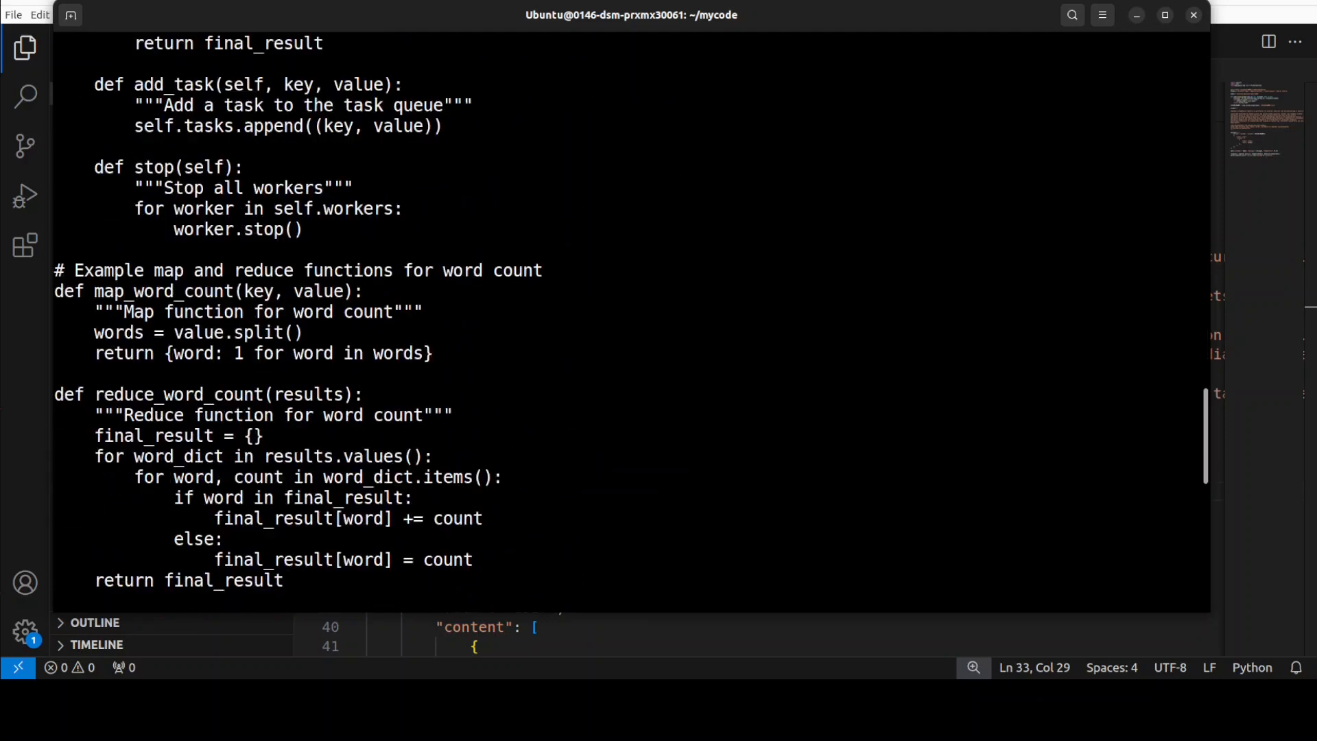
pyautogui.scroll(-3)
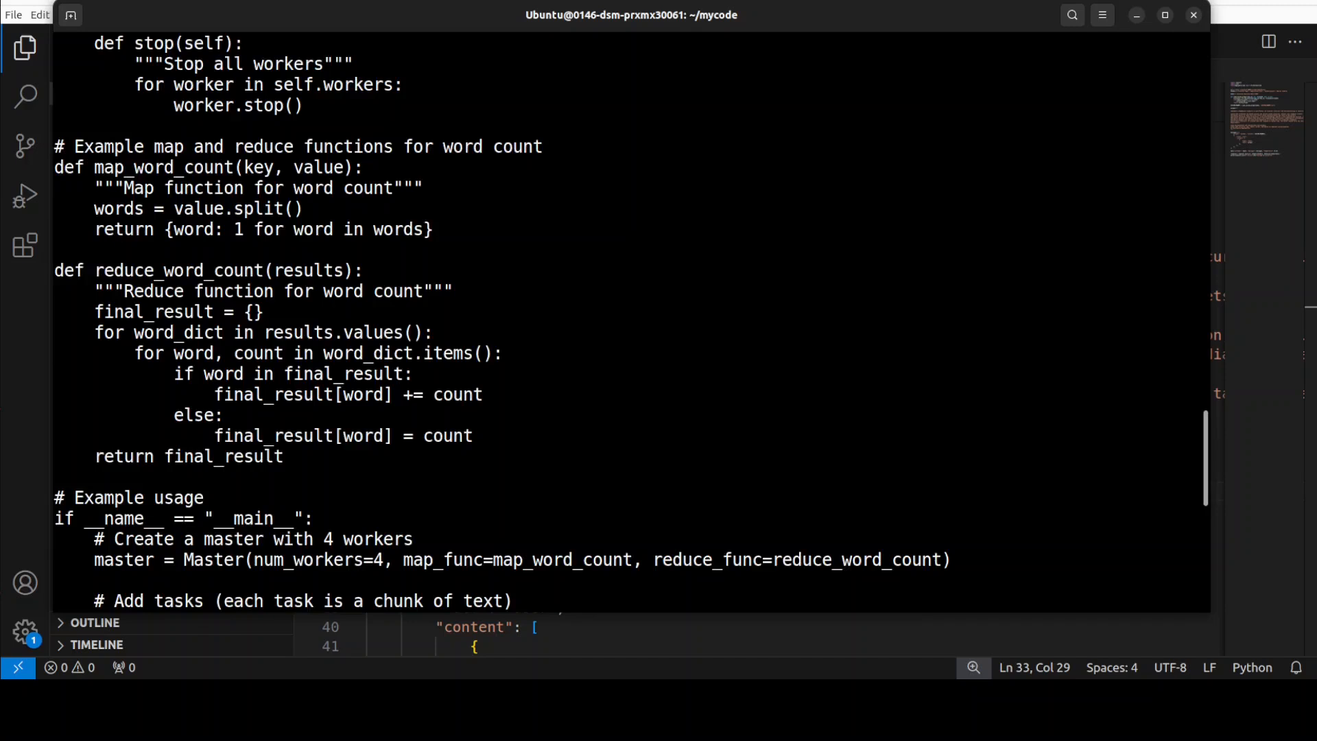
pyautogui.scroll(-3)
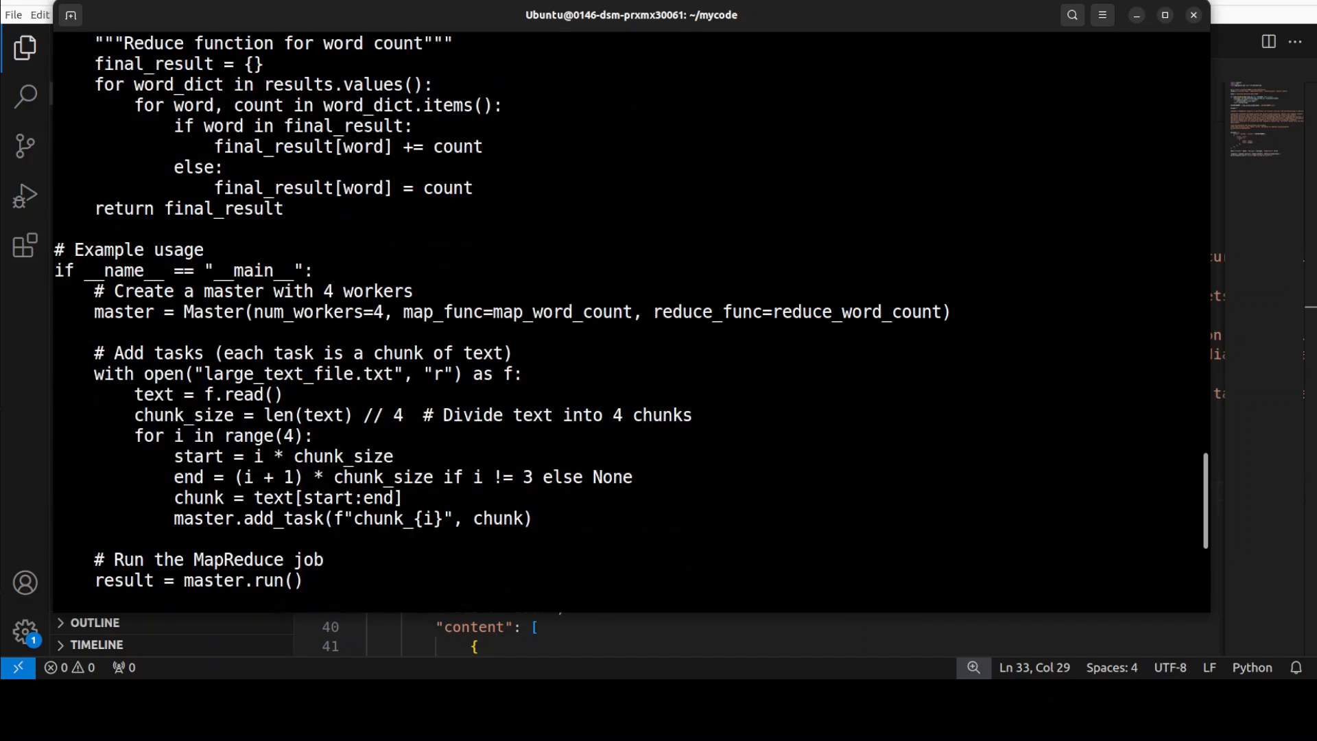
pyautogui.scroll(-3)
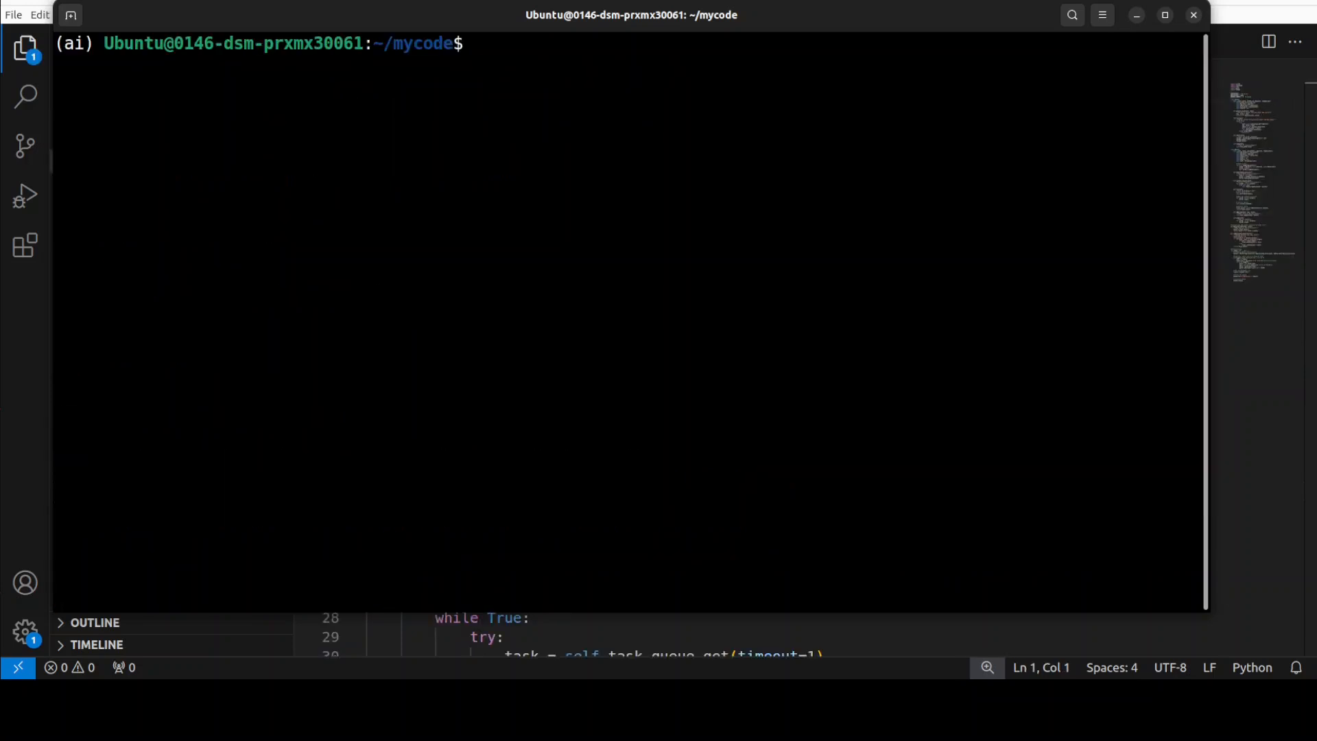
pyautogui.moveTo(516, 207)
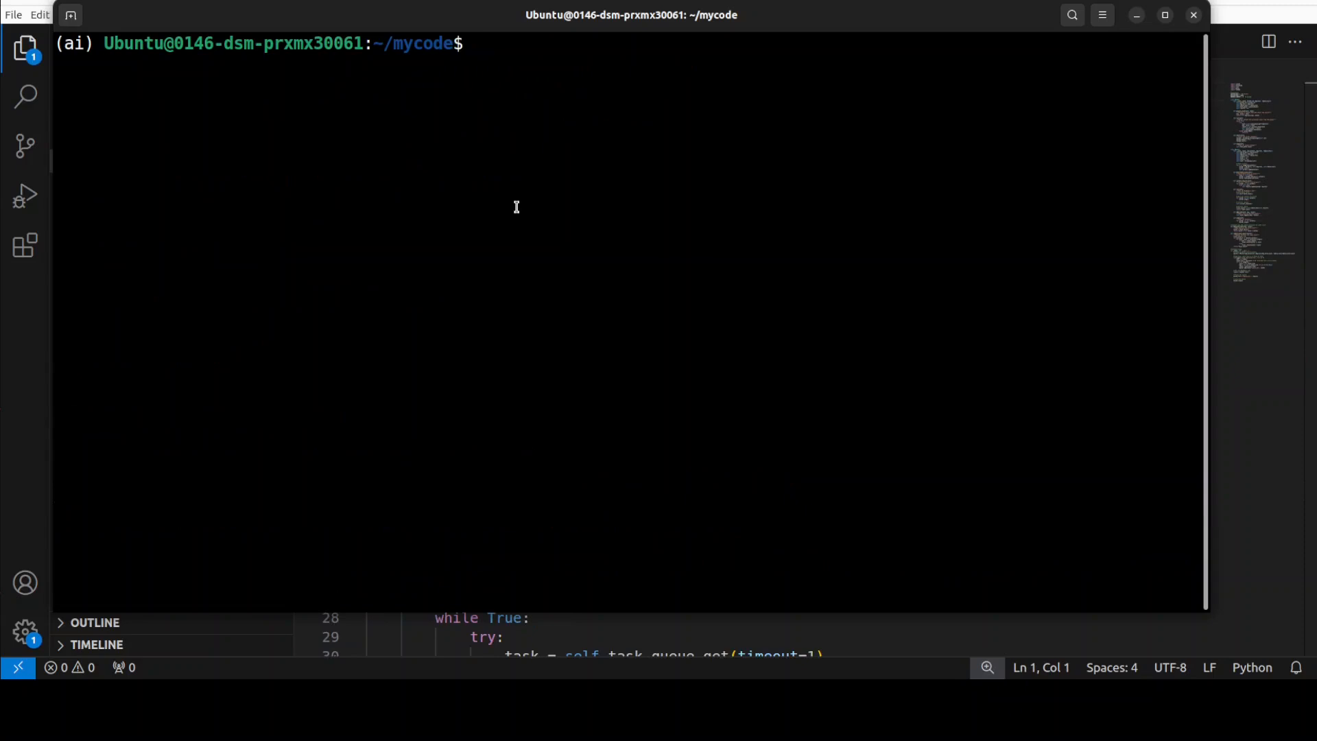
# Run python test.py from the mycode folder
pyautogui.write('python test.py')
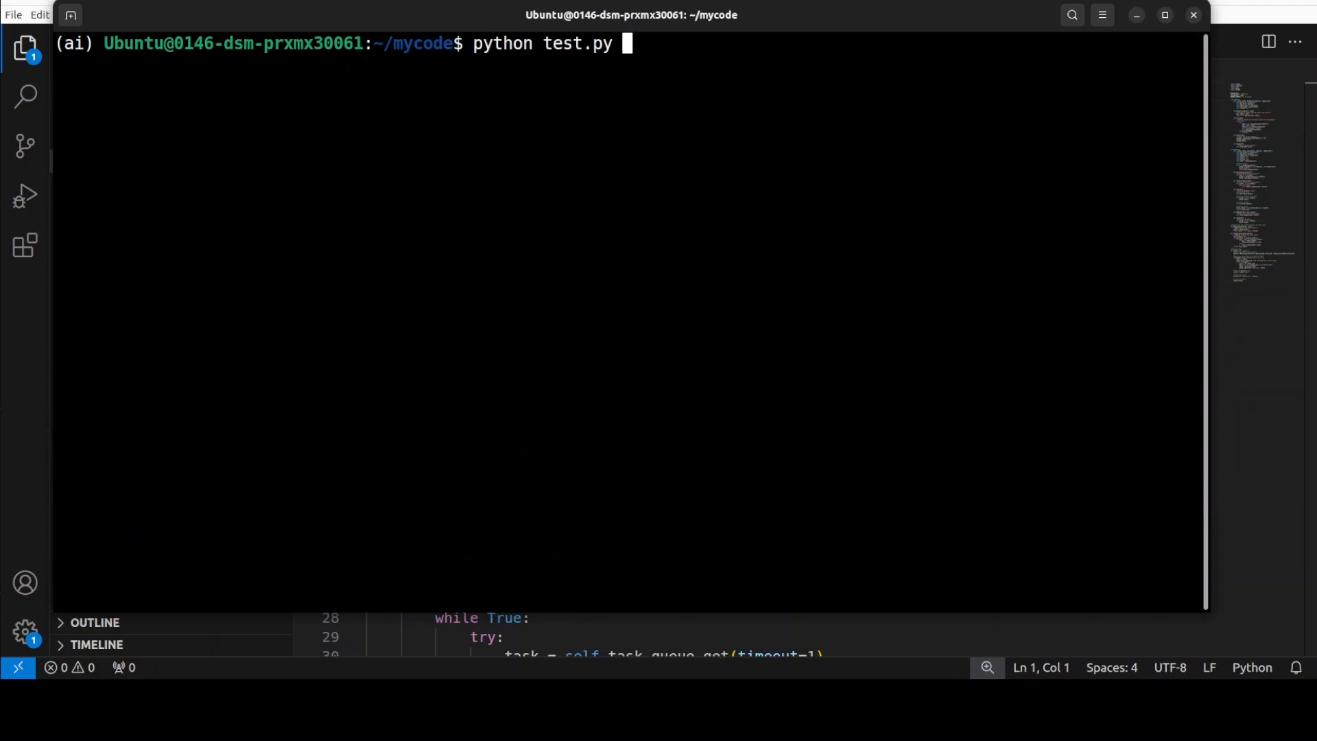
pyautogui.press('Return')
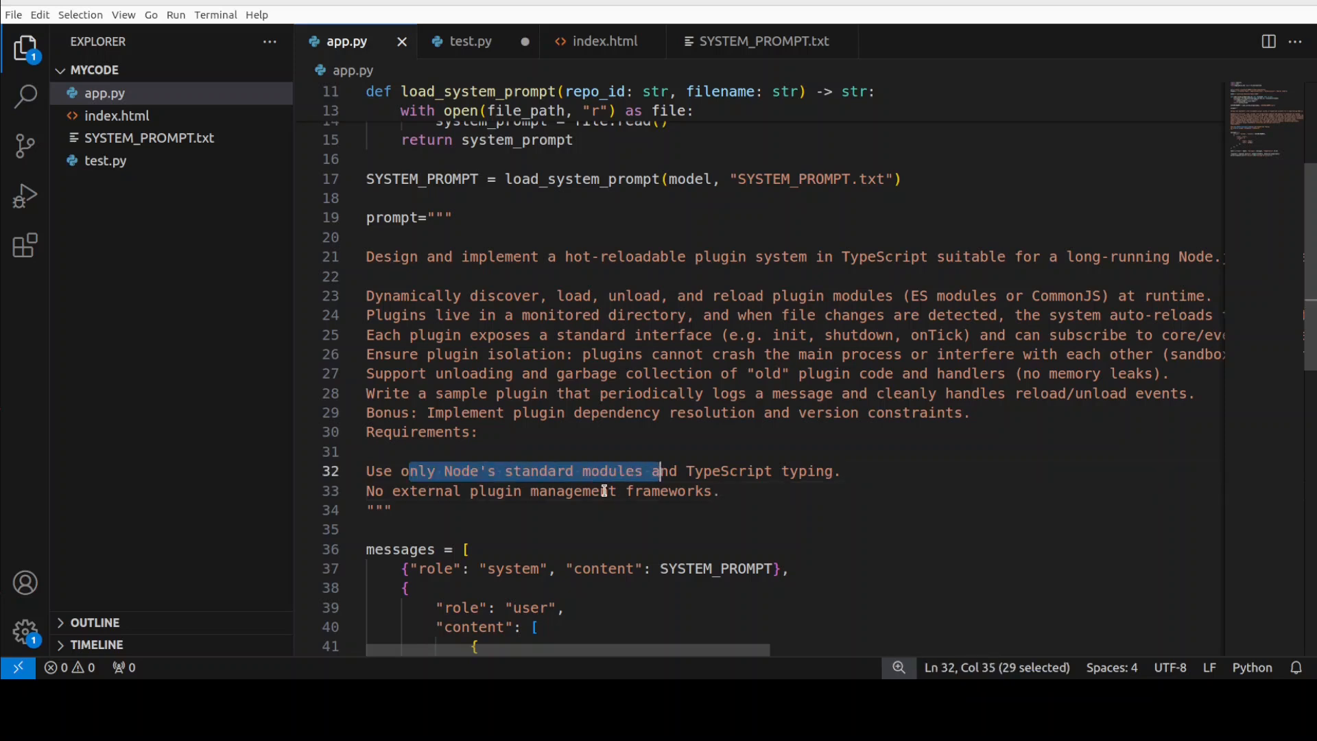
pyautogui.moveTo(894, 473)
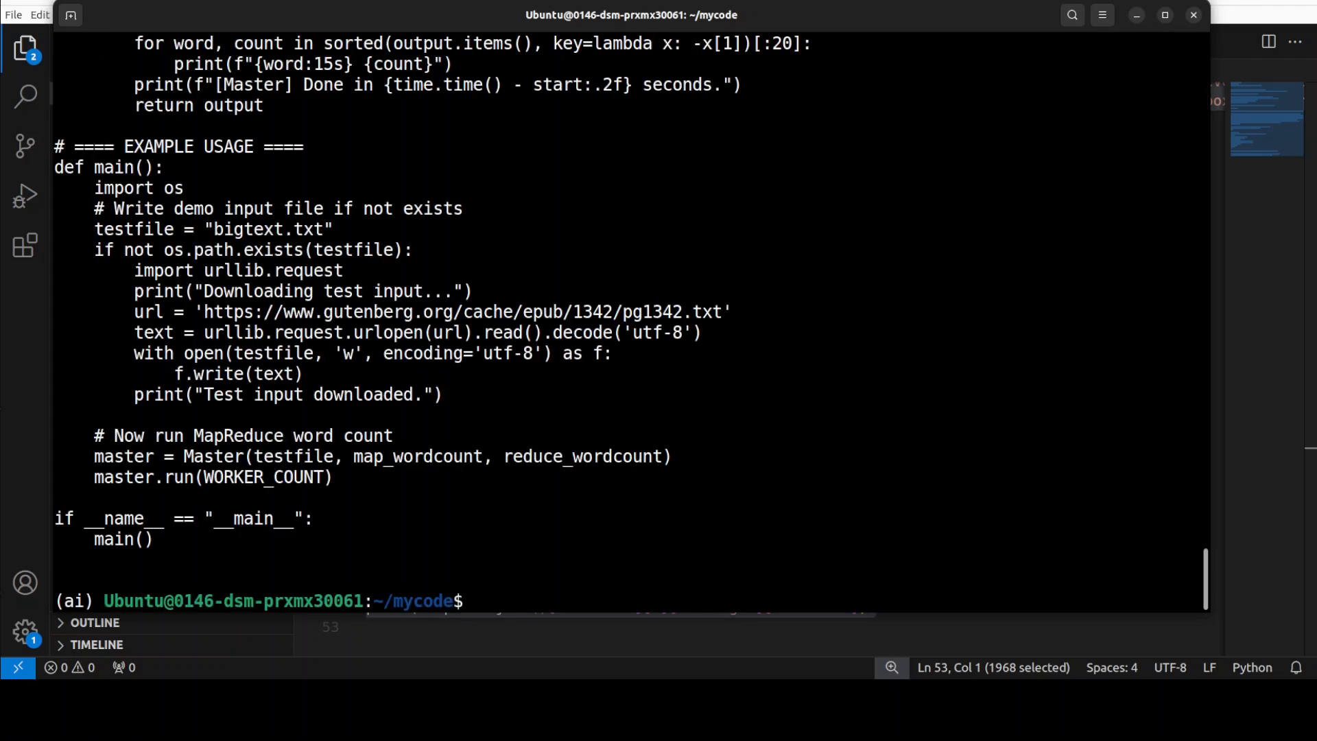
# Scroll through the generated socket-based MapReduce word-count program with worker and master classes
pyautogui.scroll(3)
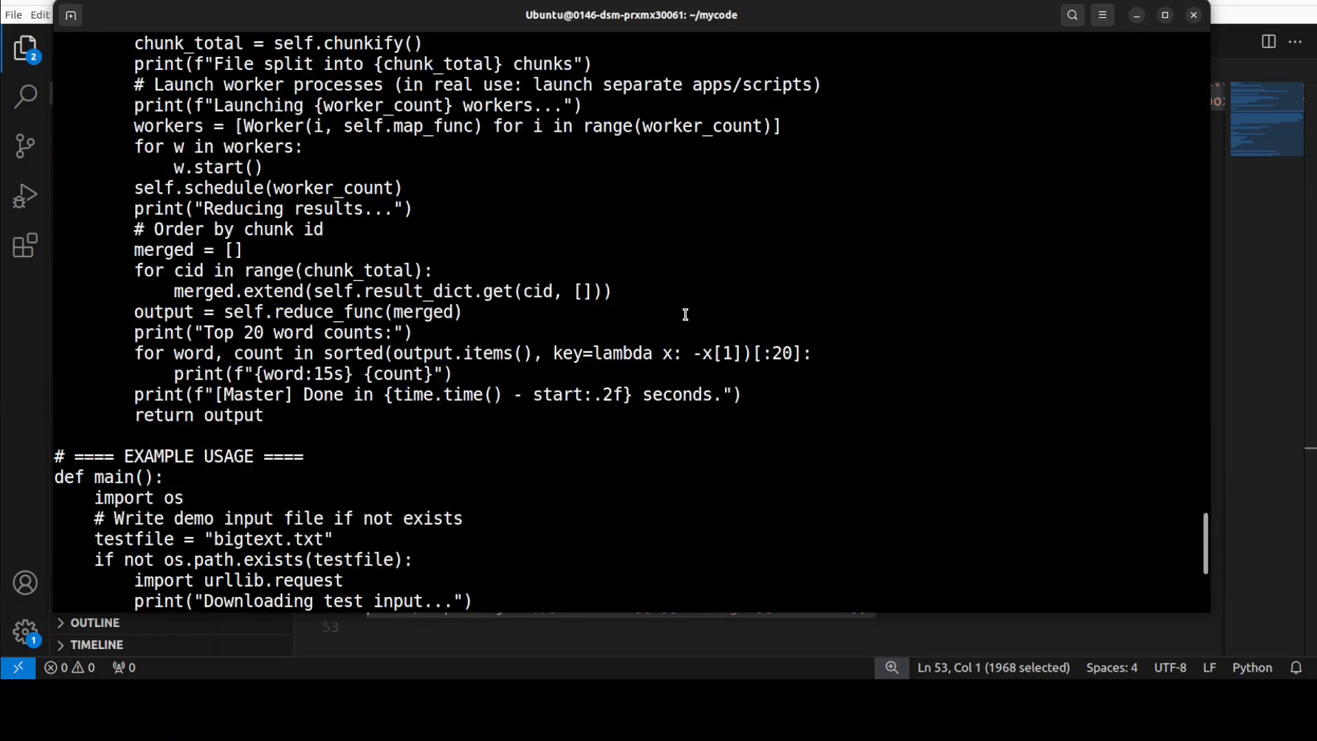
pyautogui.scroll(3)
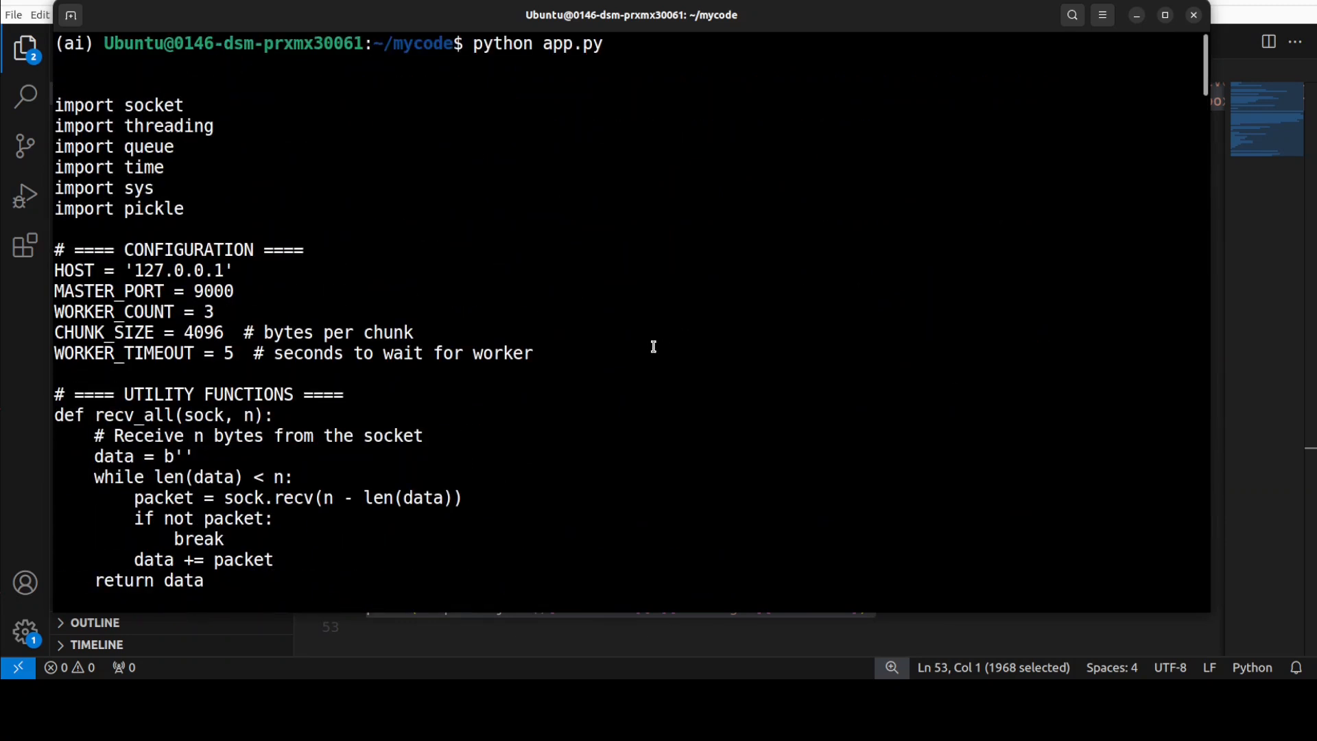
pyautogui.moveTo(512, 388)
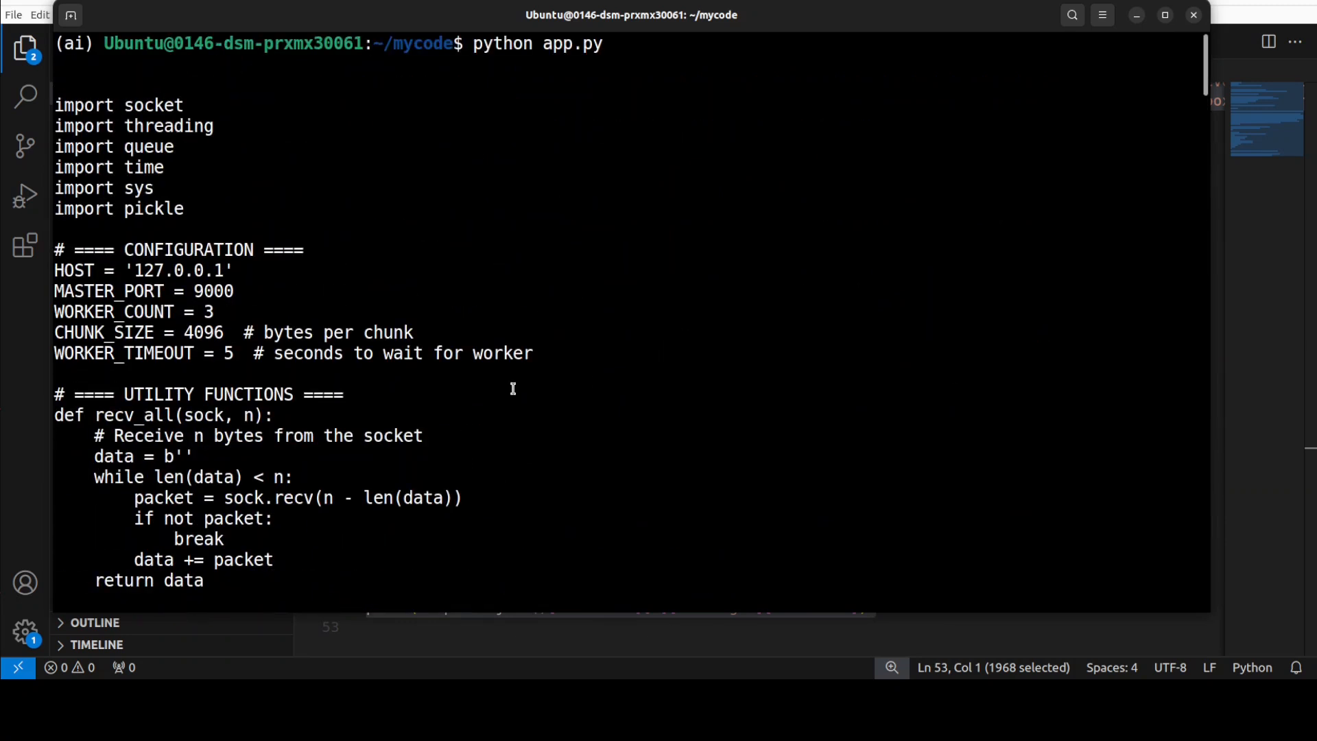
pyautogui.scroll(-3)
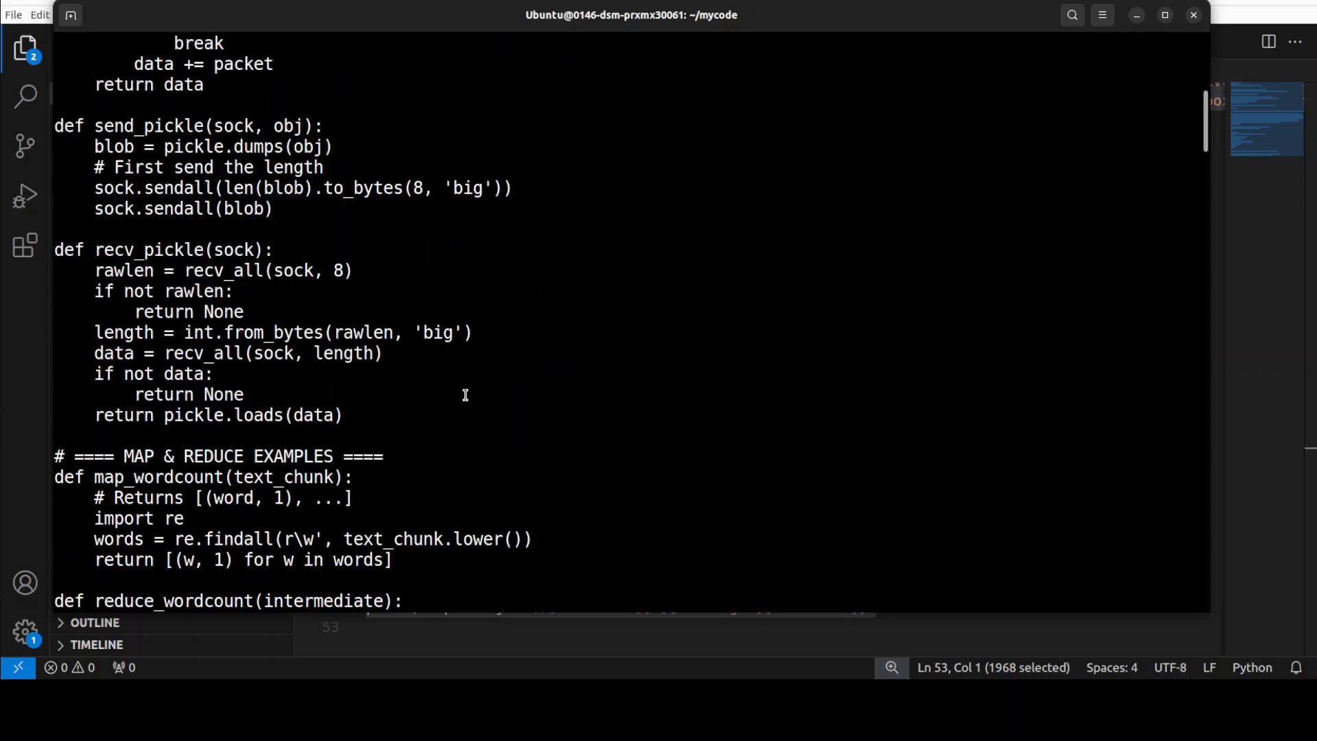
pyautogui.scroll(-3)
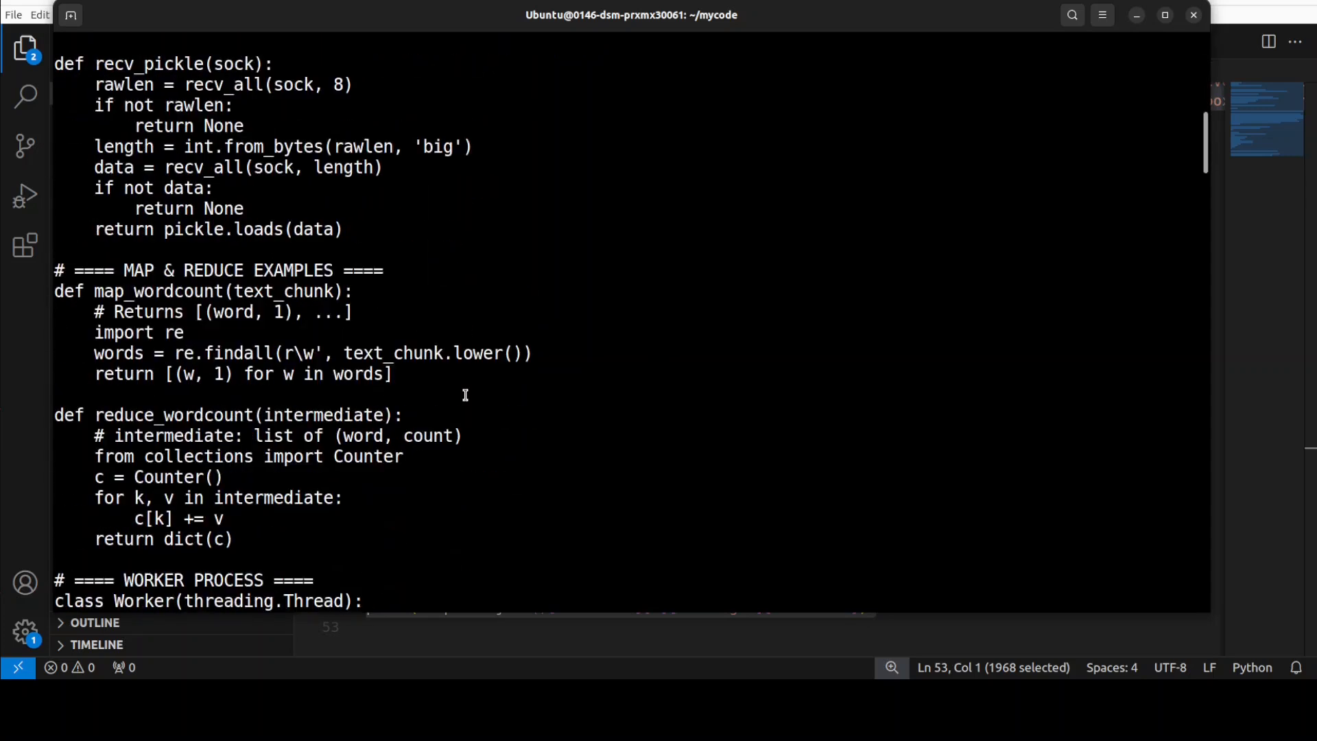
pyautogui.scroll(-3)
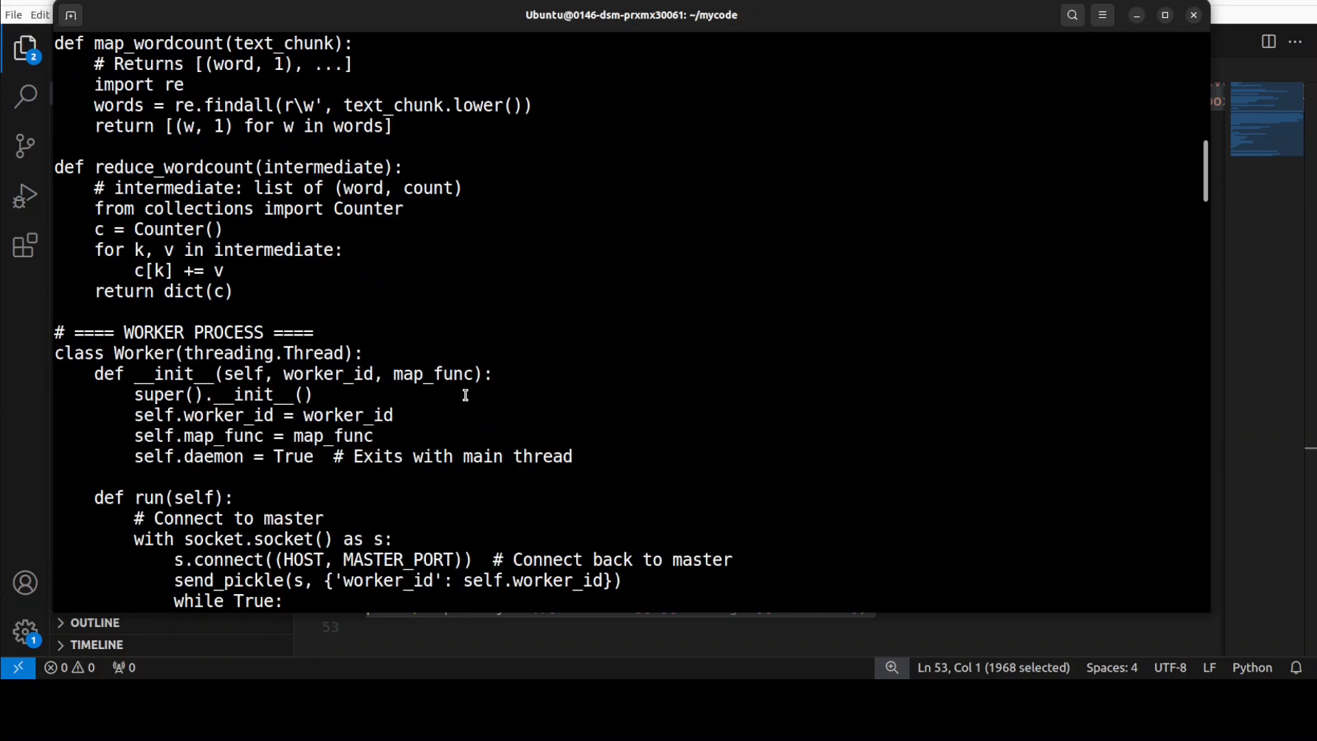
pyautogui.scroll(-3)
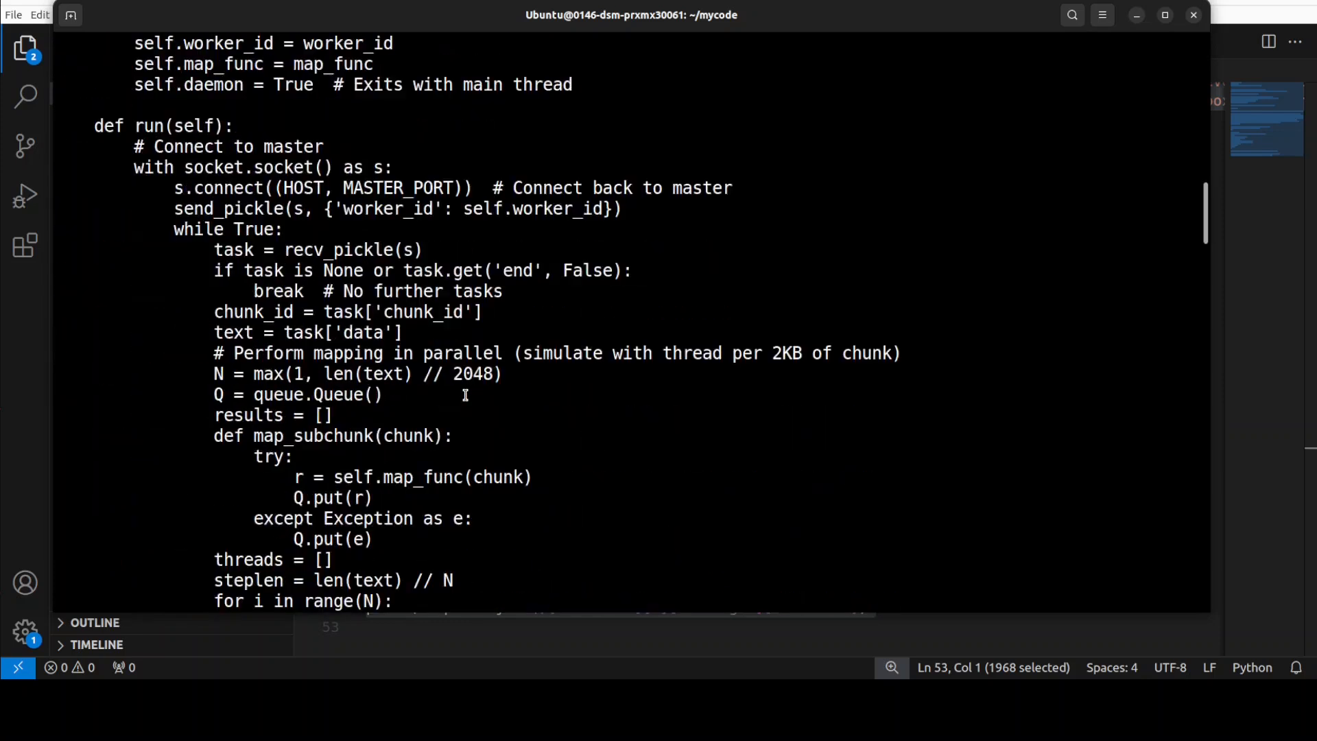
pyautogui.scroll(-3)
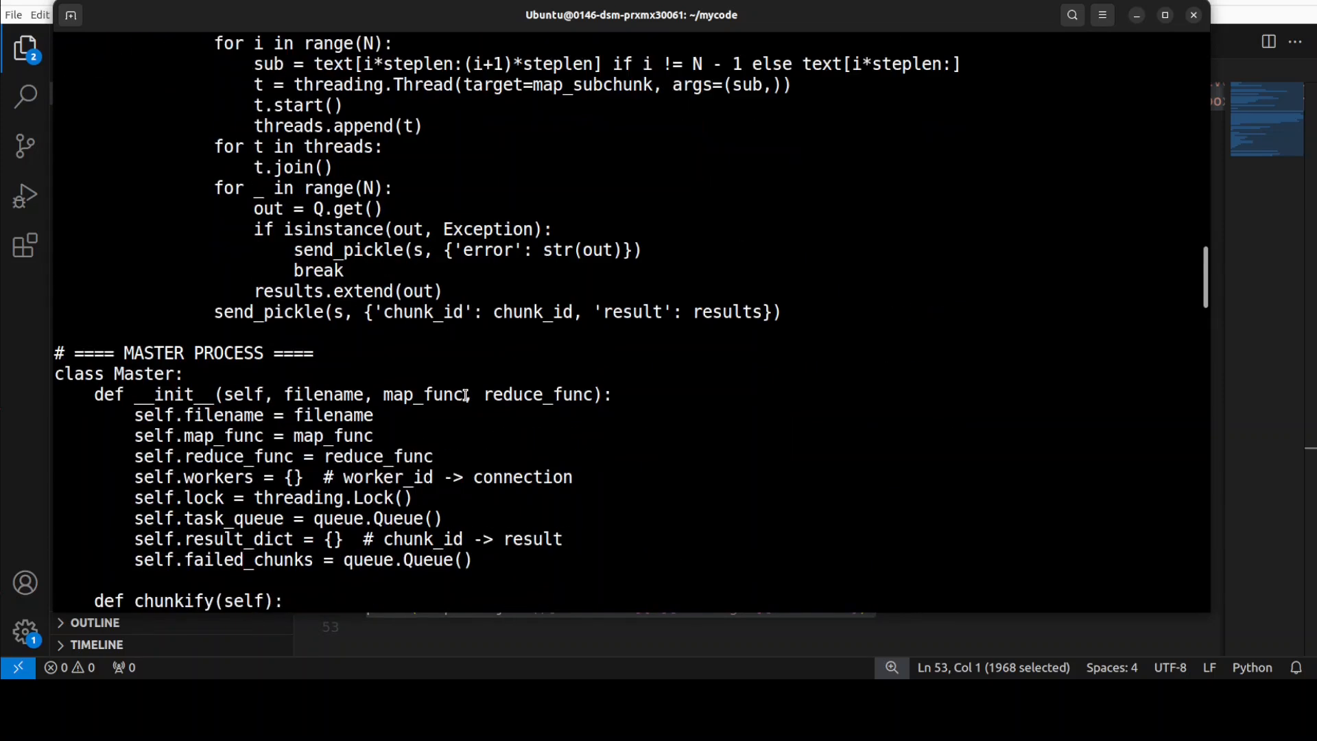
pyautogui.scroll(-3)
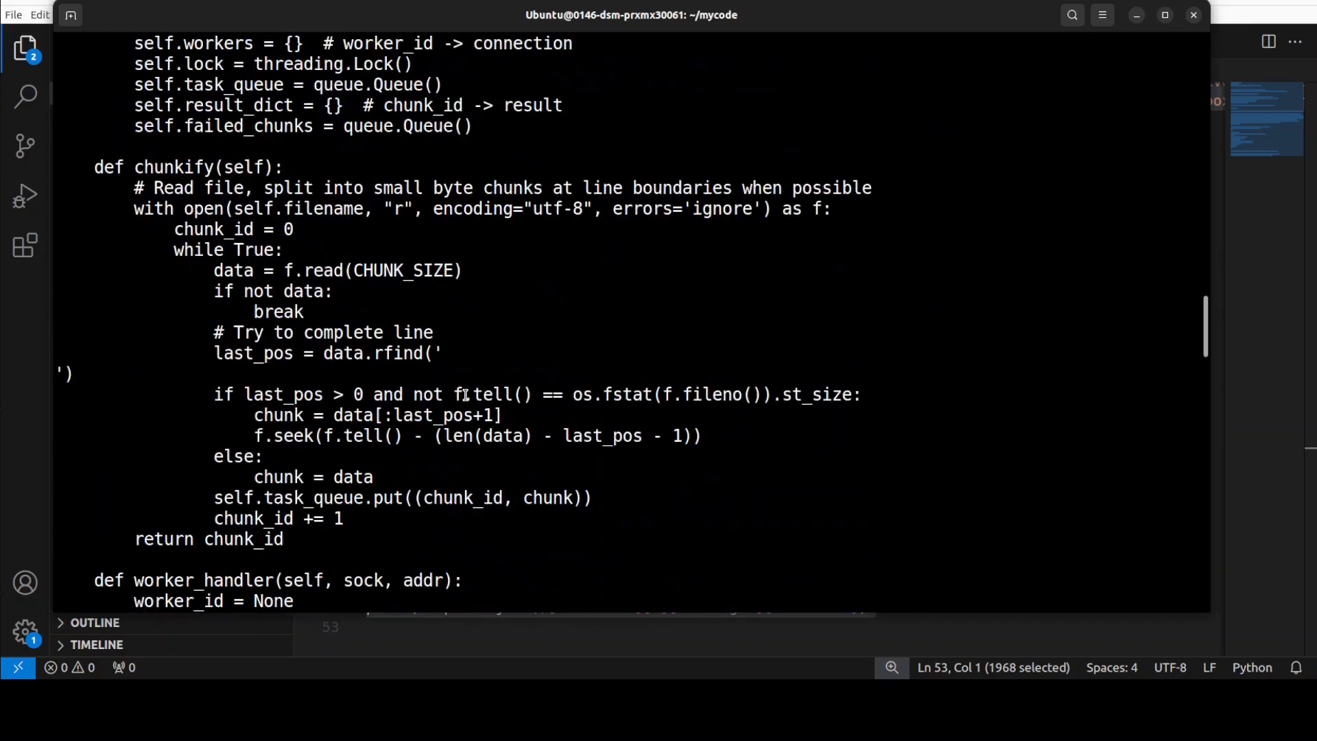
pyautogui.scroll(-3)
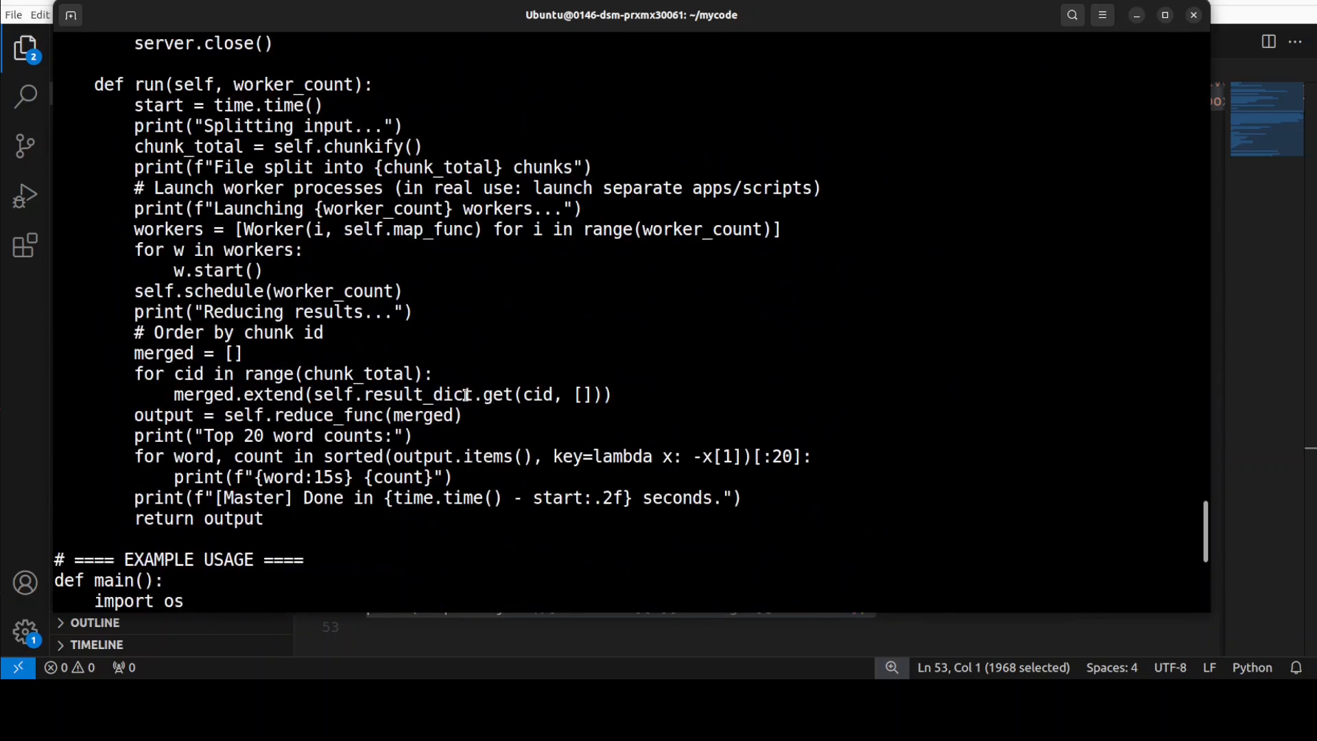
pyautogui.scroll(-3)
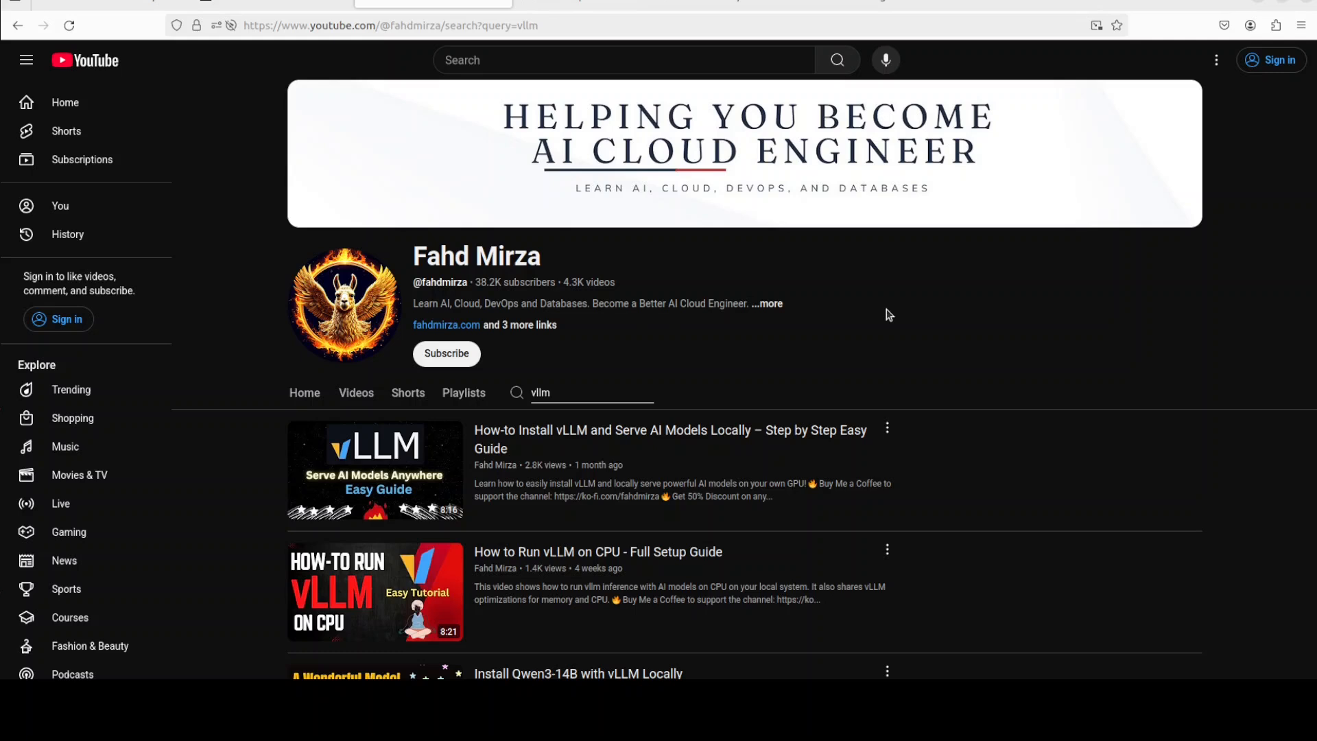
pyautogui.moveTo(80, 475)
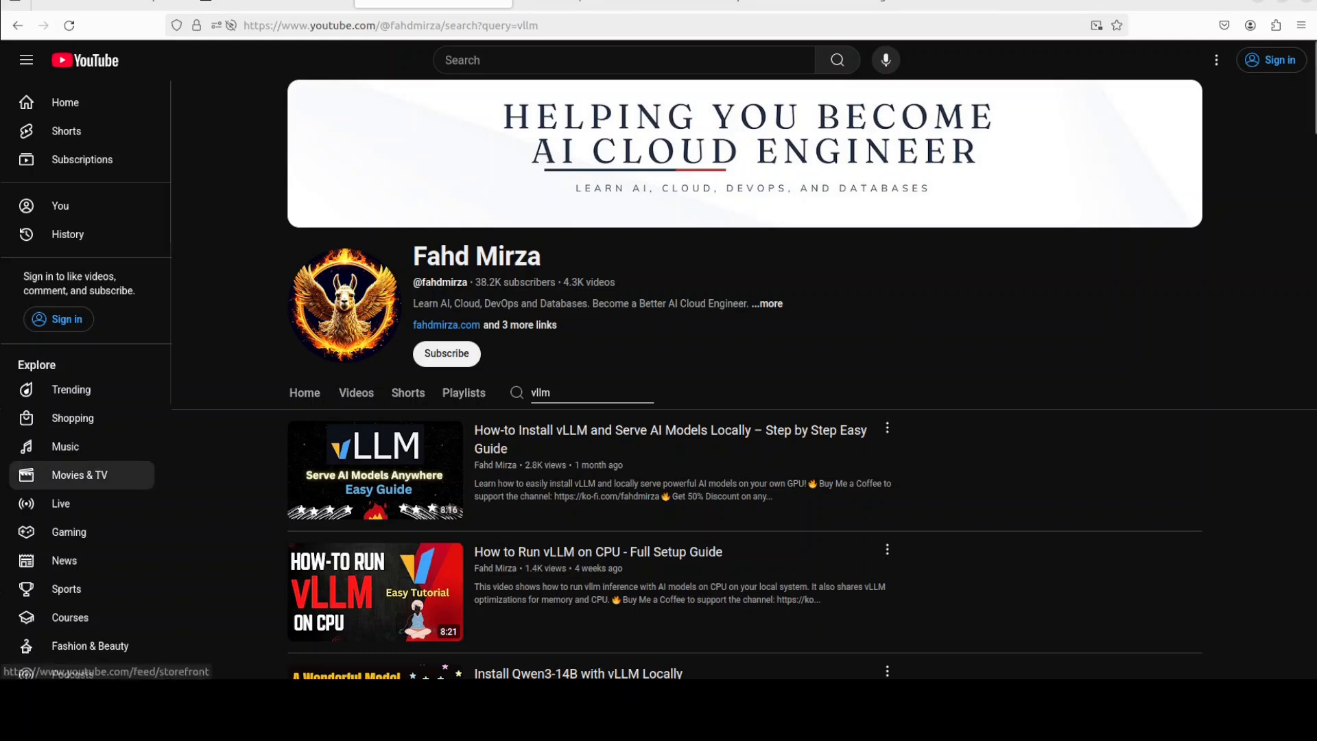